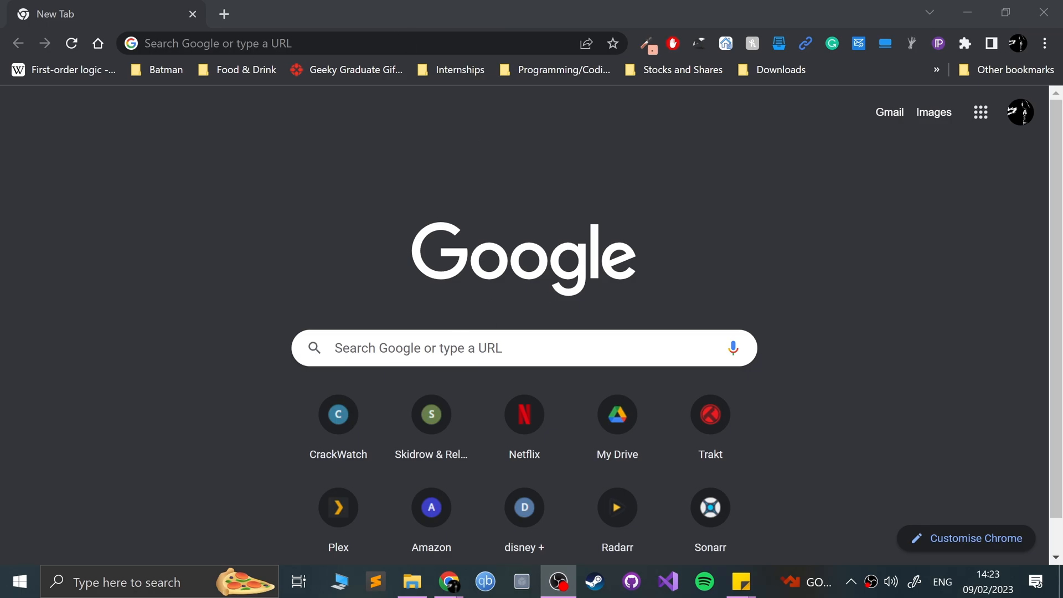
Step: Search Google for 'vmware workstation player' from the address bar
text(vmware workstat)
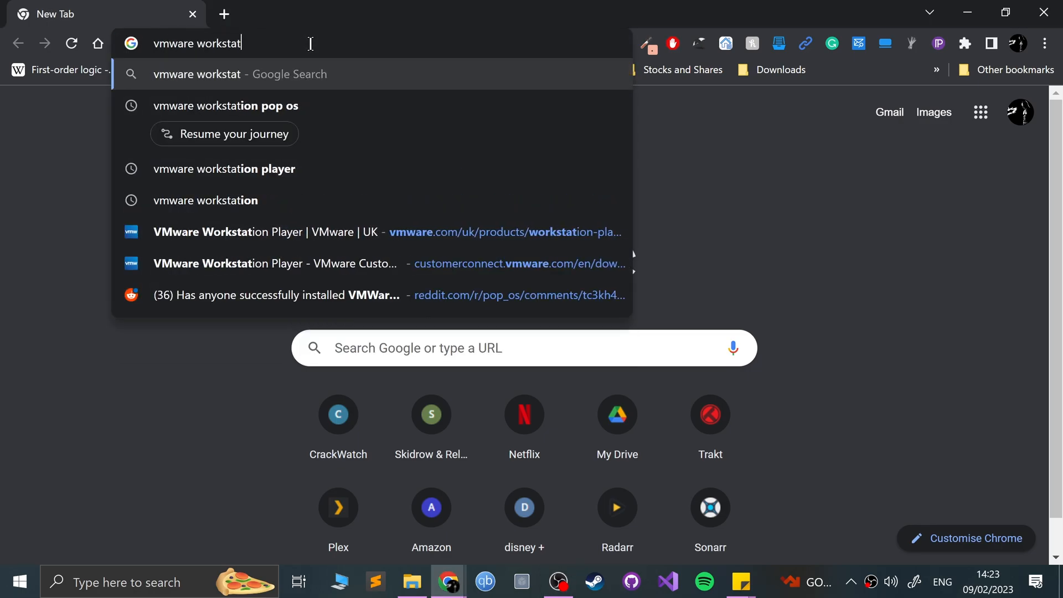
click(223, 169)
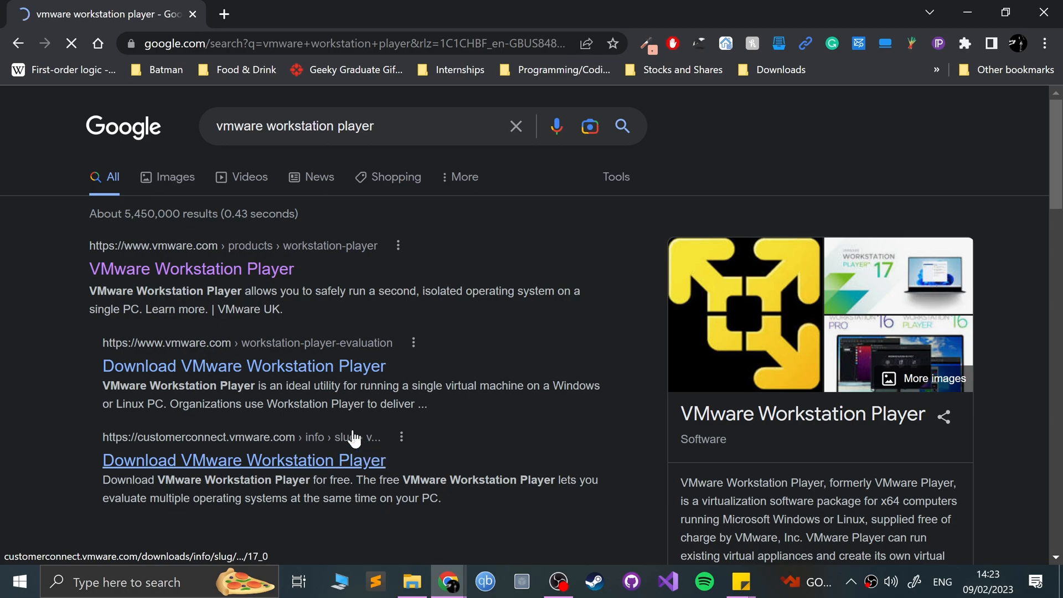
mouse_move(350, 346)
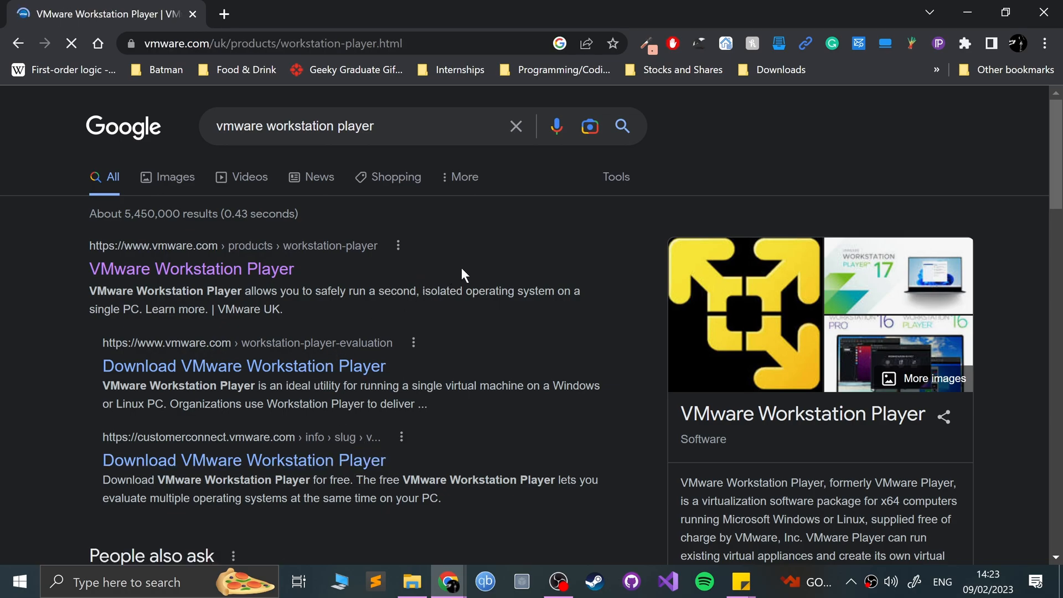
mouse_move(522, 273)
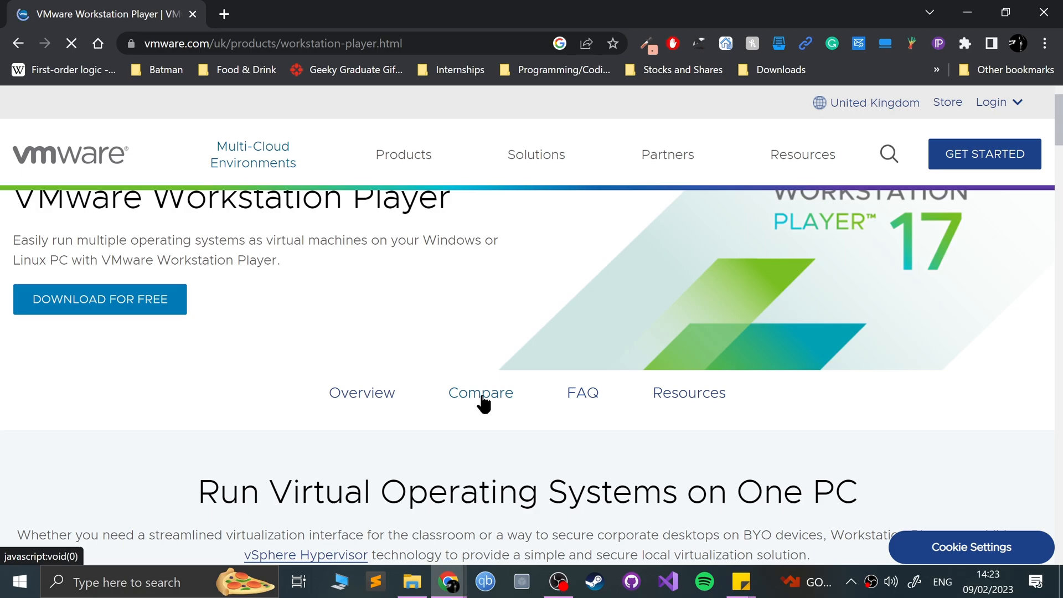
Step: Go to the free download page and the VMware Workstation Player 17.0 downloads for Linux and Windows
scroll(up, 3)
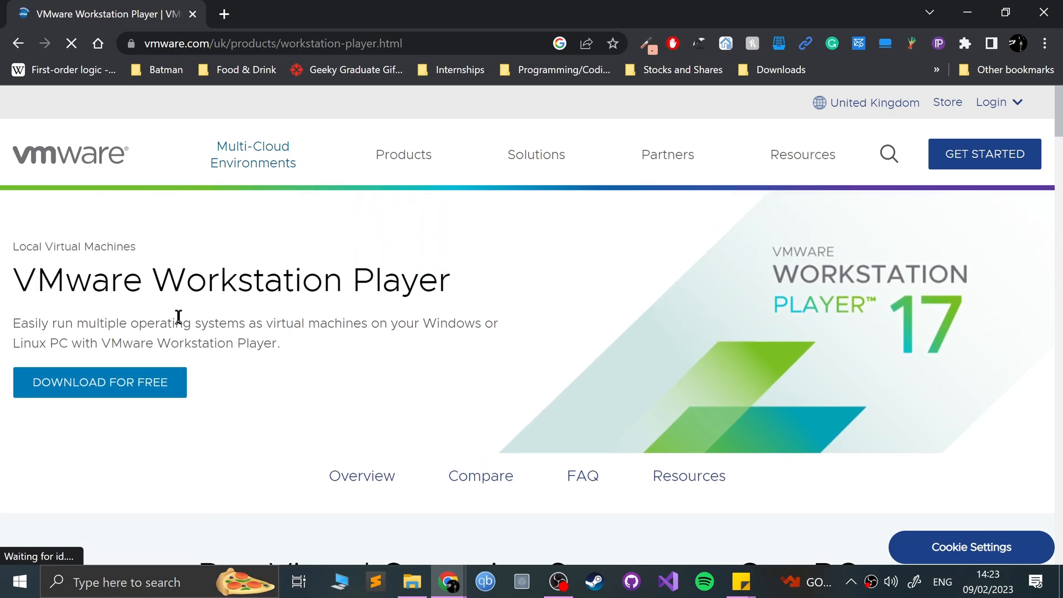
mouse_move(120, 392)
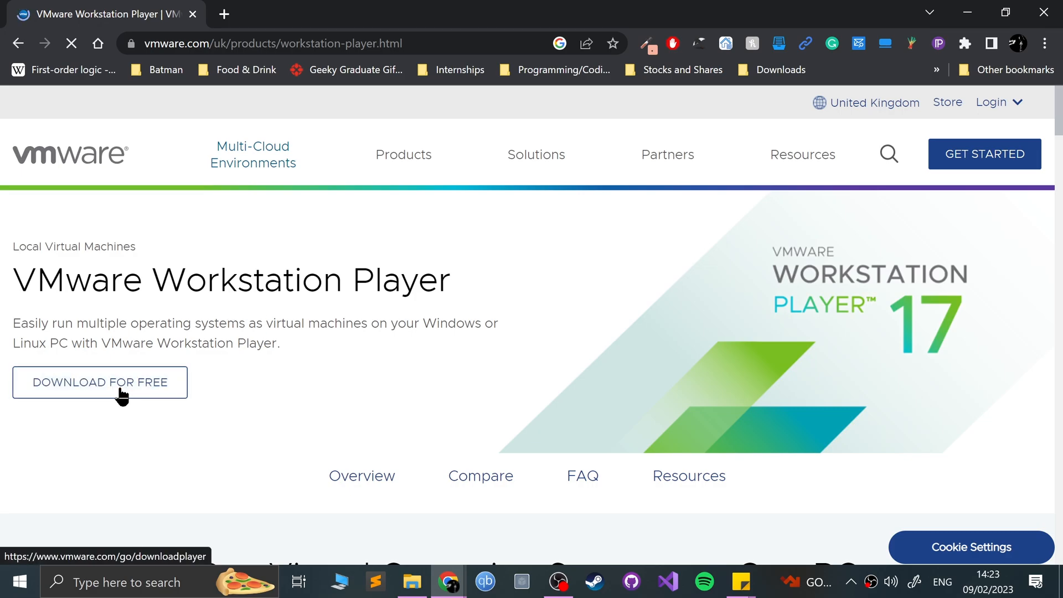
click(100, 382)
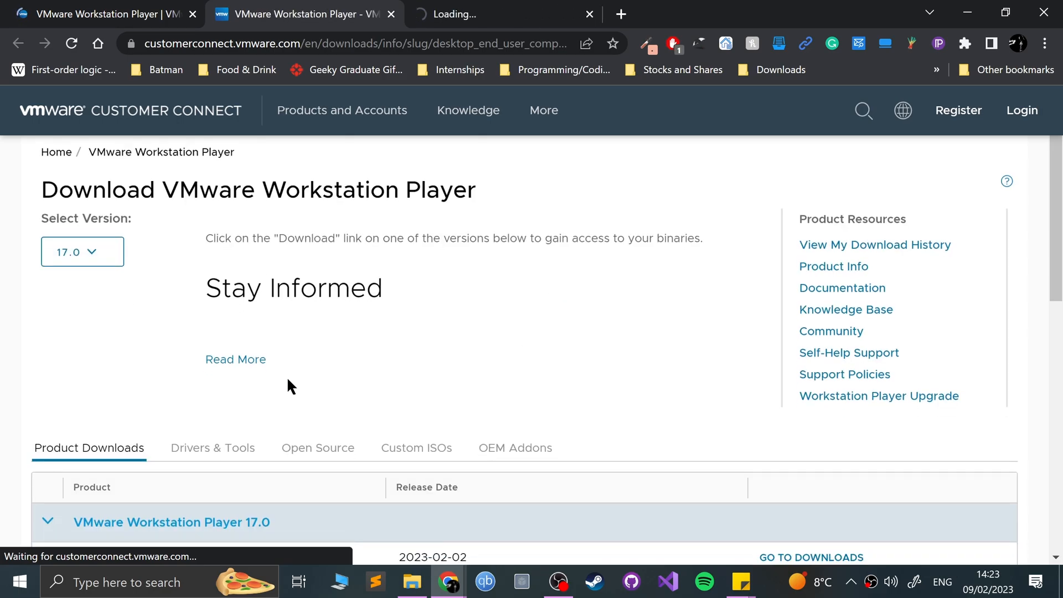
scroll(down, 3)
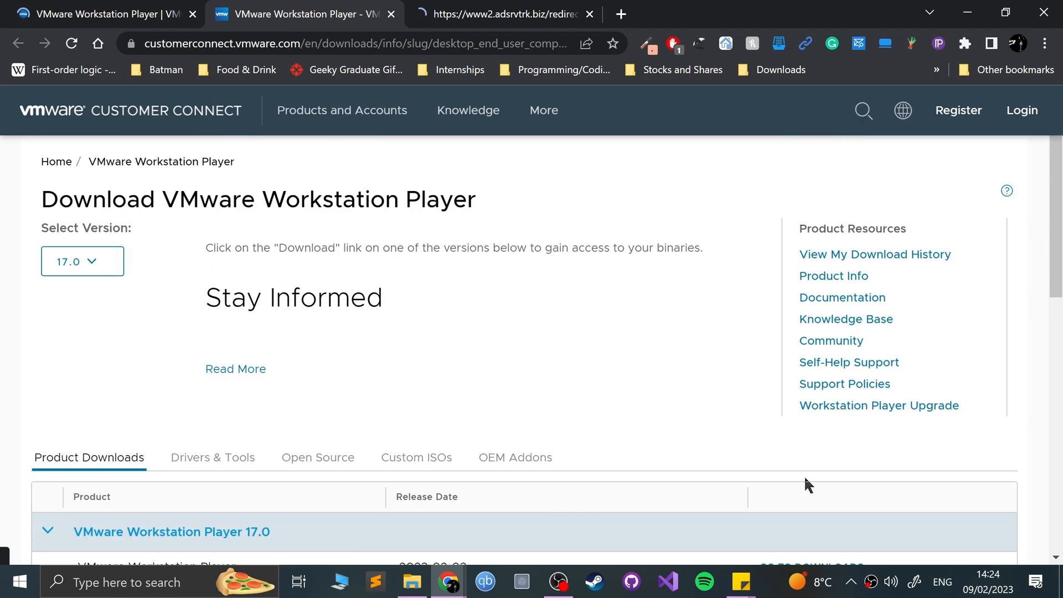
scroll(down, 3)
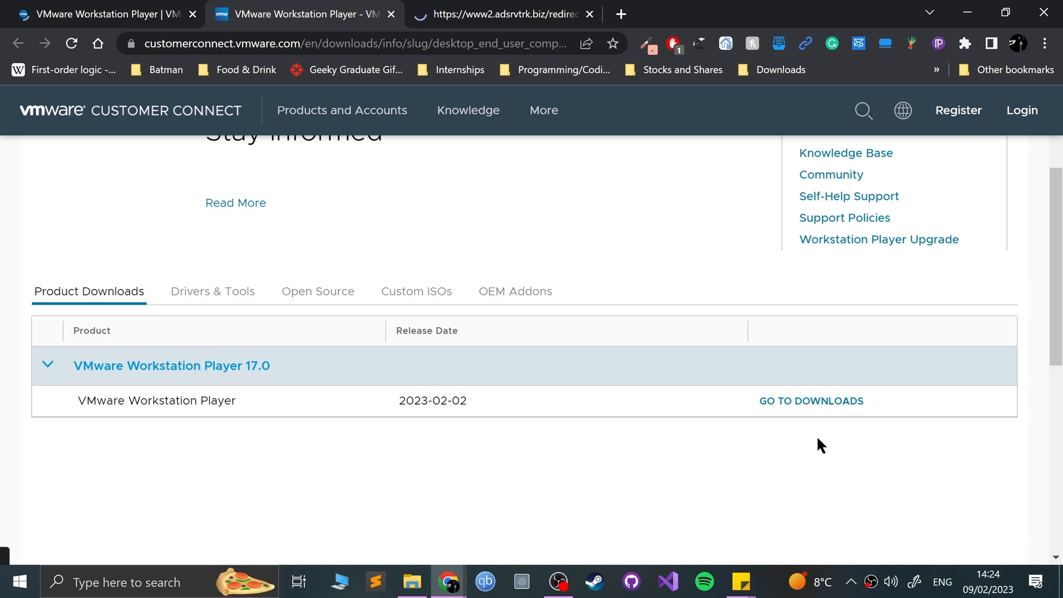
click(811, 401)
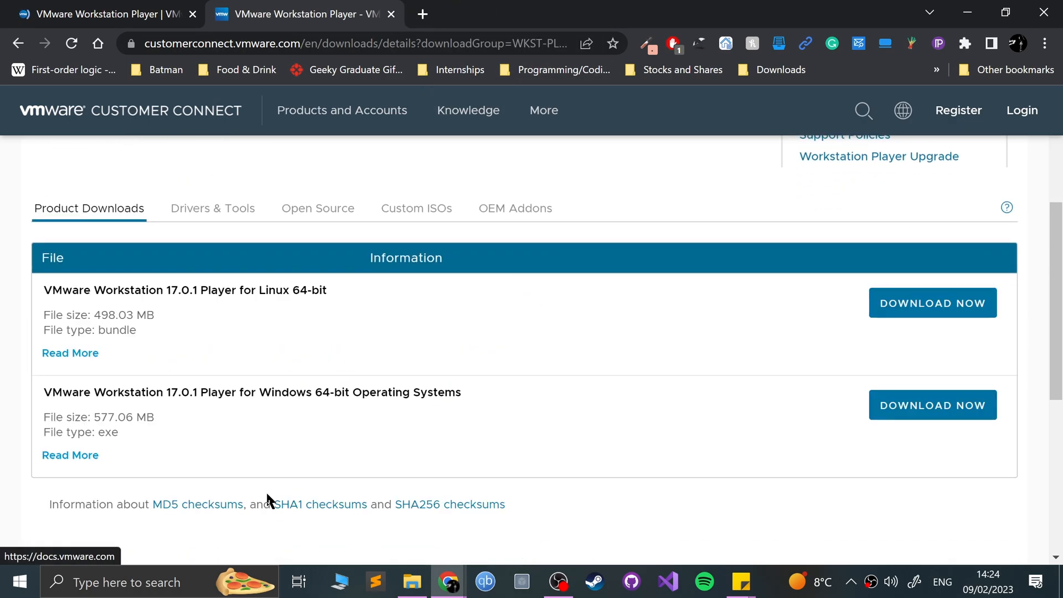
mouse_move(473, 435)
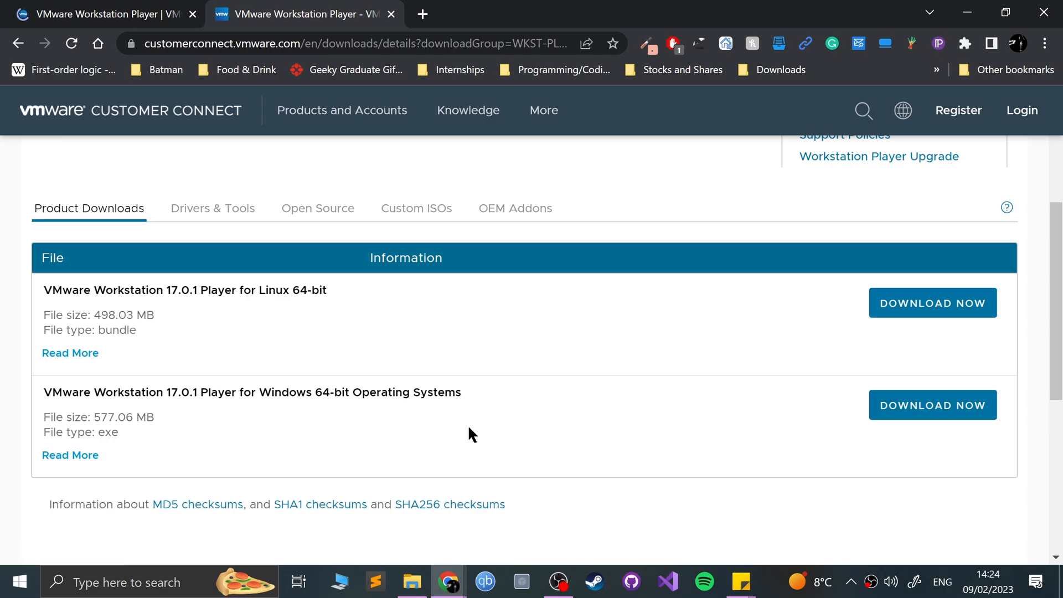
mouse_move(925, 411)
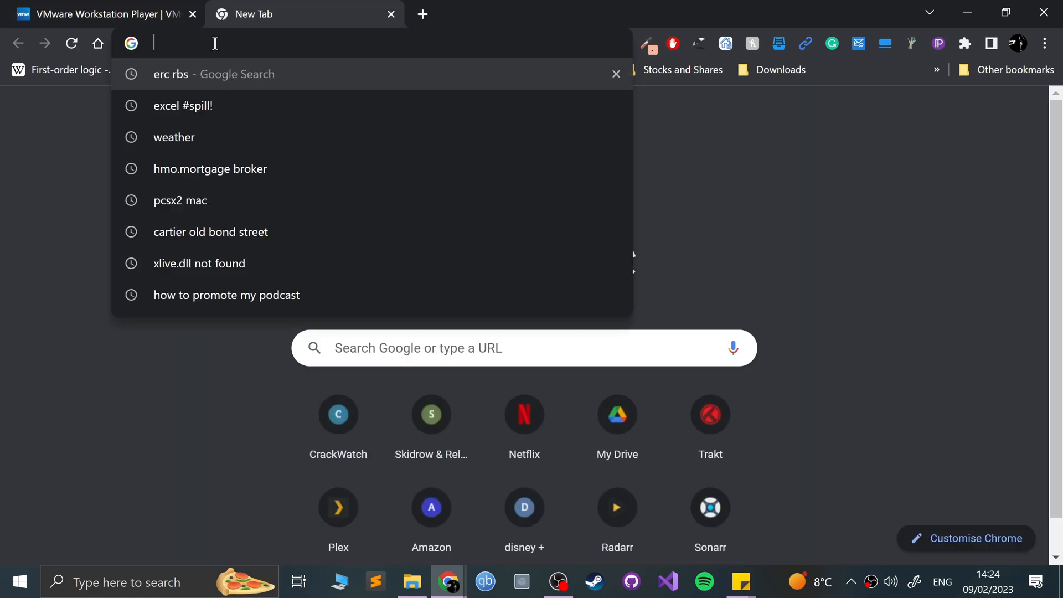
Step: Visit ubuntu.com and choose the Ubuntu Desktop 22.04 LTS download
text(ubuntu.com)
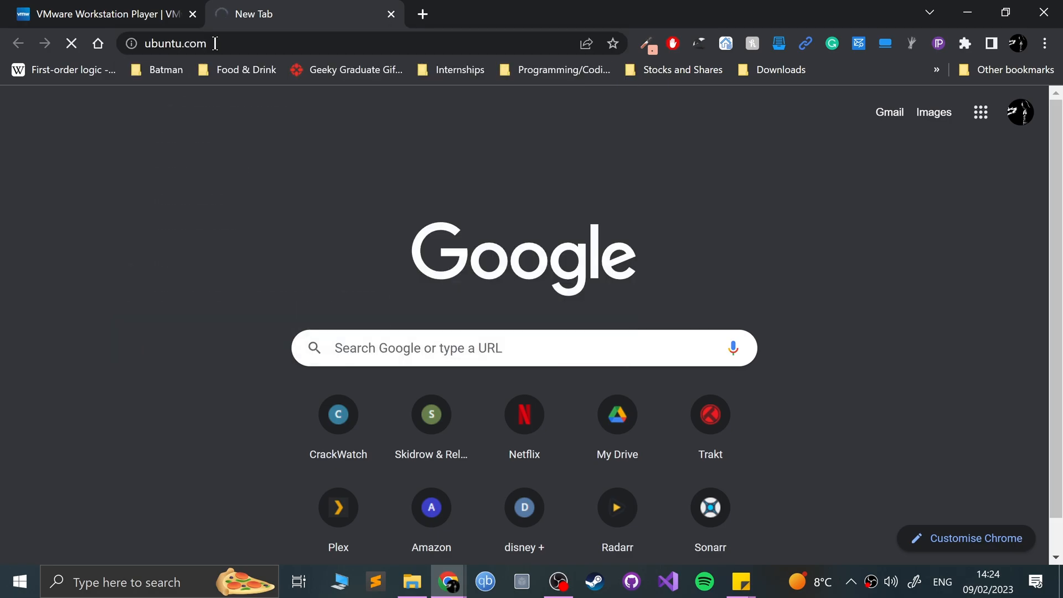
click(193, 14)
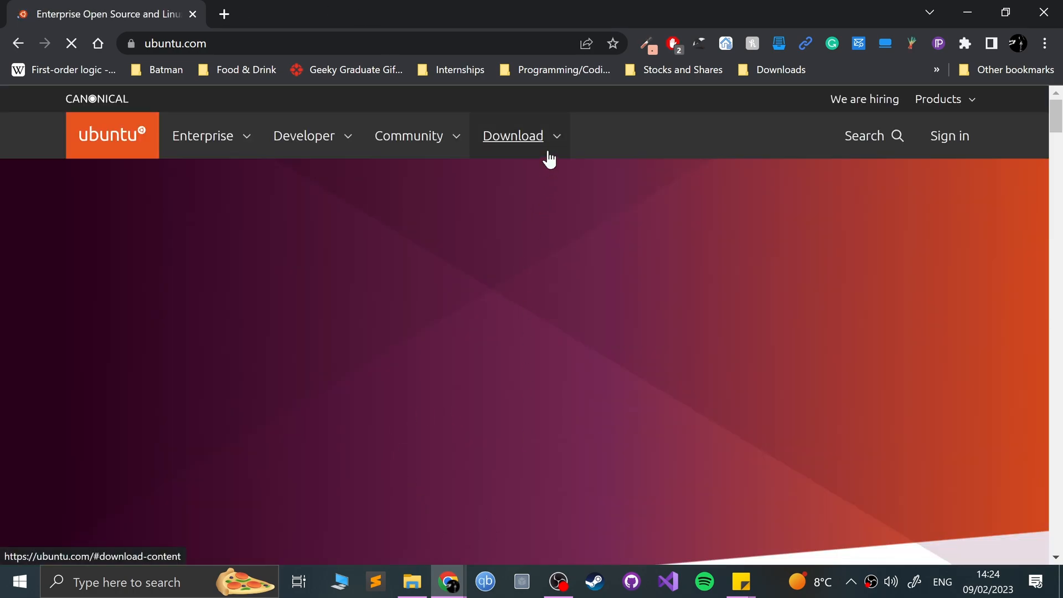
click(513, 135)
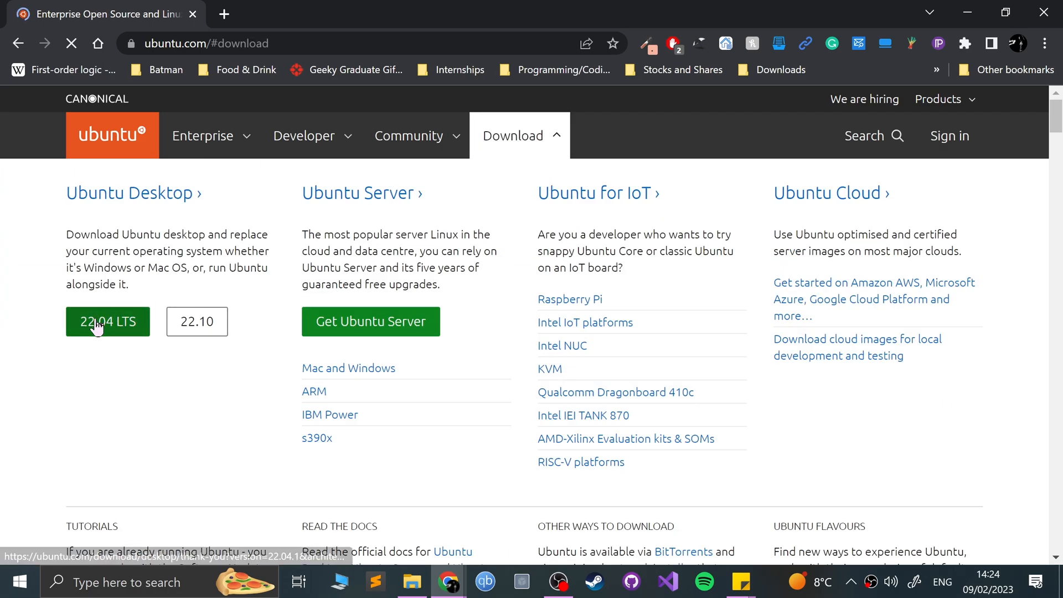
click(197, 322)
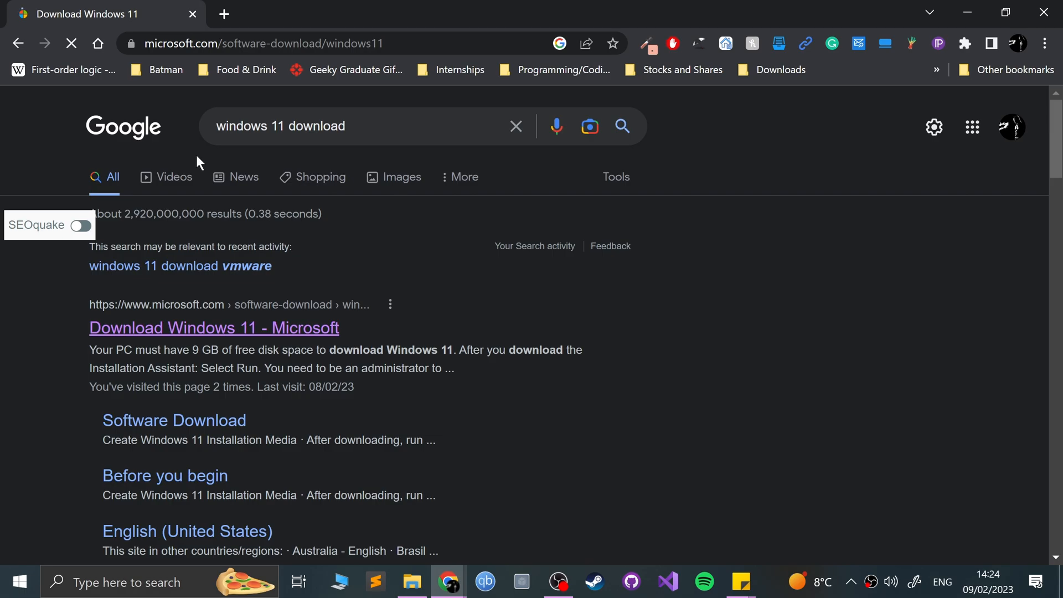
Step: Request the multi-edition Windows 11 ISO in English International and start the 64-bit download
click(214, 328)
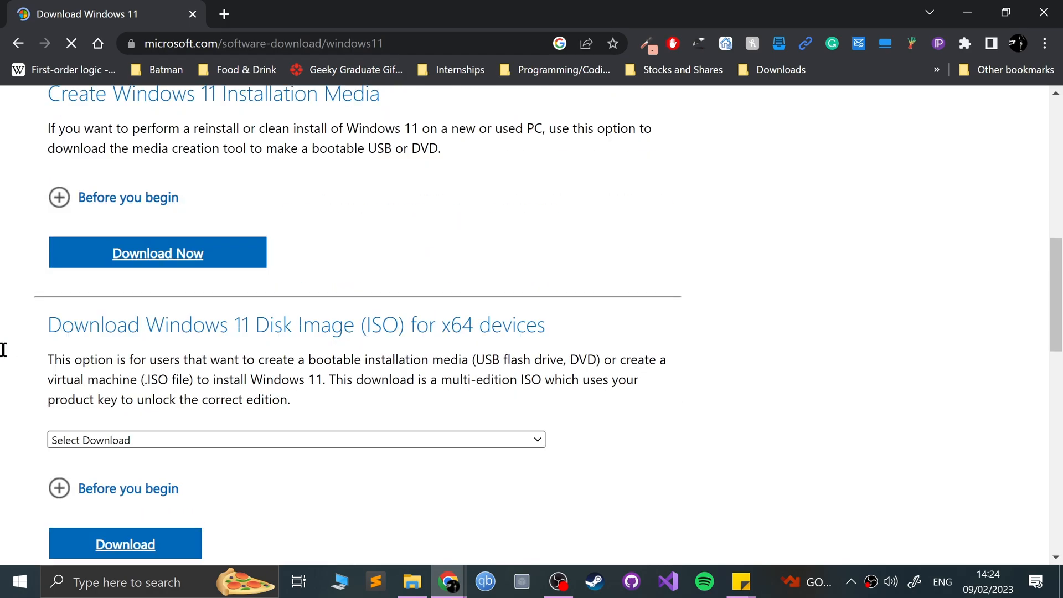
scroll(down, 3)
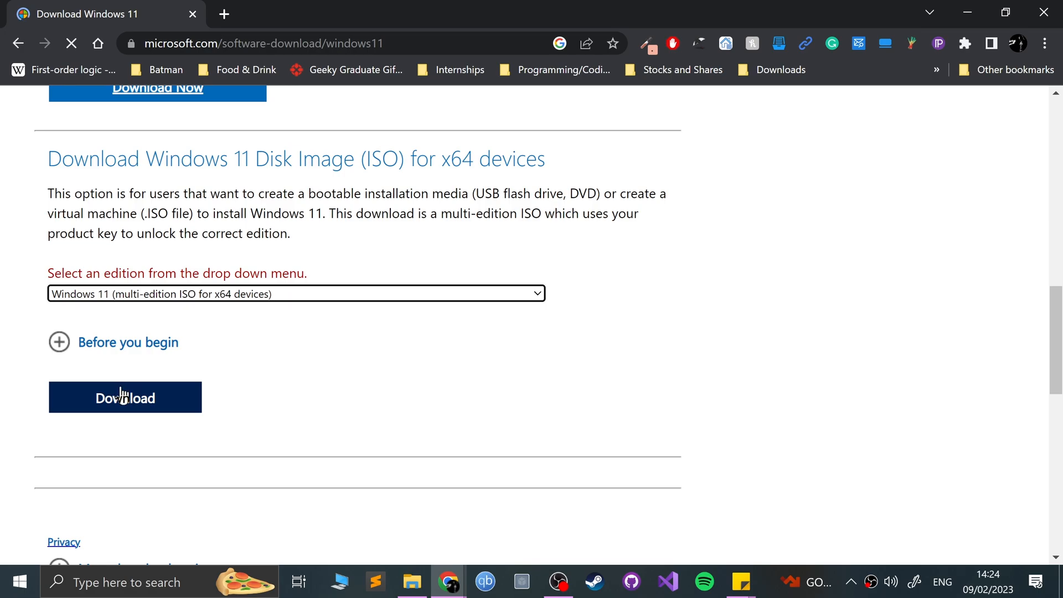
click(125, 396)
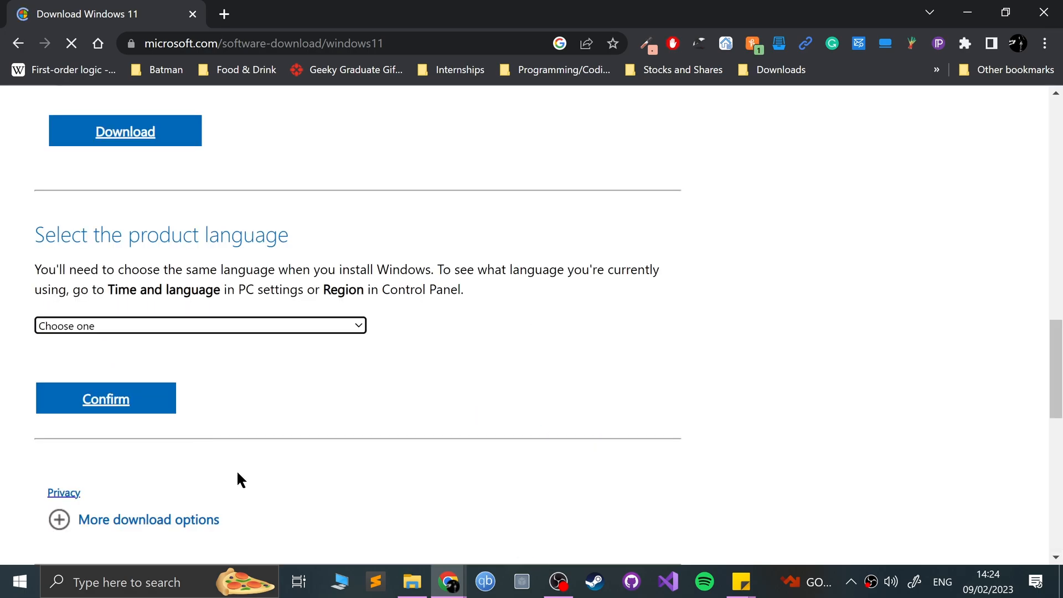
click(200, 326)
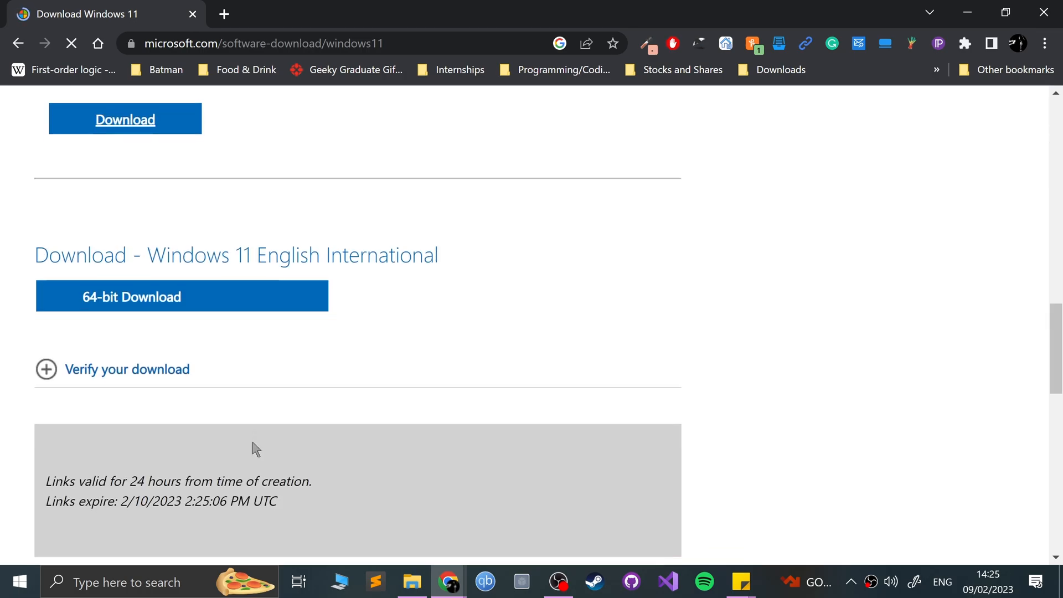
click(138, 186)
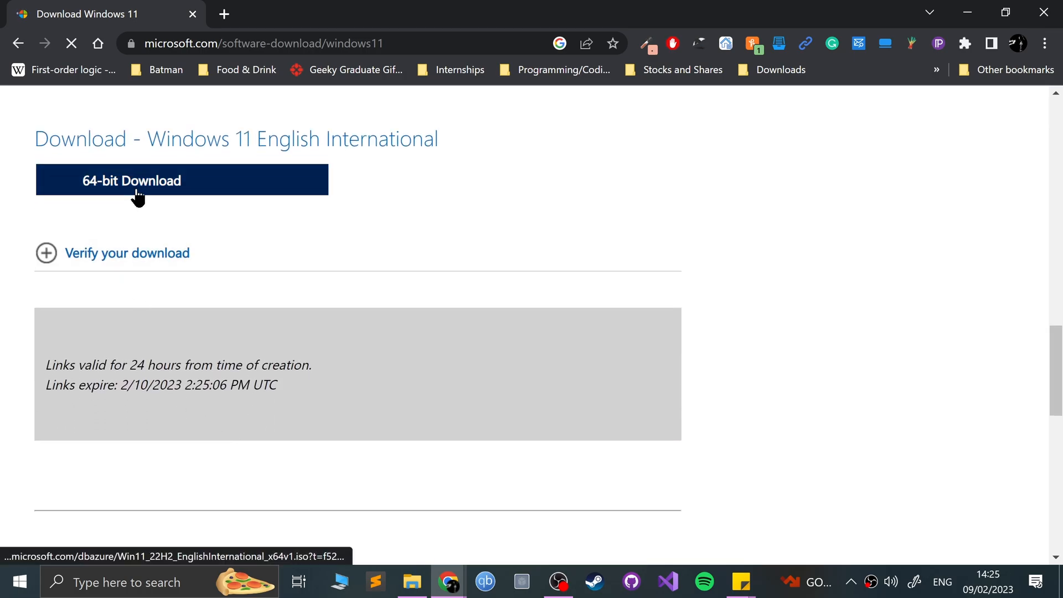
click(130, 179)
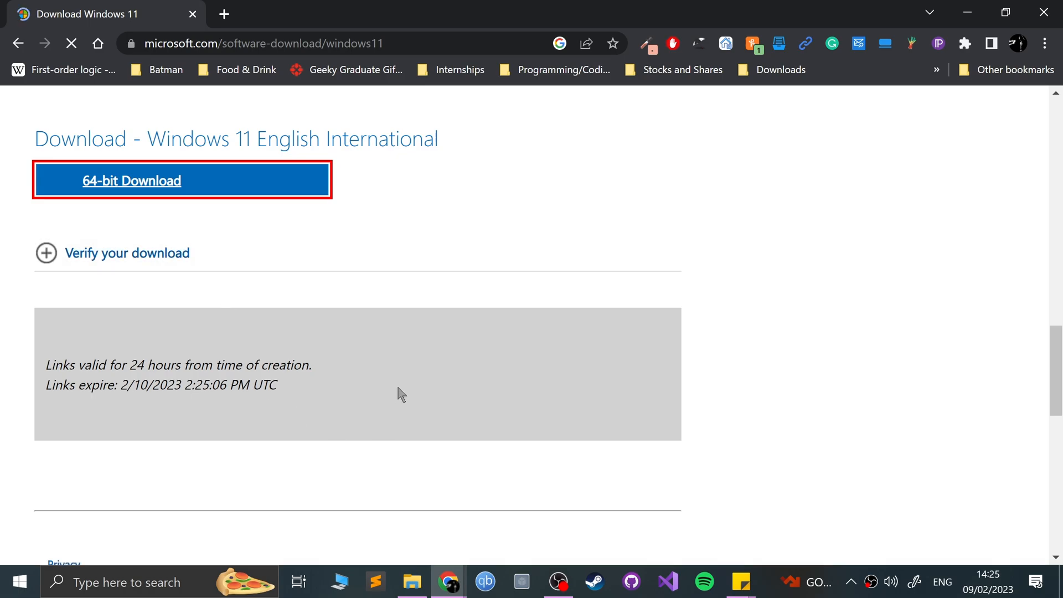
mouse_move(364, 325)
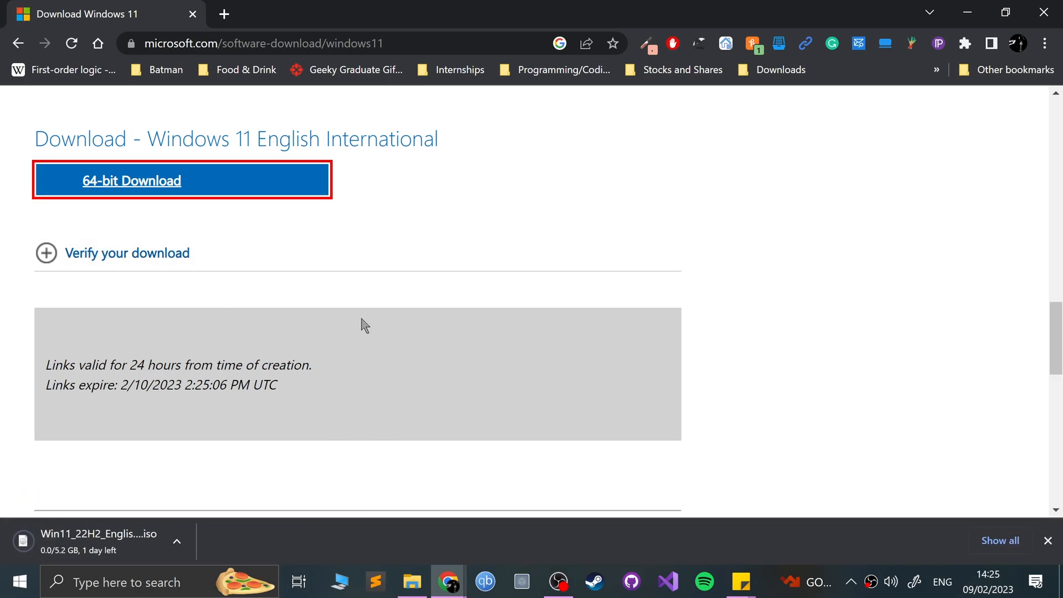
Step: Check the options for the ongoing 5.2 GB Windows 11 download
click(177, 542)
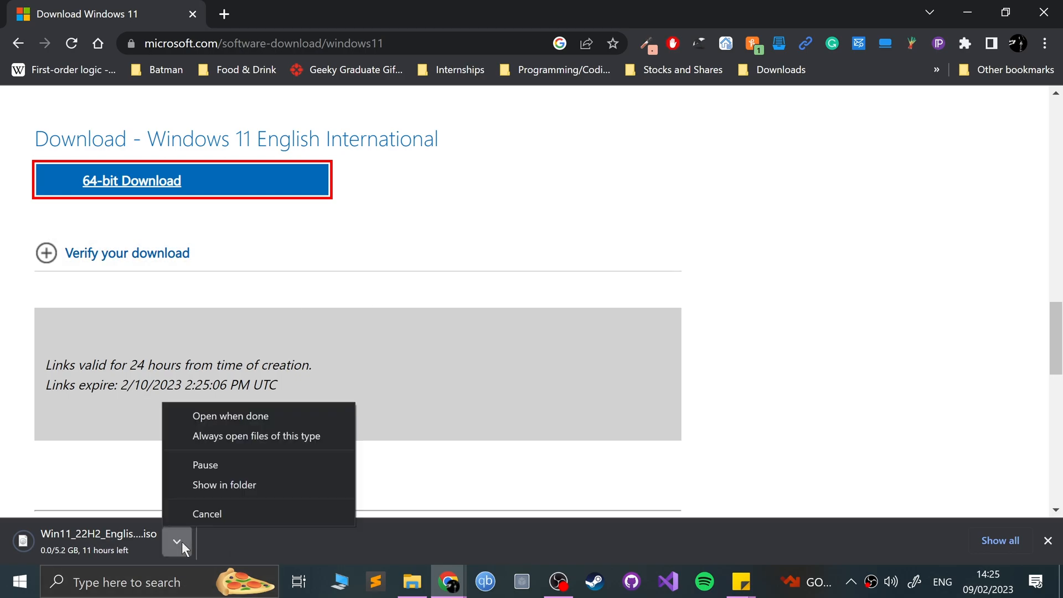
click(208, 514)
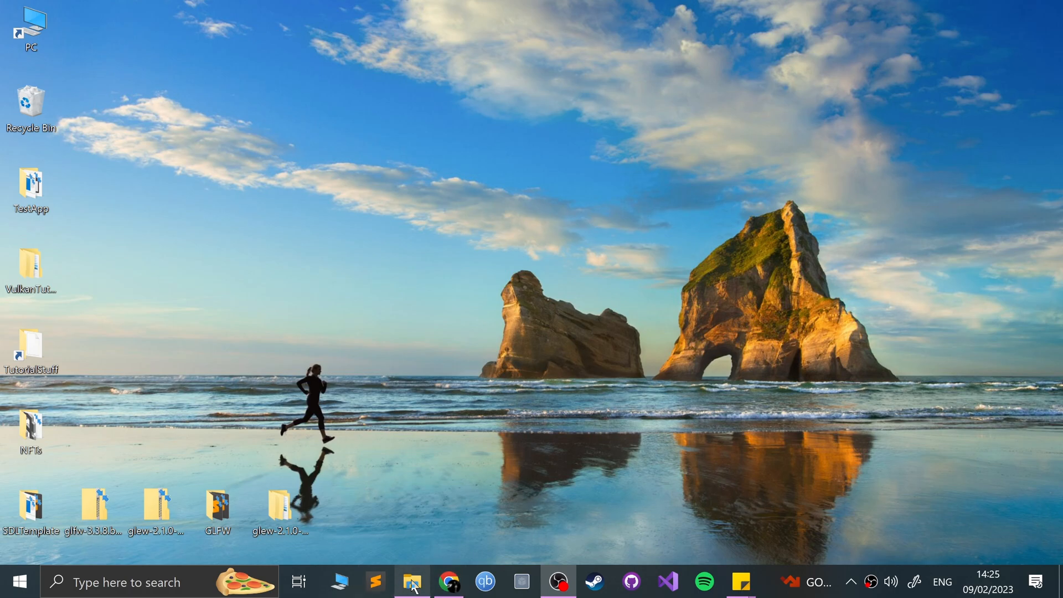
Step: Run VMware-player-full-17.0.0-20800274.exe from the E:\Chrome downloads folder
click(414, 581)
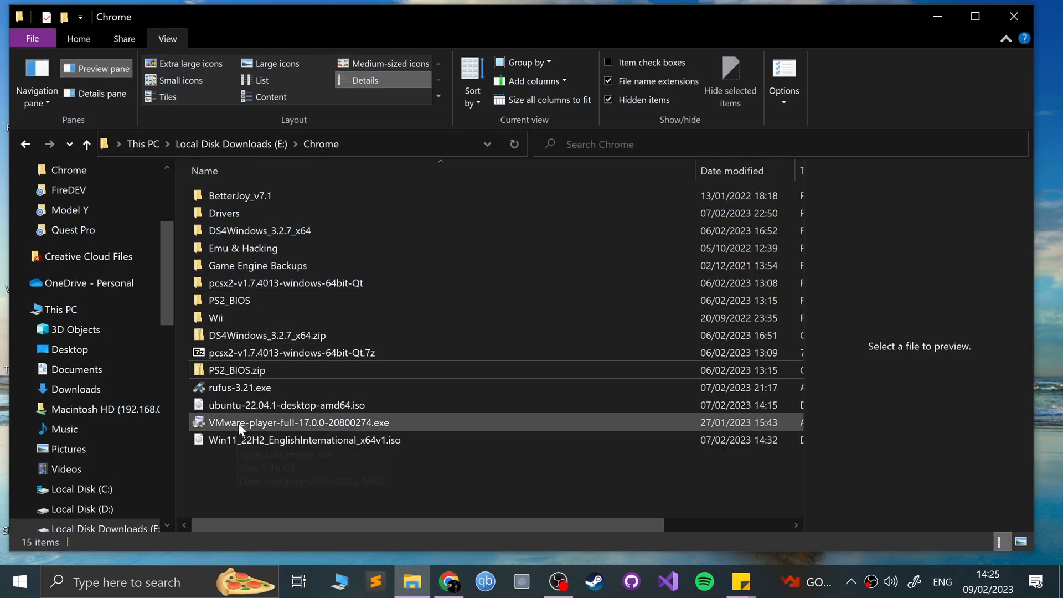
click(298, 423)
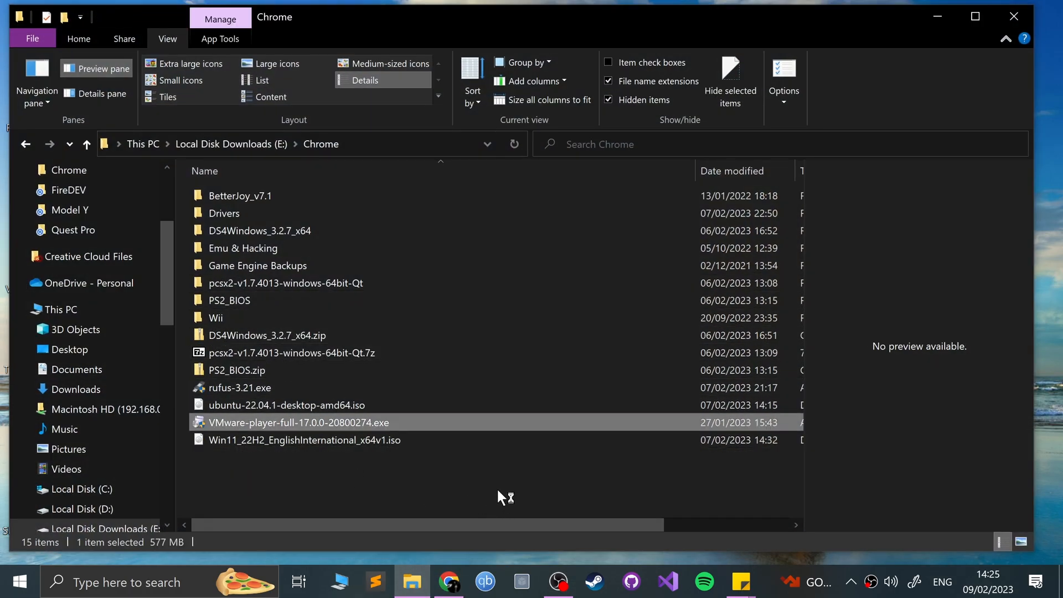
double_click(298, 423)
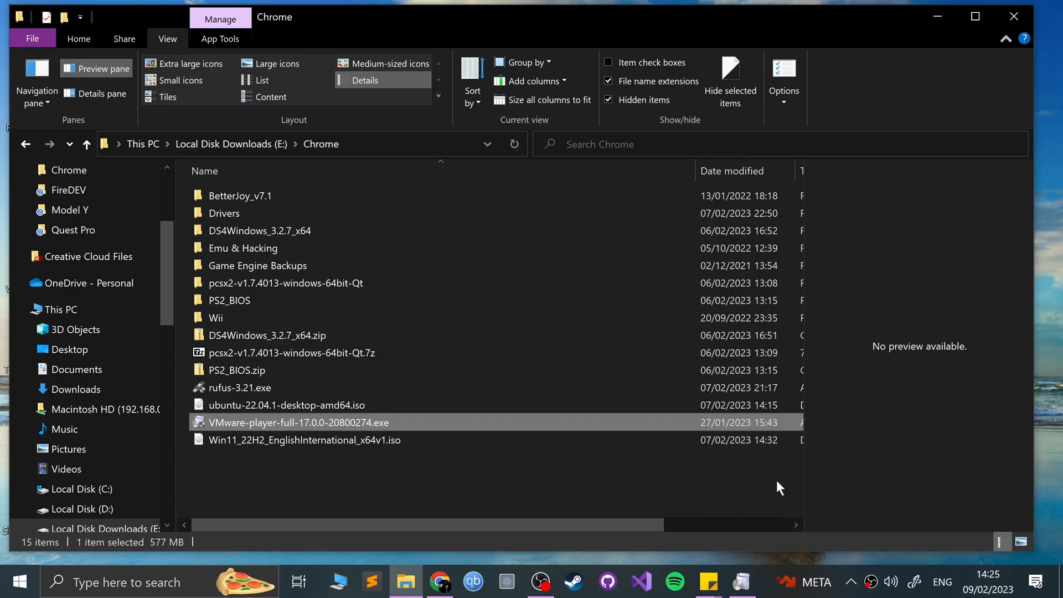
double_click(298, 423)
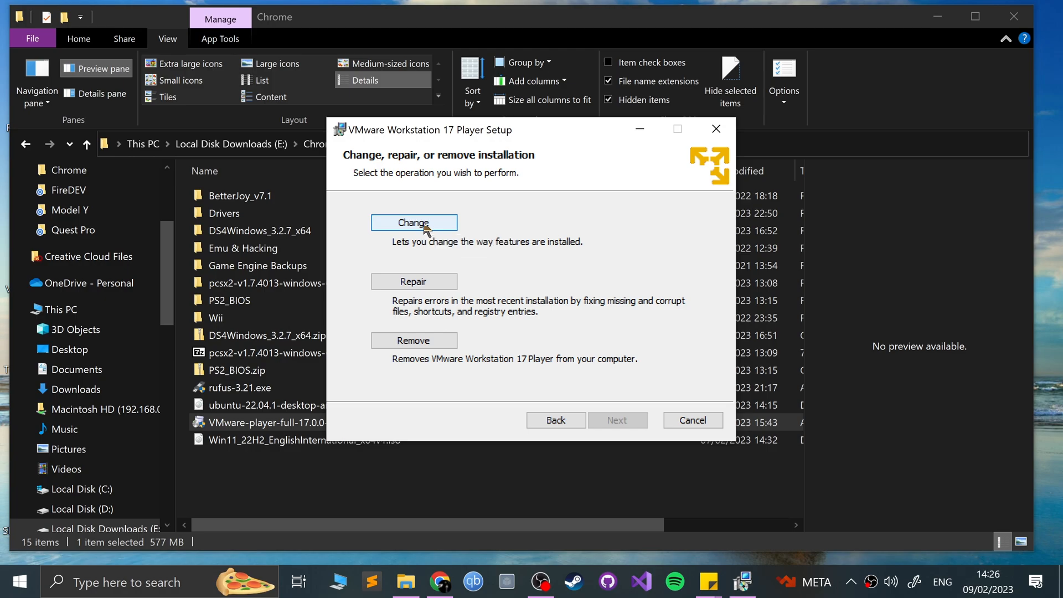
Step: Step into Custom Setup, then cancel and confirm exiting the Workstation 17 Player setup wizard
click(414, 223)
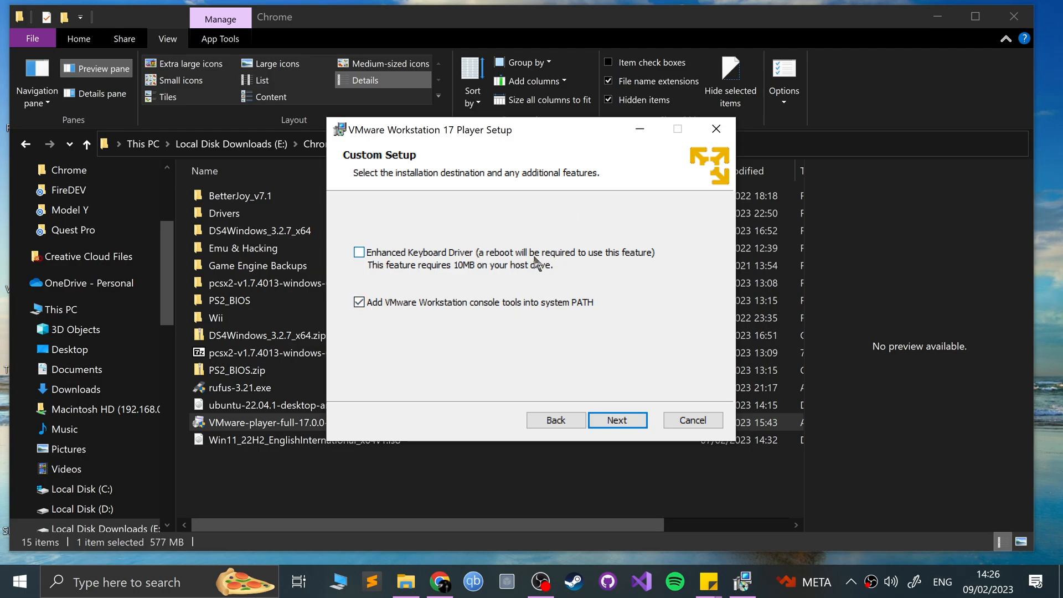
mouse_move(636, 241)
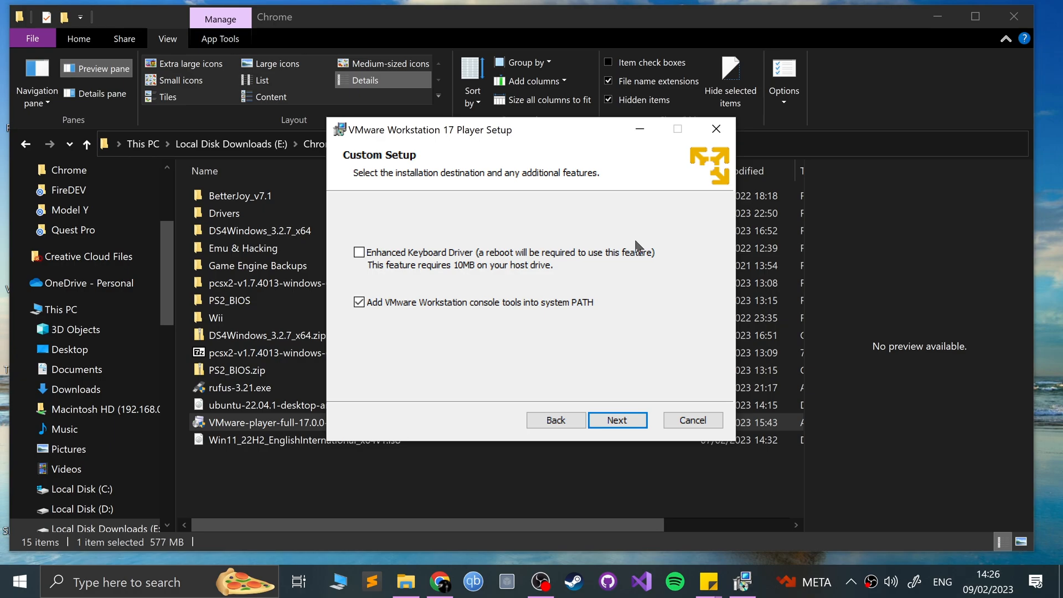
mouse_move(400, 241)
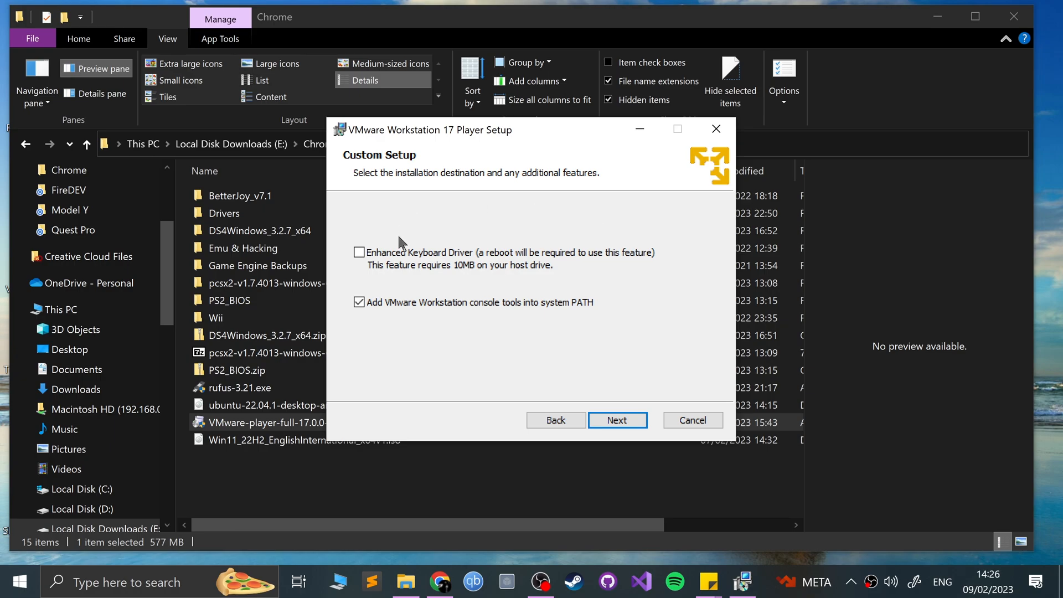
mouse_move(403, 228)
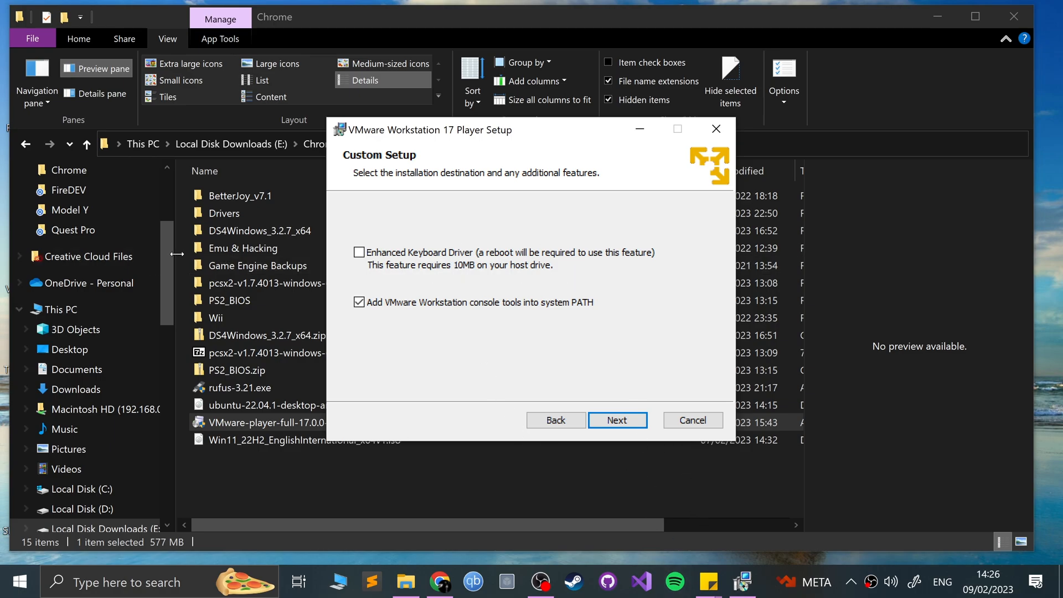
click(618, 419)
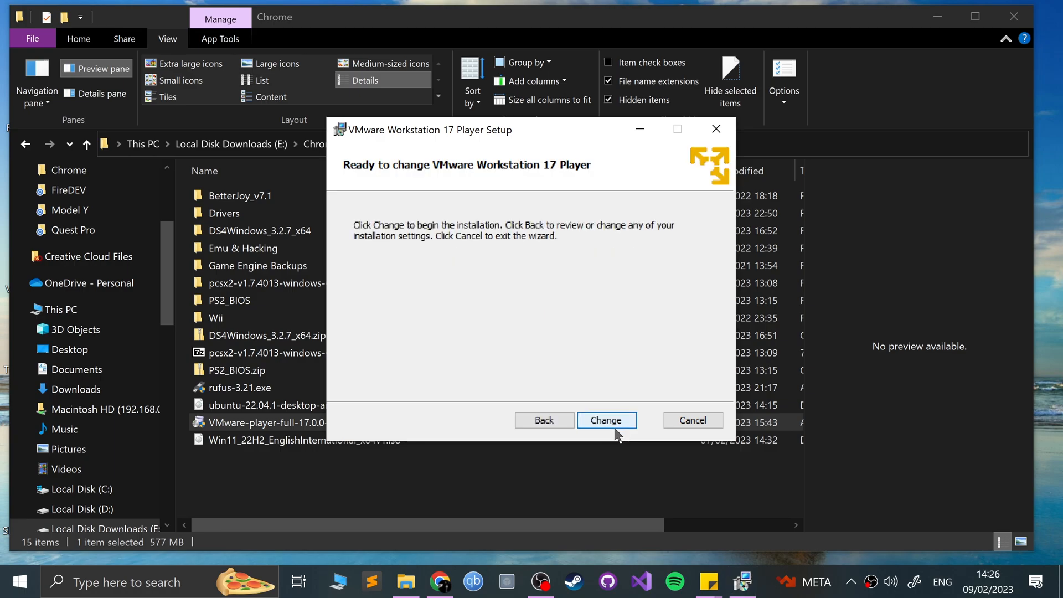
mouse_move(608, 430)
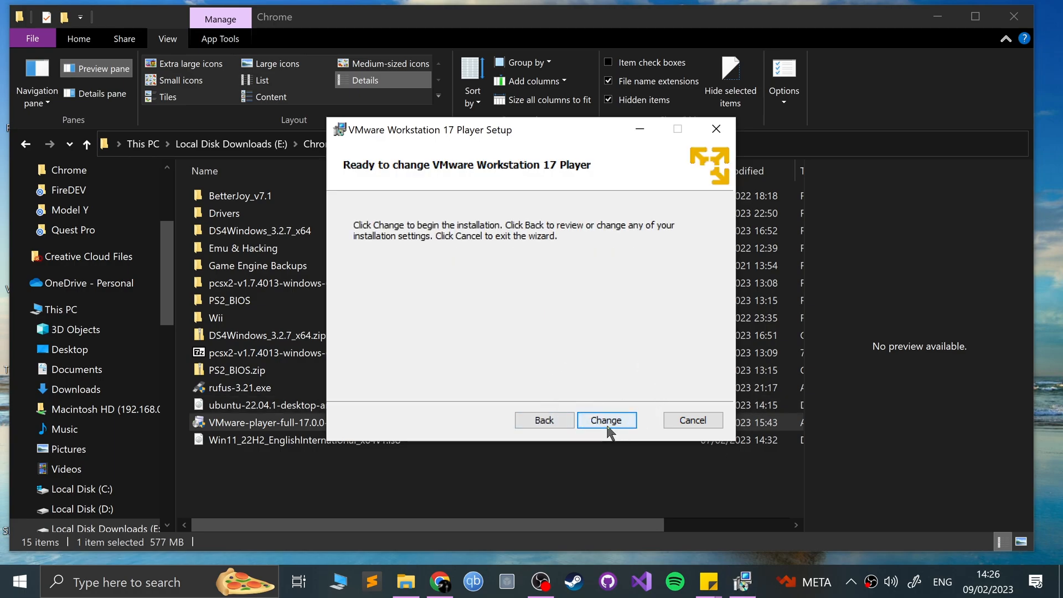
click(693, 421)
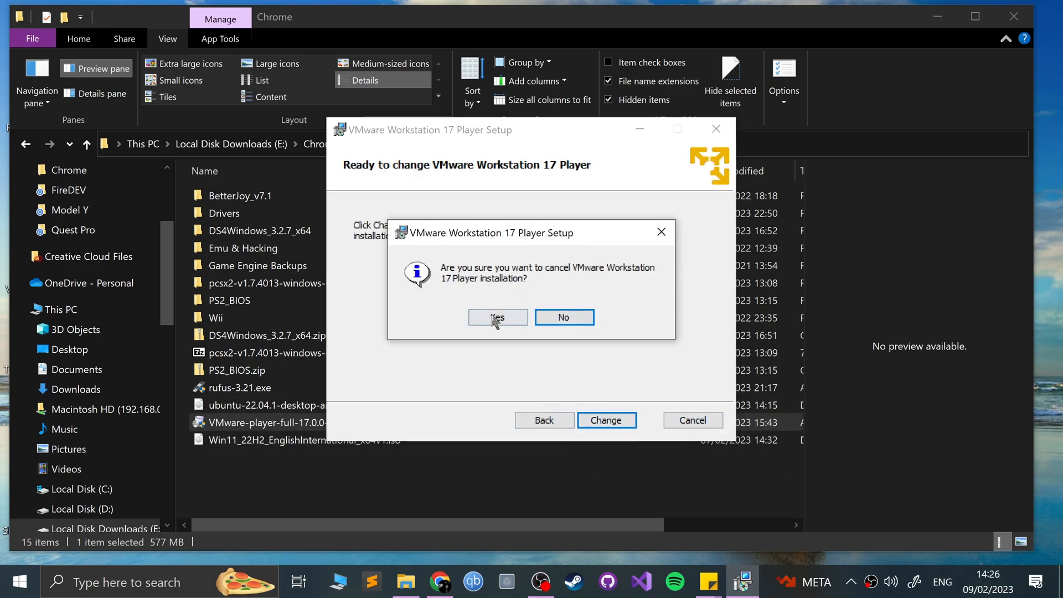
click(22, 579)
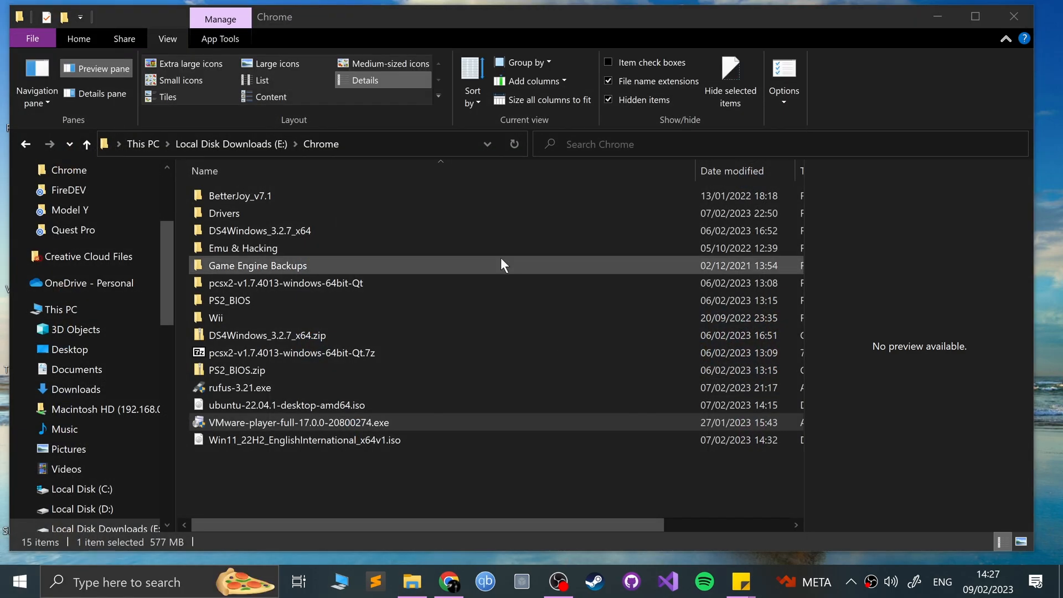
mouse_move(513, 261)
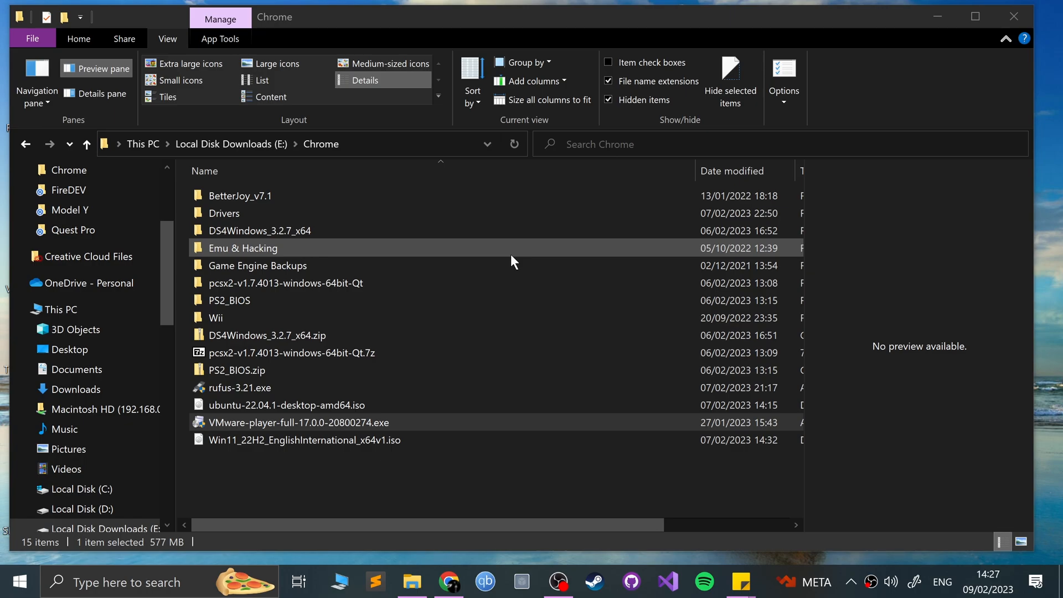
Step: Create a new virtual machine from the Ubuntu 22.04.1 desktop installer image and continue
double_click(298, 423)
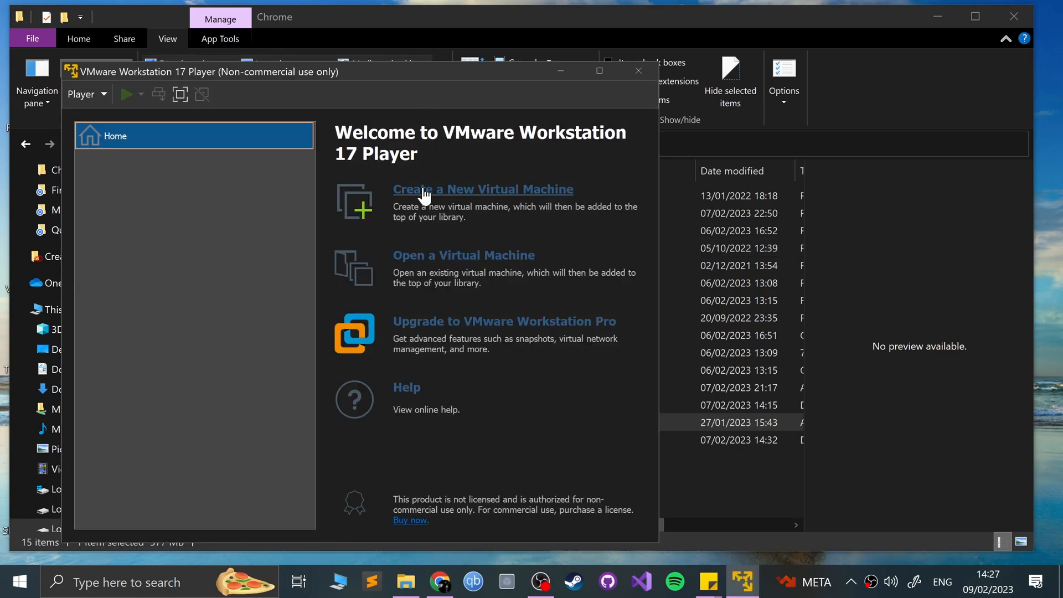
click(483, 189)
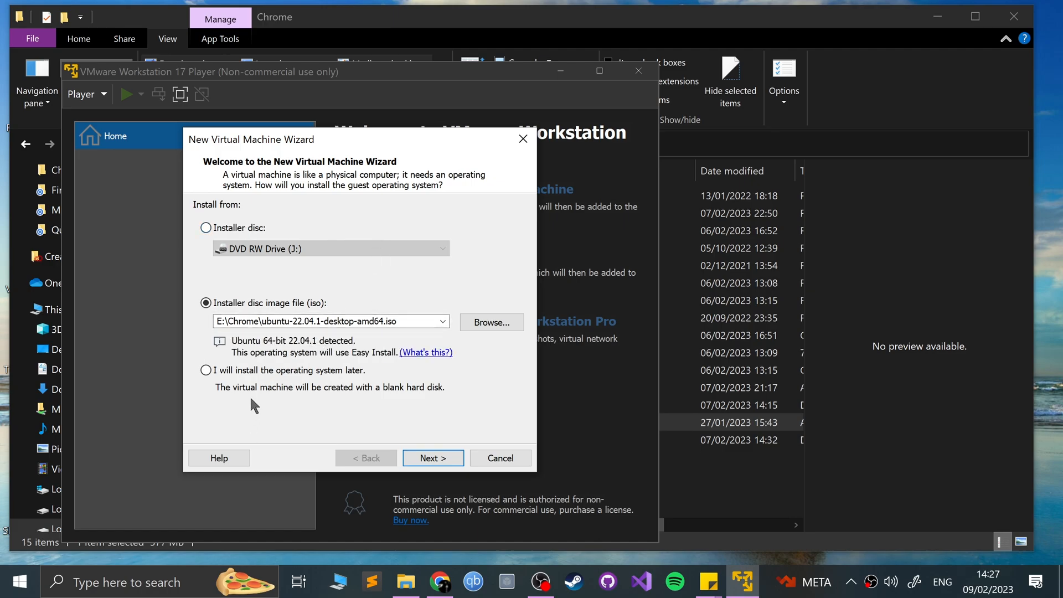
click(206, 370)
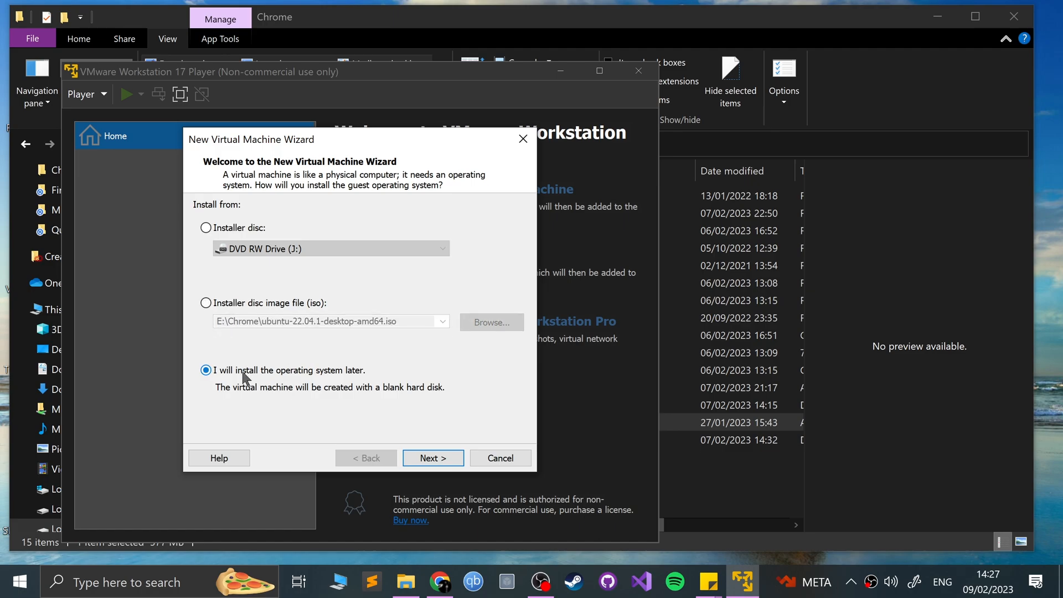
click(206, 303)
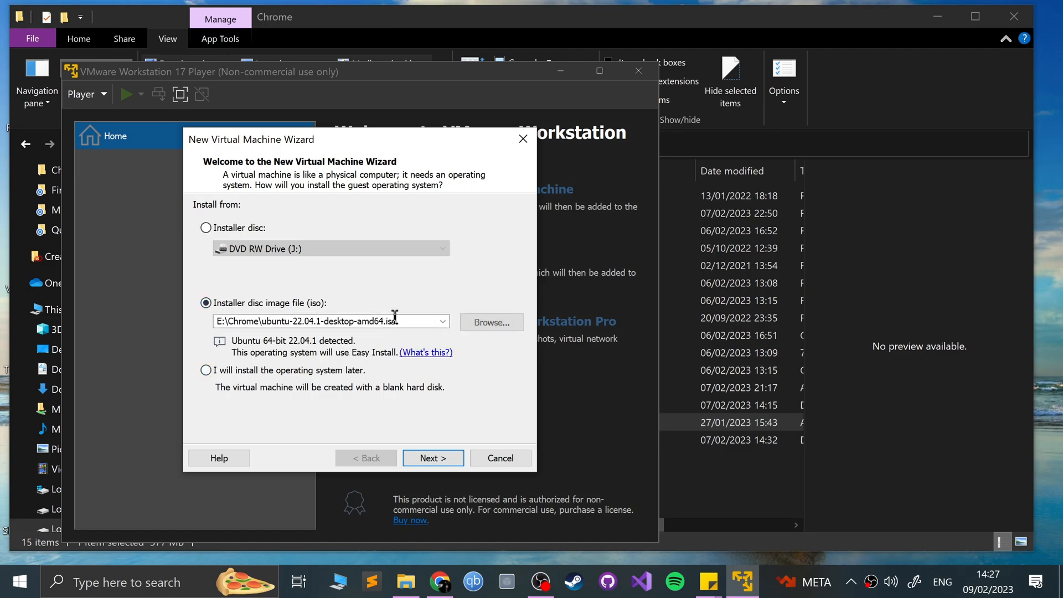
mouse_move(485, 338)
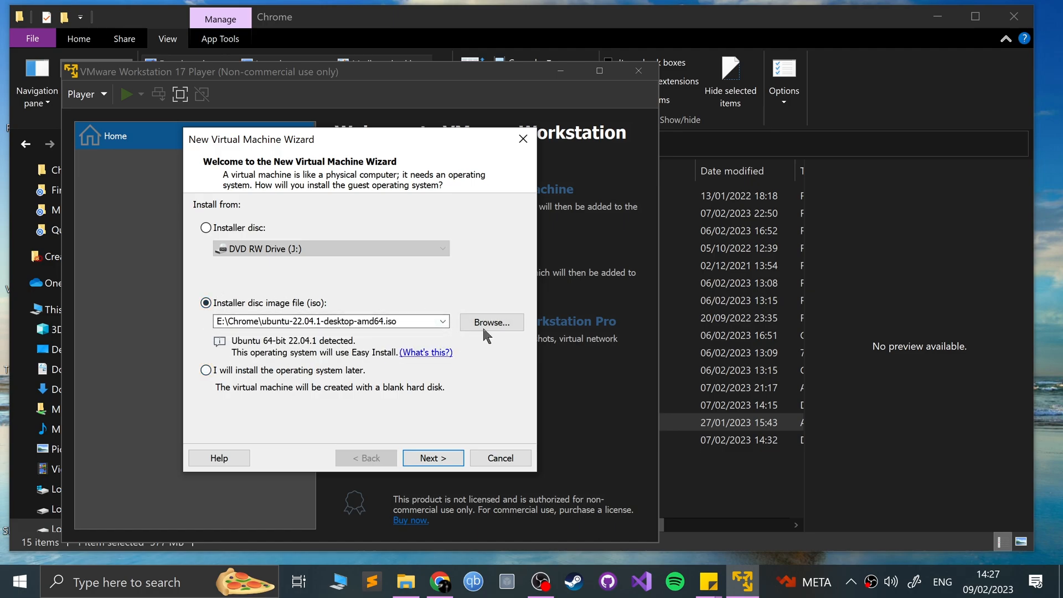
click(492, 322)
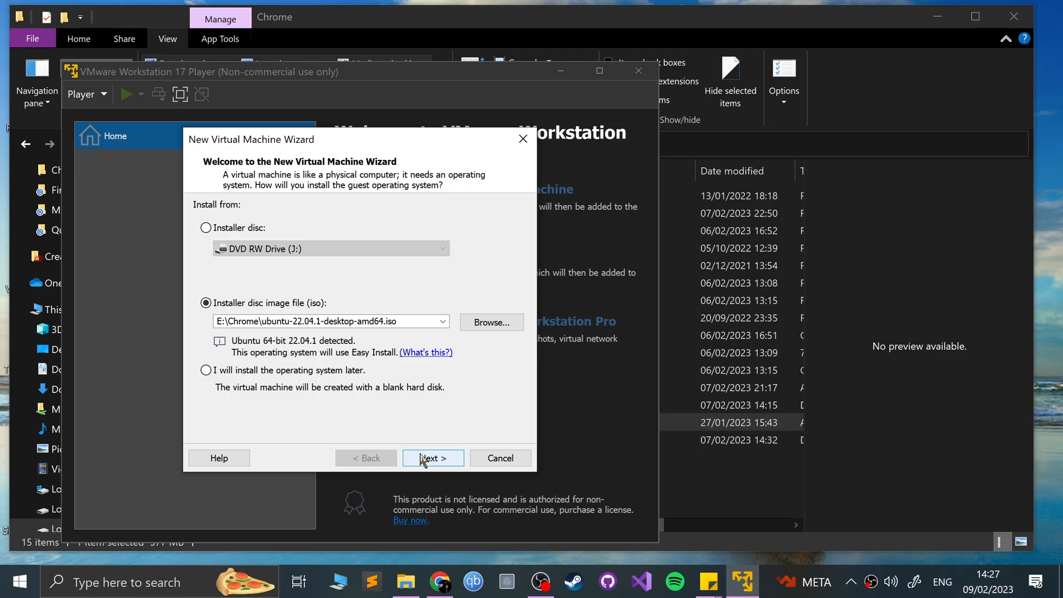
click(432, 459)
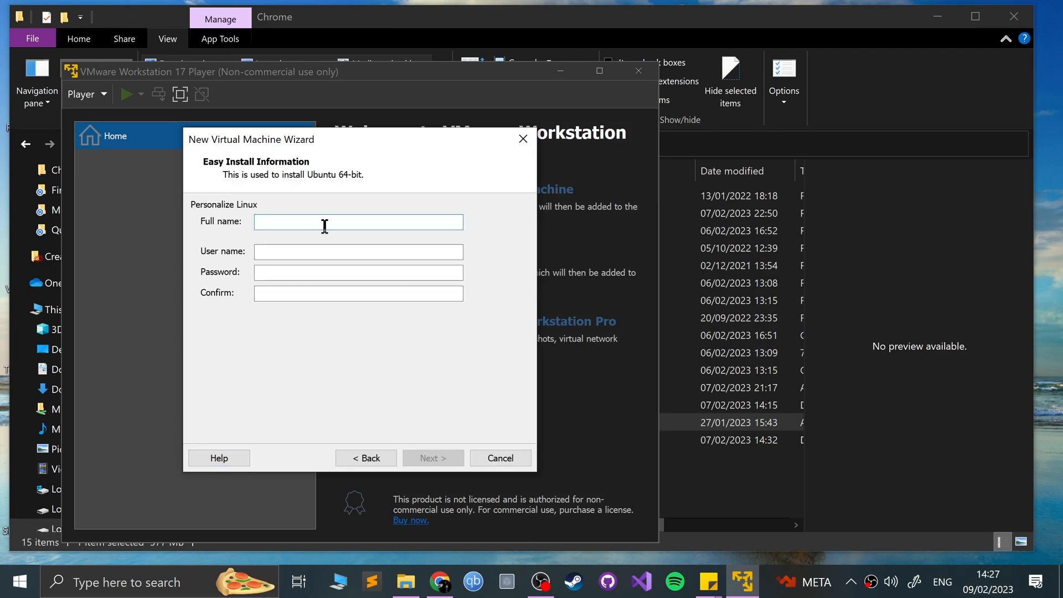
Step: Enter full name 'Frahaan Hussain', user name 'Frahaan' and password, dismiss the user name warning and postpone updates
text(De)
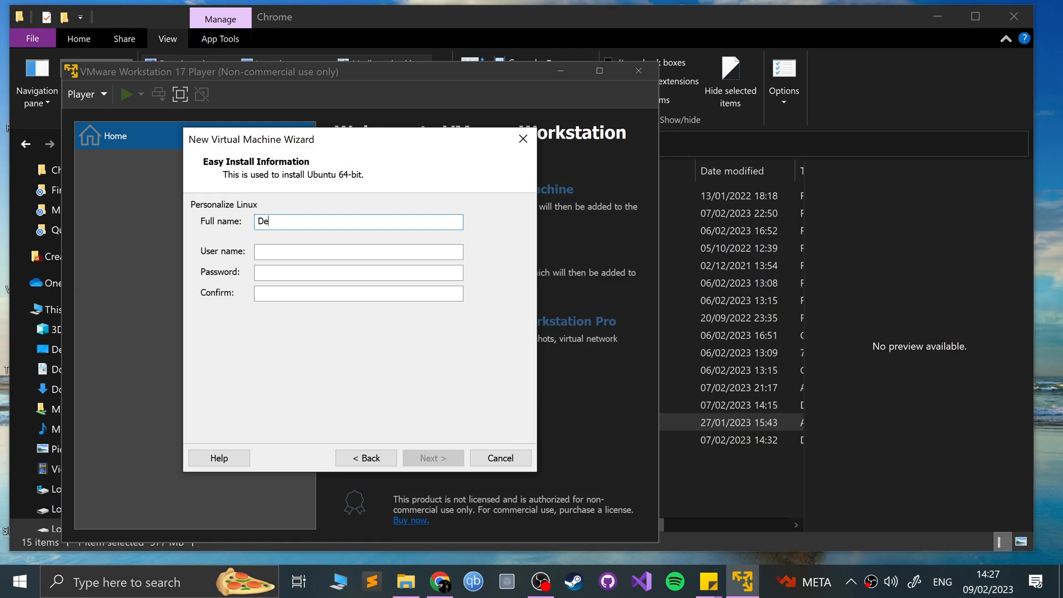
text(Frahaan H)
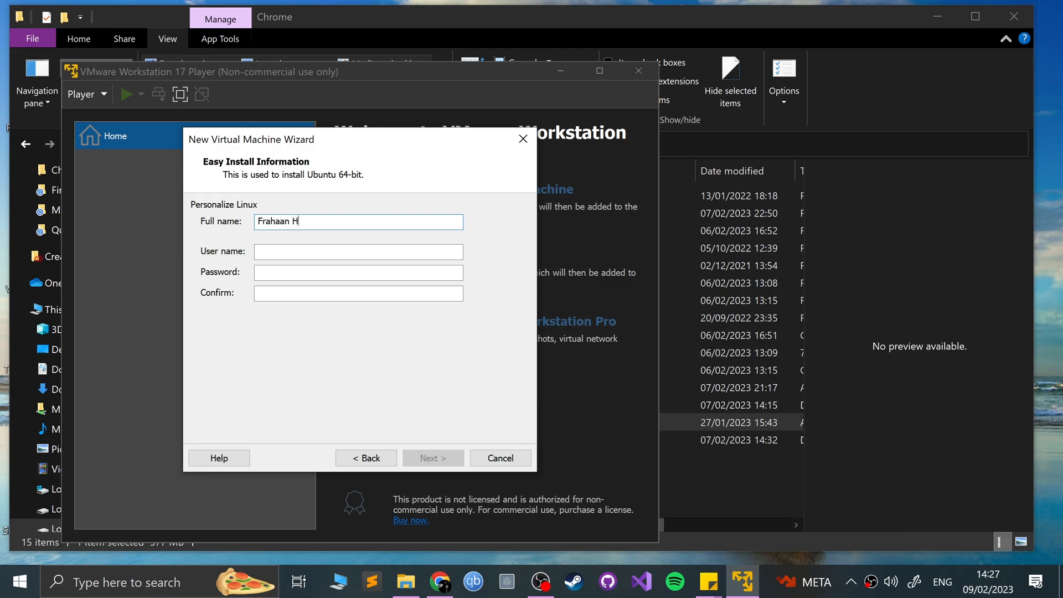
text(ussain)
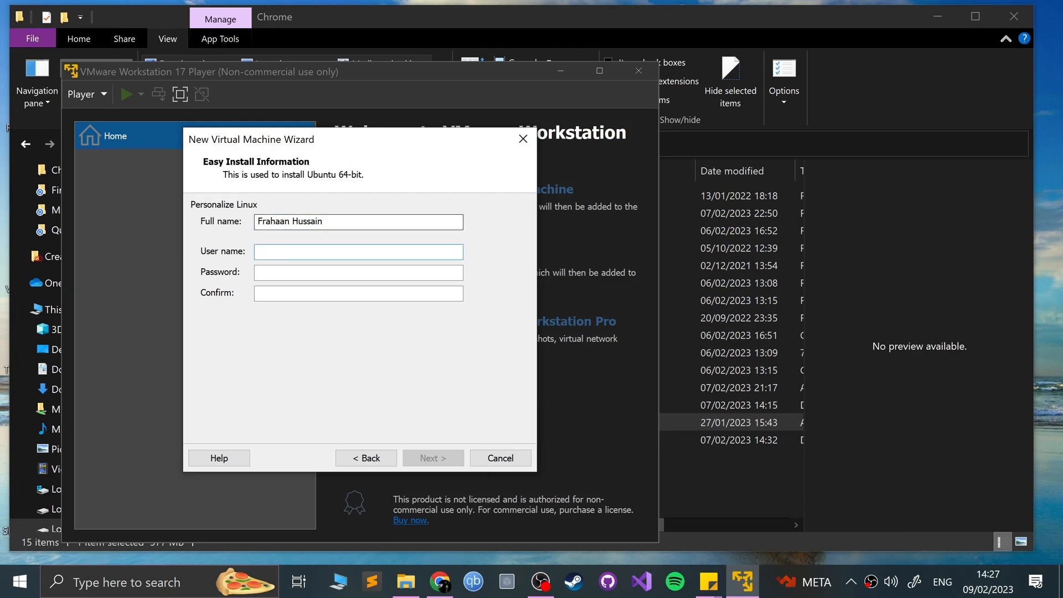
text(Frahaan)
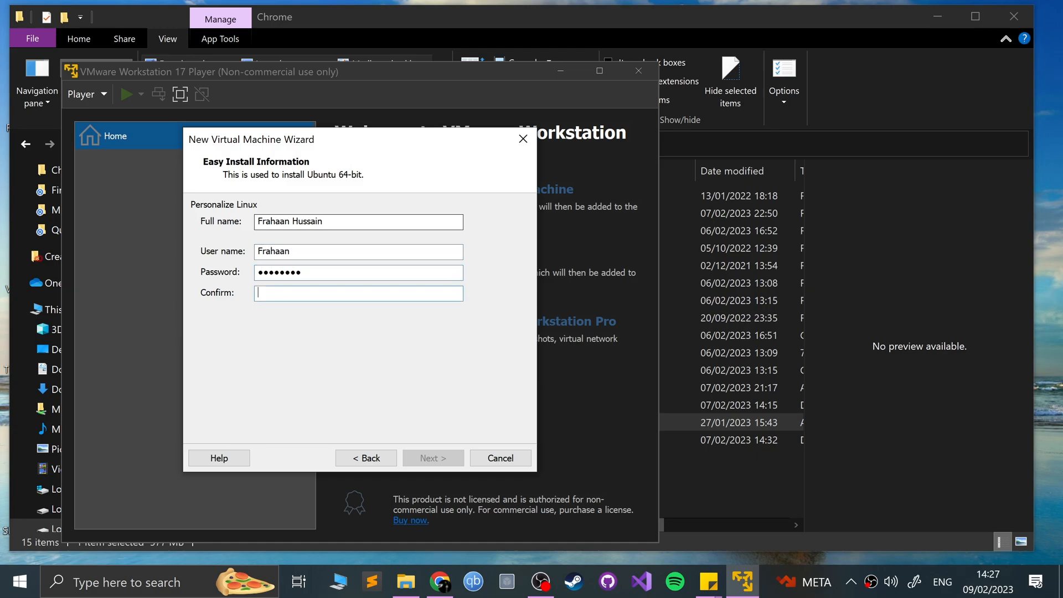
text(••••••••)
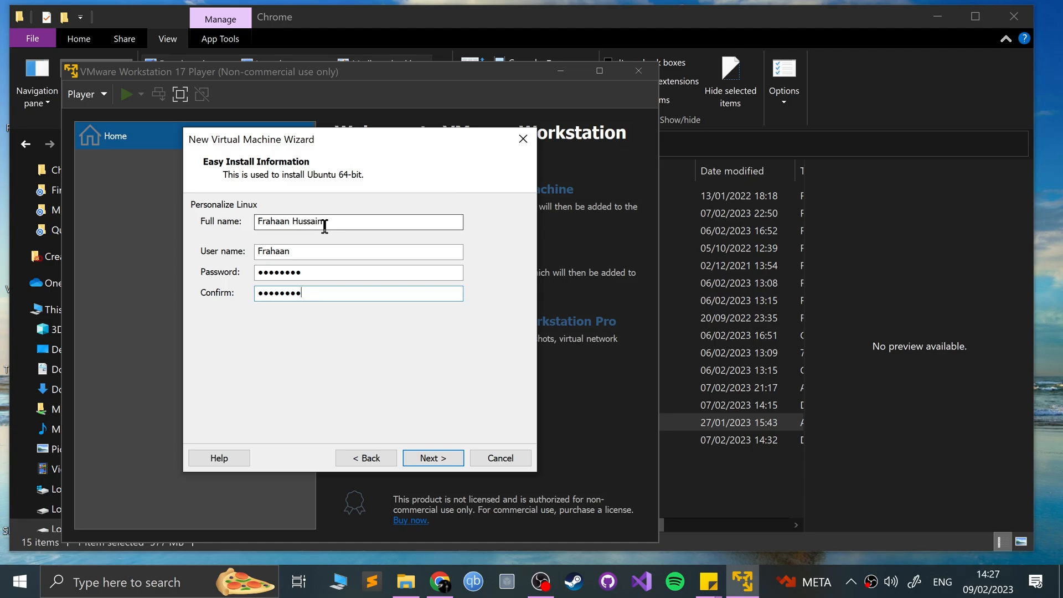
click(433, 458)
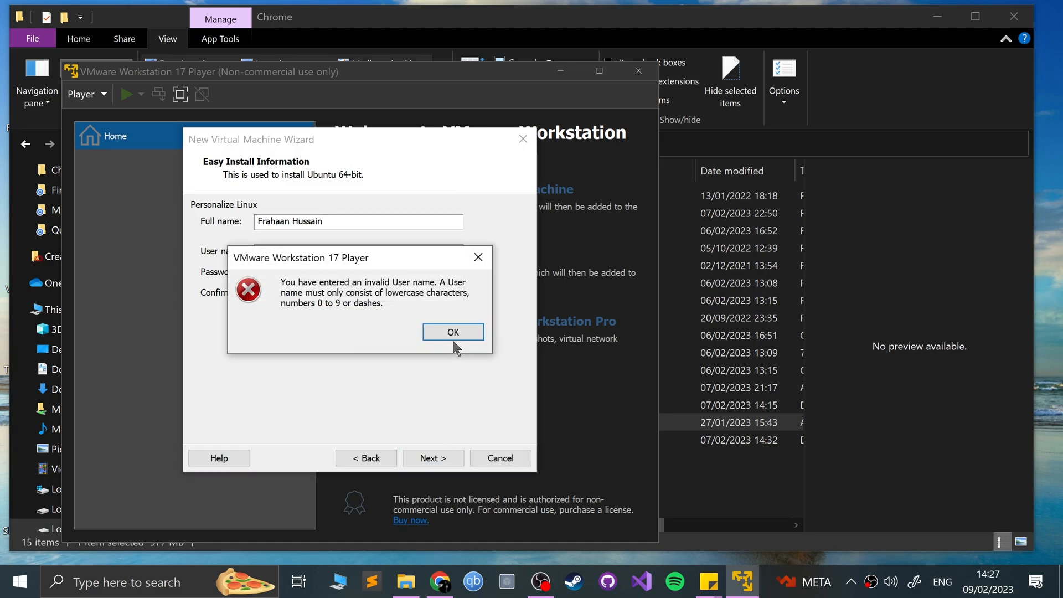
click(453, 332)
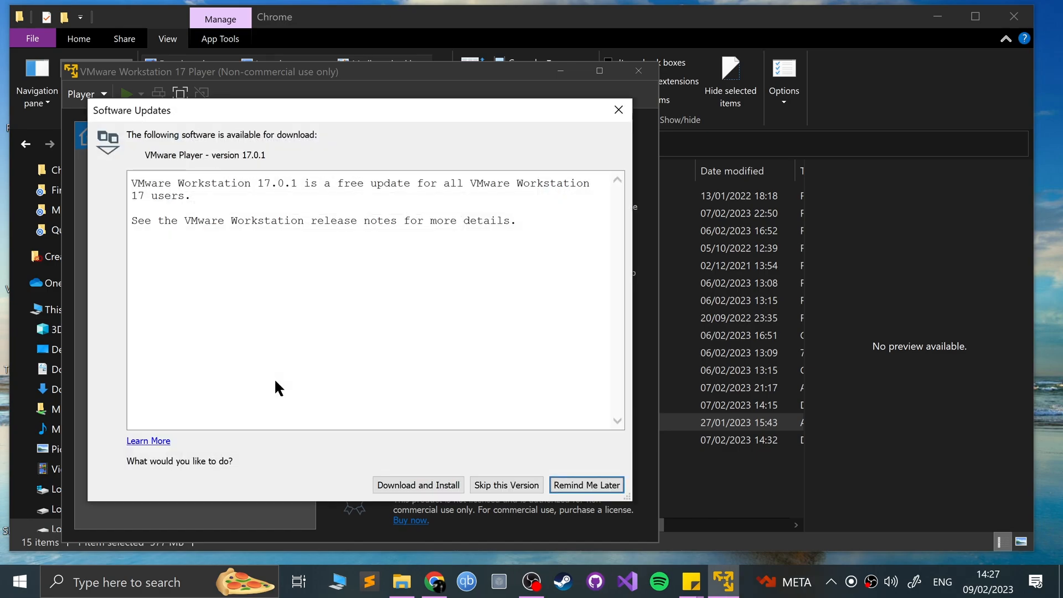
mouse_move(571, 492)
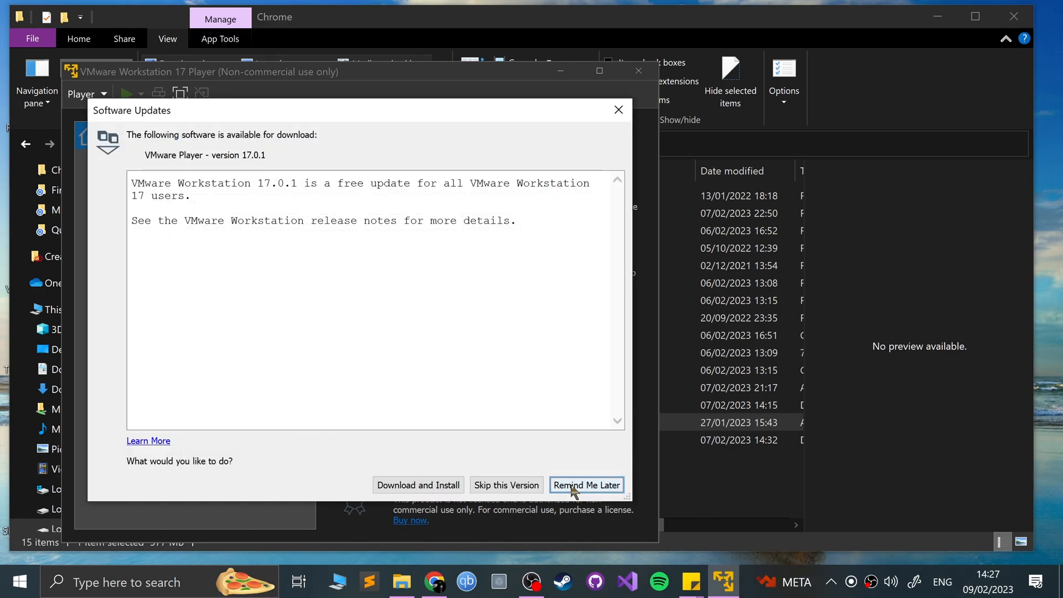
click(587, 485)
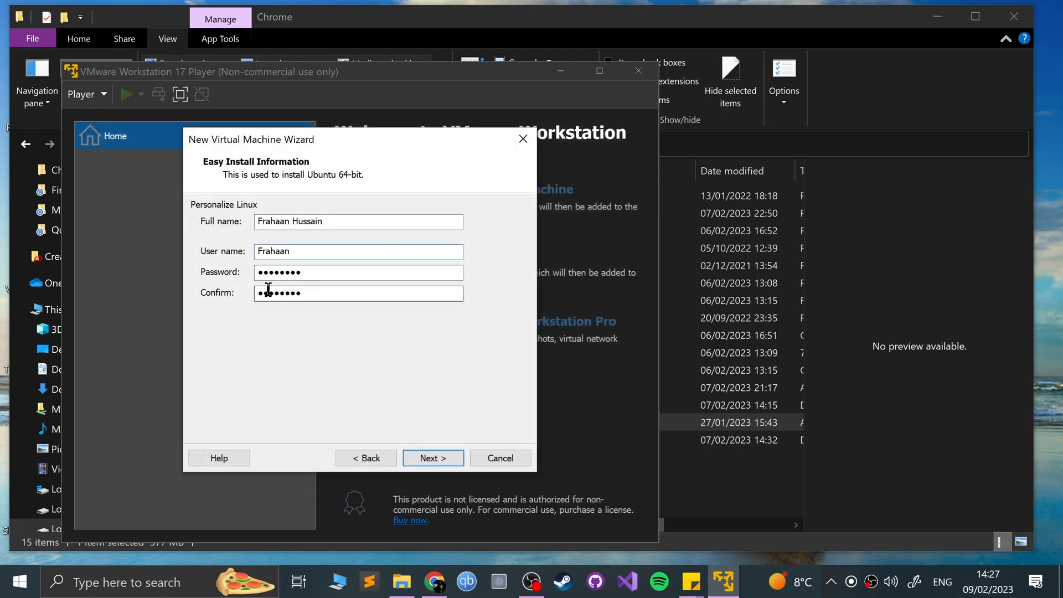
Step: Continue to the naming page with the default 'Ubuntu 64-bit' name
click(433, 459)
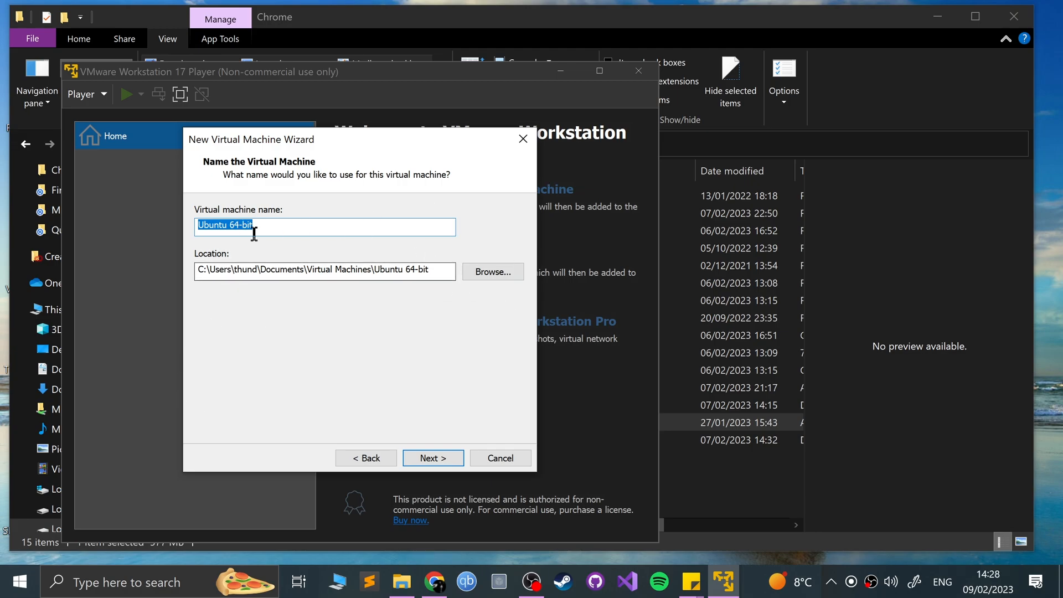
mouse_move(418, 475)
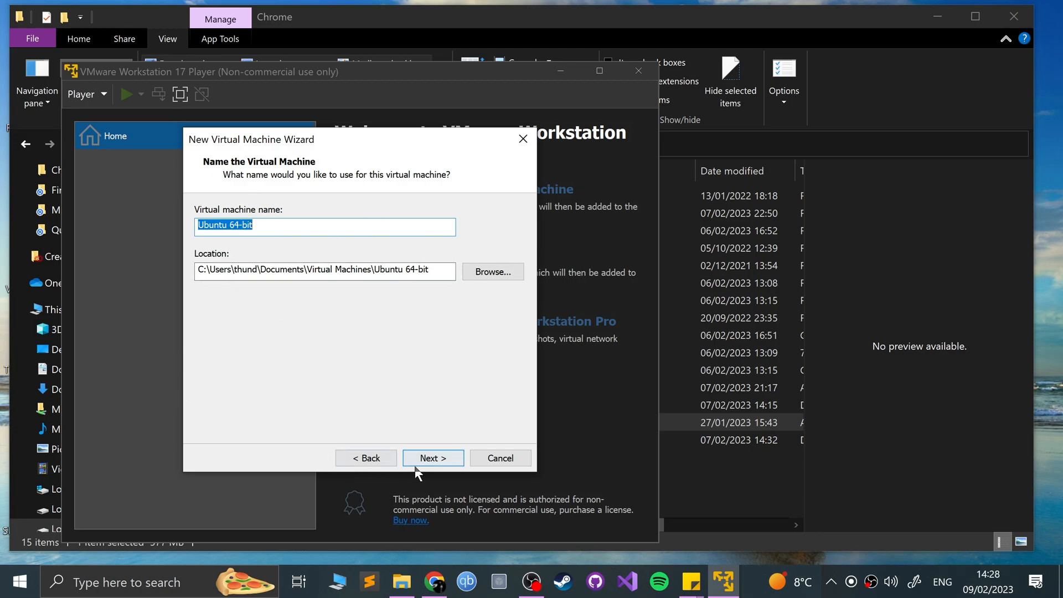
Step: Keep the default name and 20 GB disk stored as a single file, reaching the summary
click(433, 459)
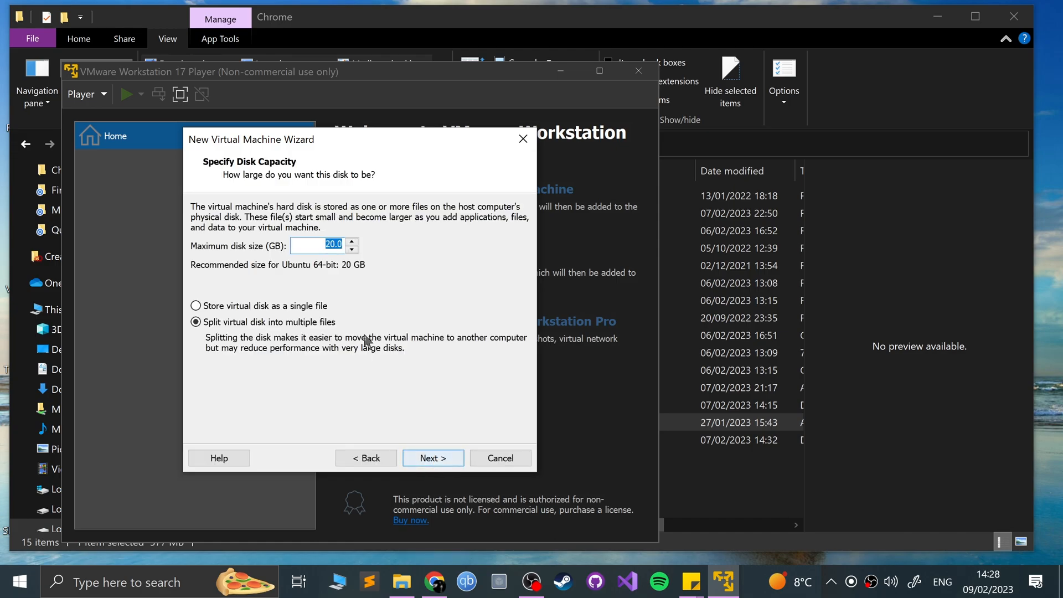
mouse_move(395, 385)
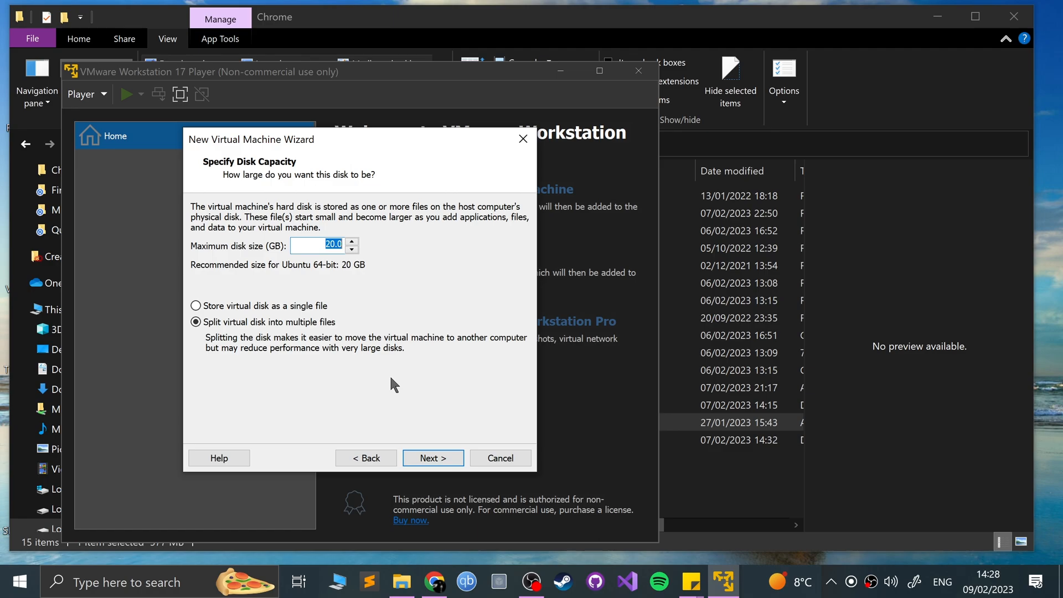
mouse_move(277, 333)
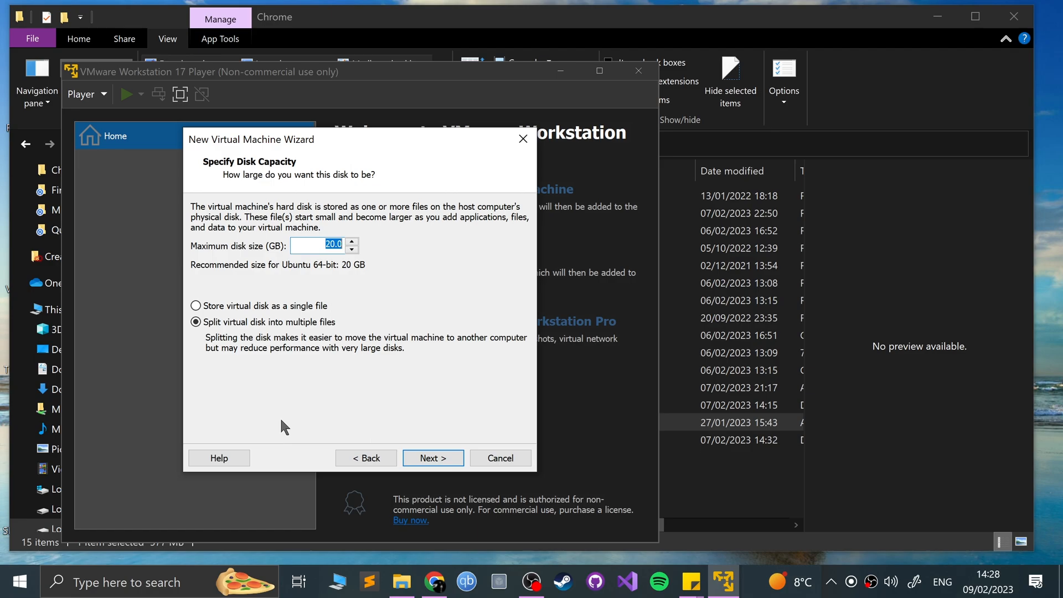
mouse_move(178, 437)
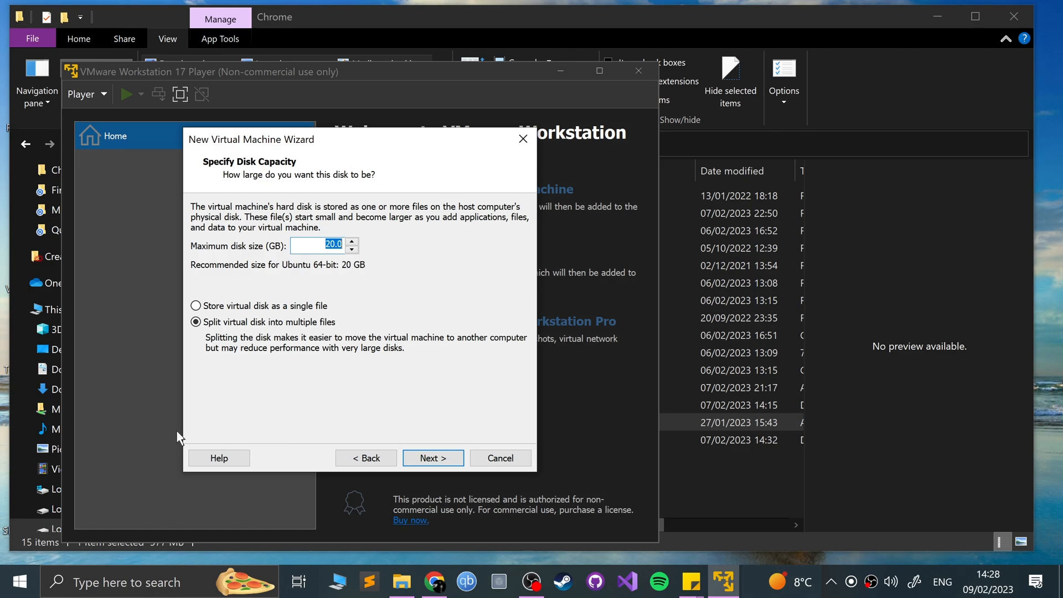
mouse_move(333, 355)
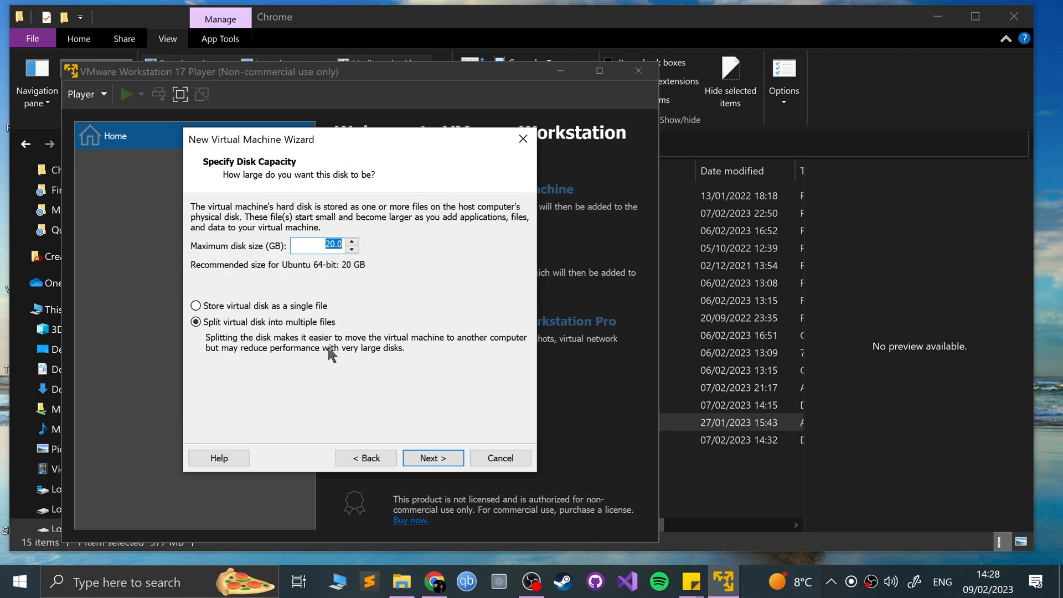
click(195, 306)
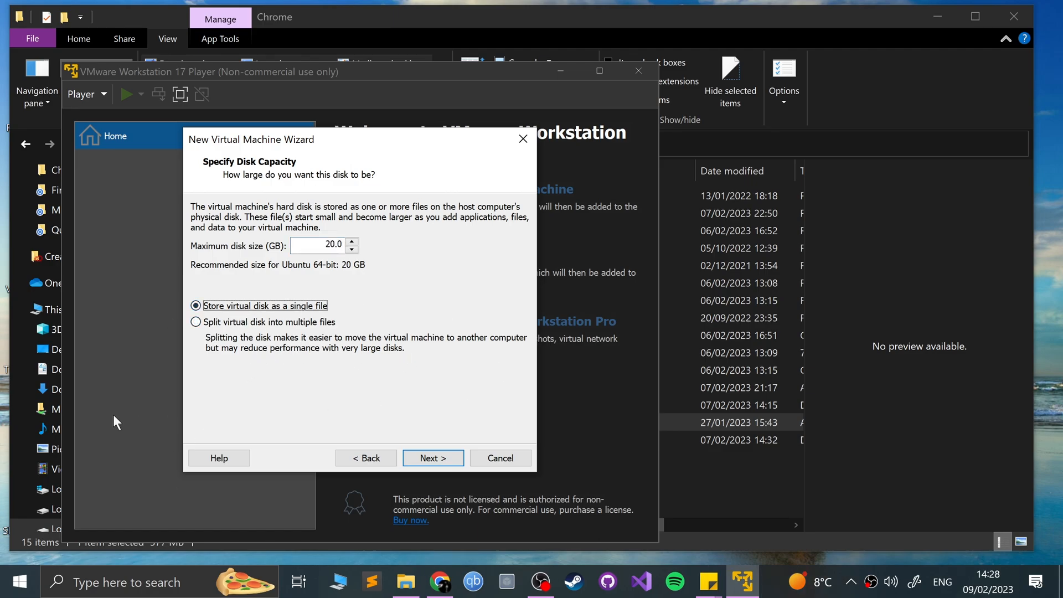
click(433, 459)
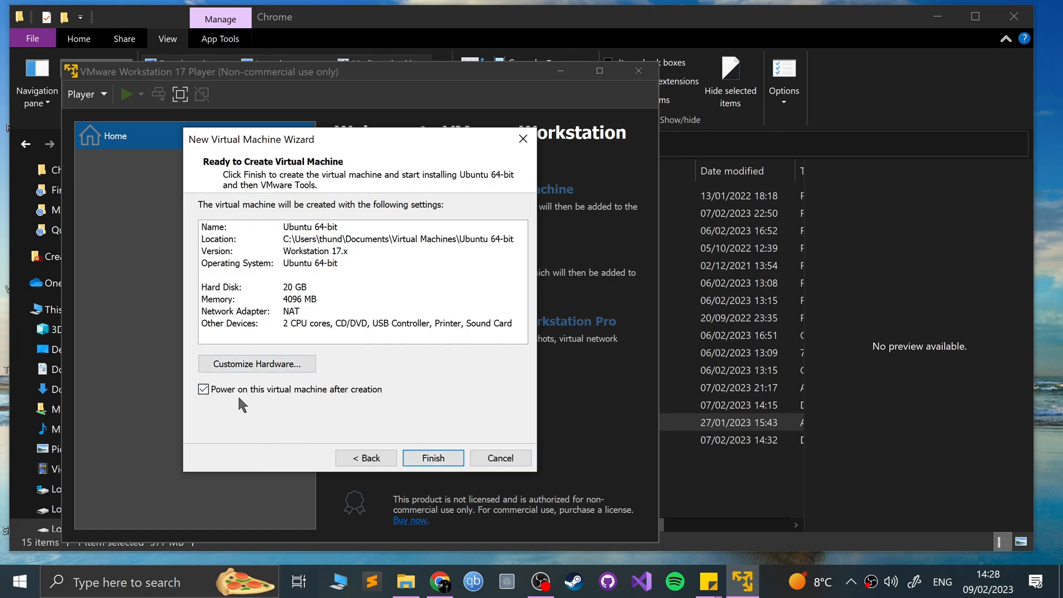
mouse_move(287, 390)
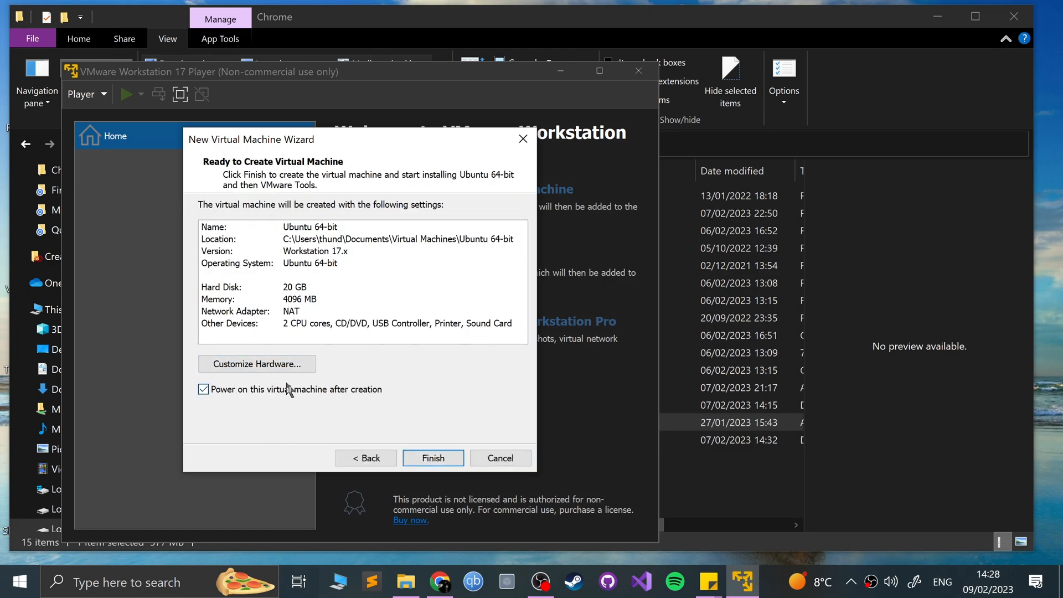
Step: Bring up the Customize Hardware window from the Ready to Create Virtual Machine page
click(257, 363)
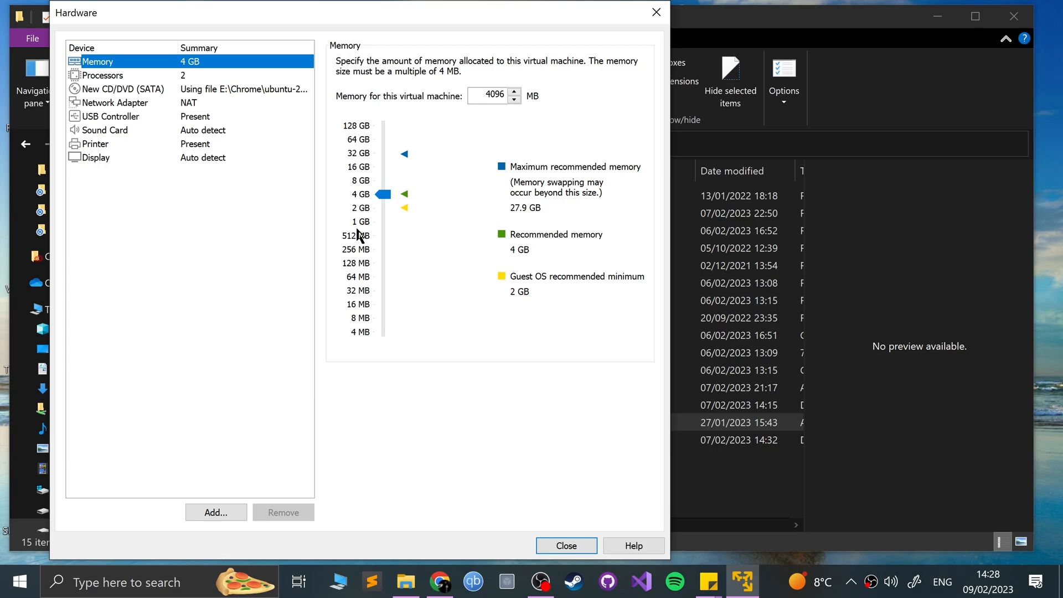
mouse_move(490, 346)
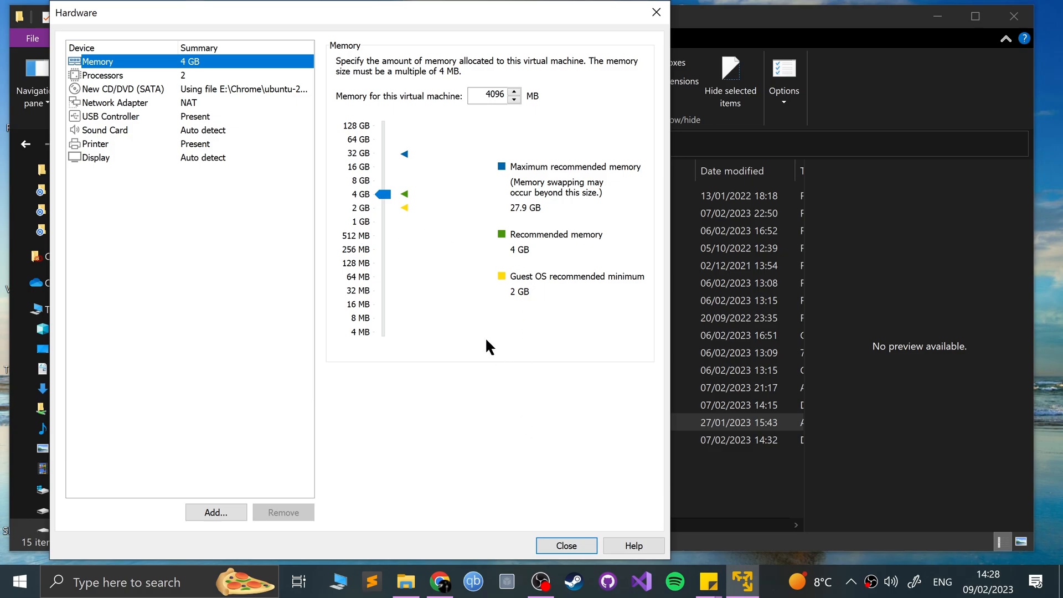
mouse_move(397, 99)
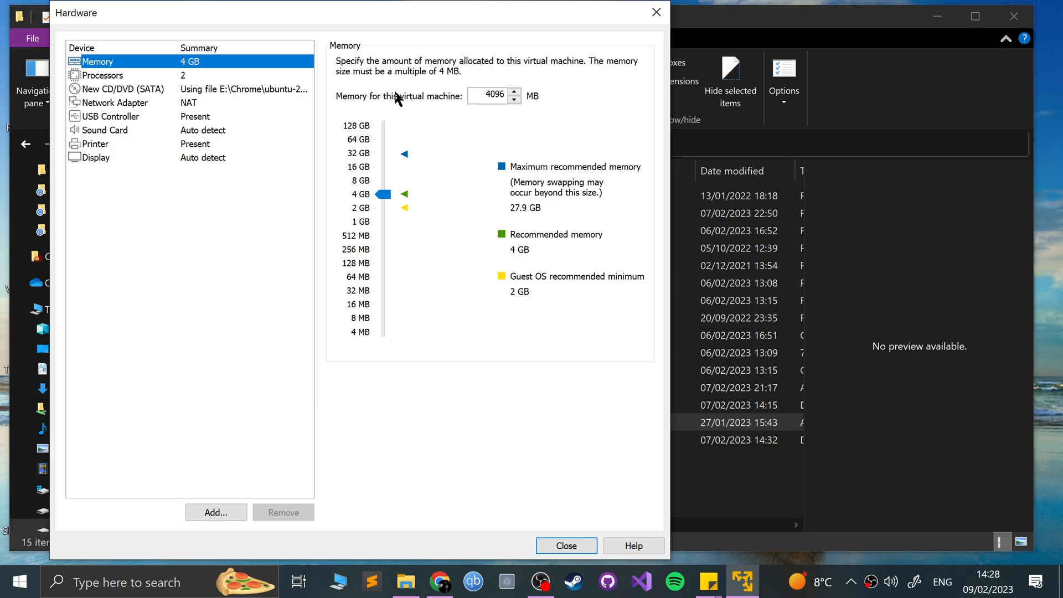
mouse_move(401, 283)
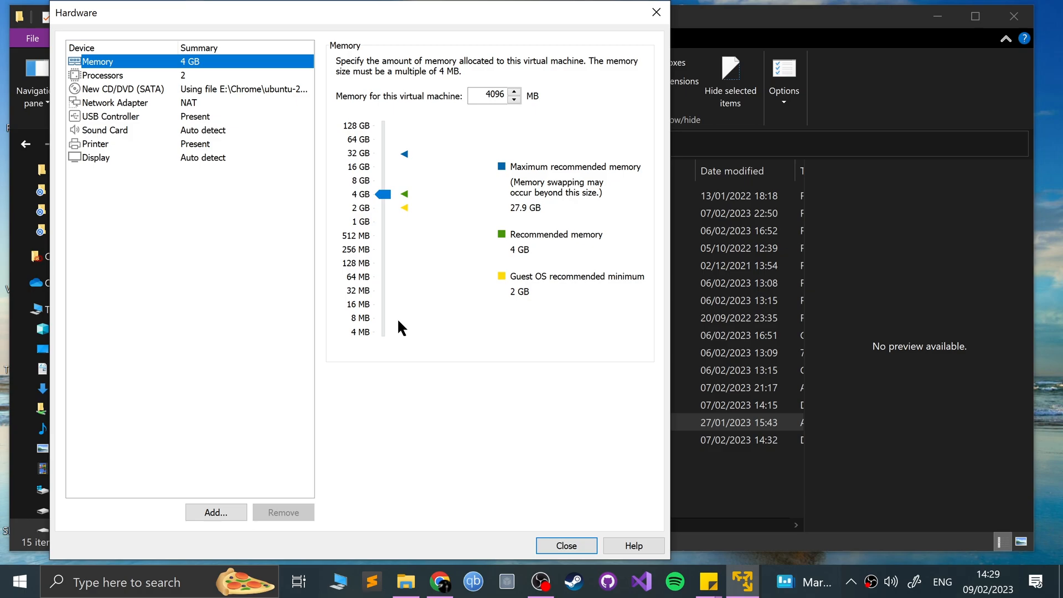
mouse_move(360, 381)
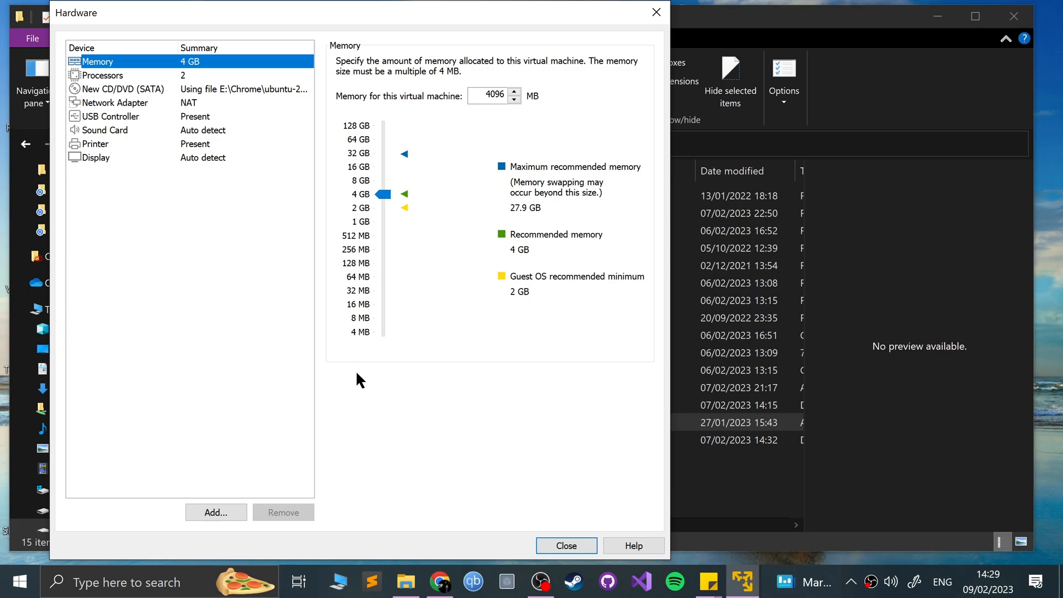
mouse_move(453, 390)
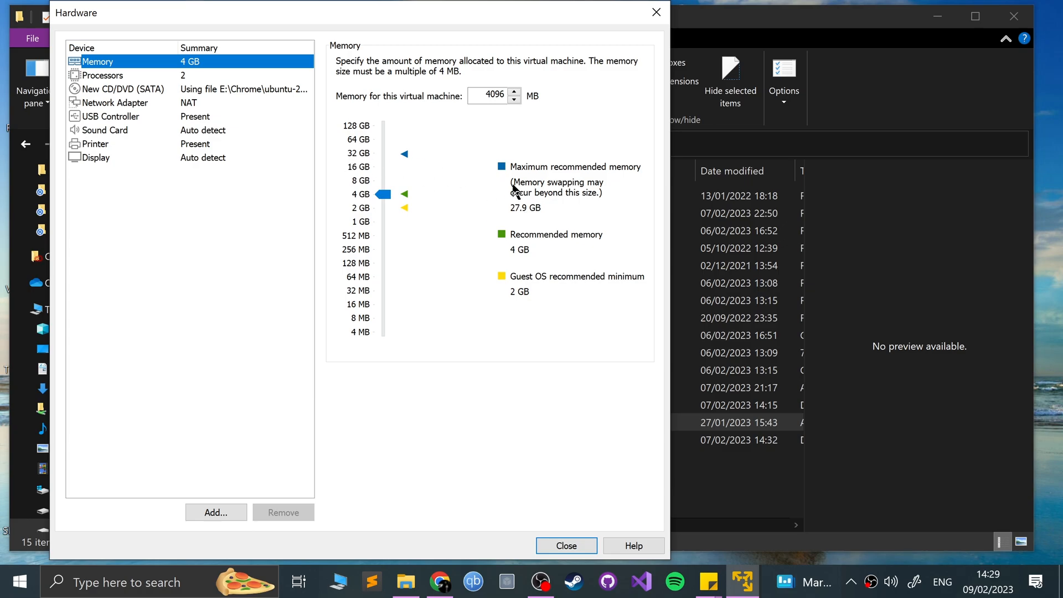
mouse_move(518, 239)
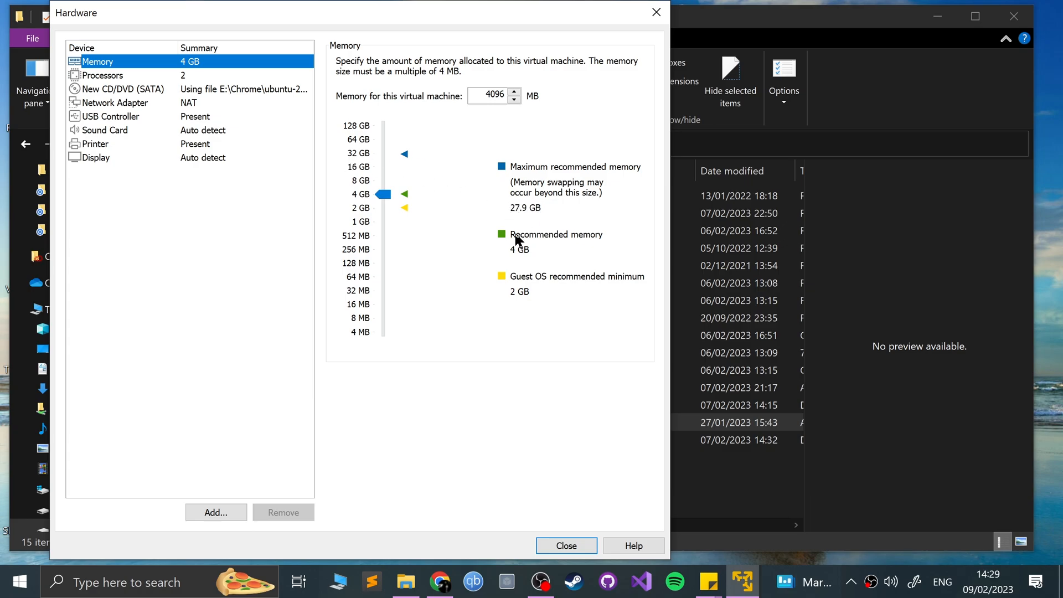
mouse_move(447, 386)
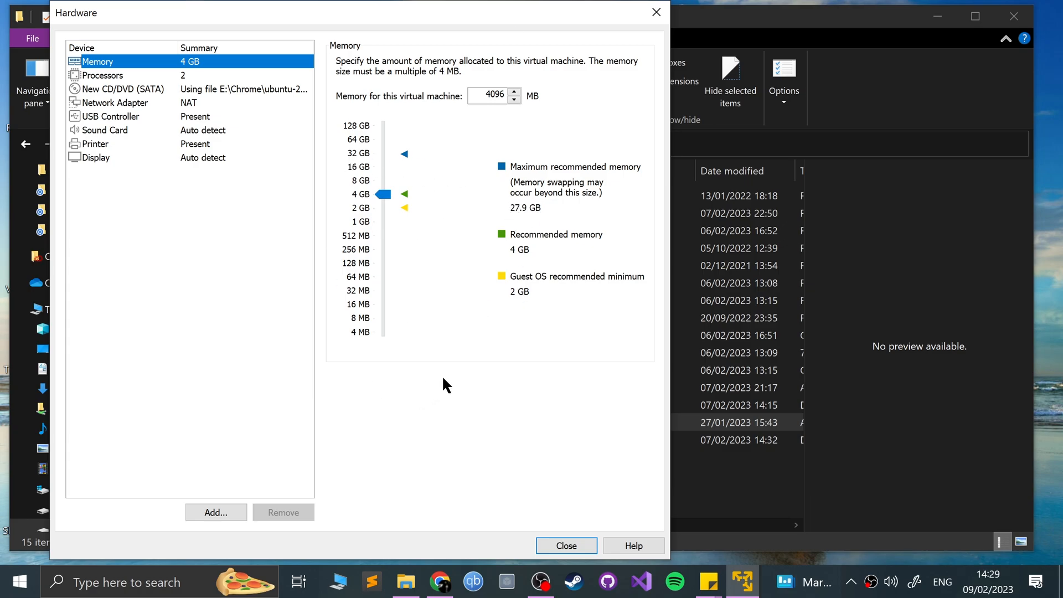
mouse_move(428, 470)
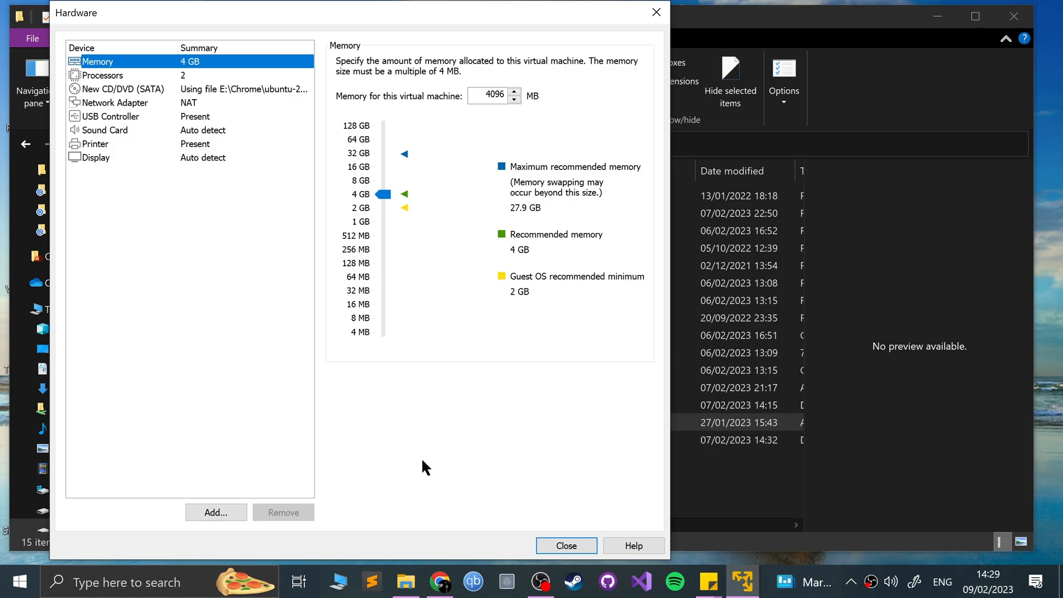
mouse_move(433, 428)
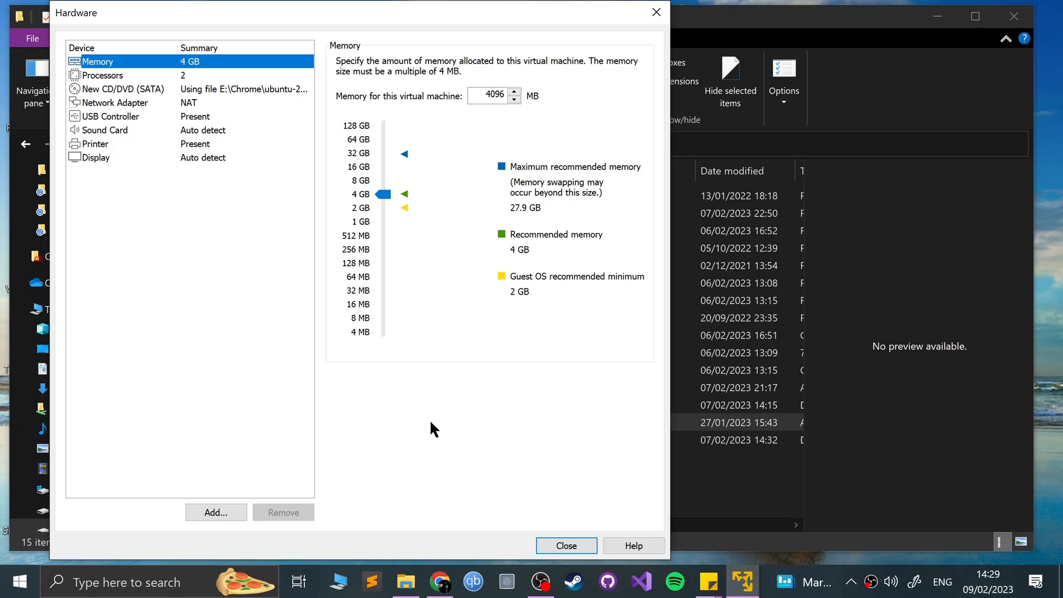
Step: Show the Processors page in the Hardware dialog, listing 2 cores
click(102, 76)
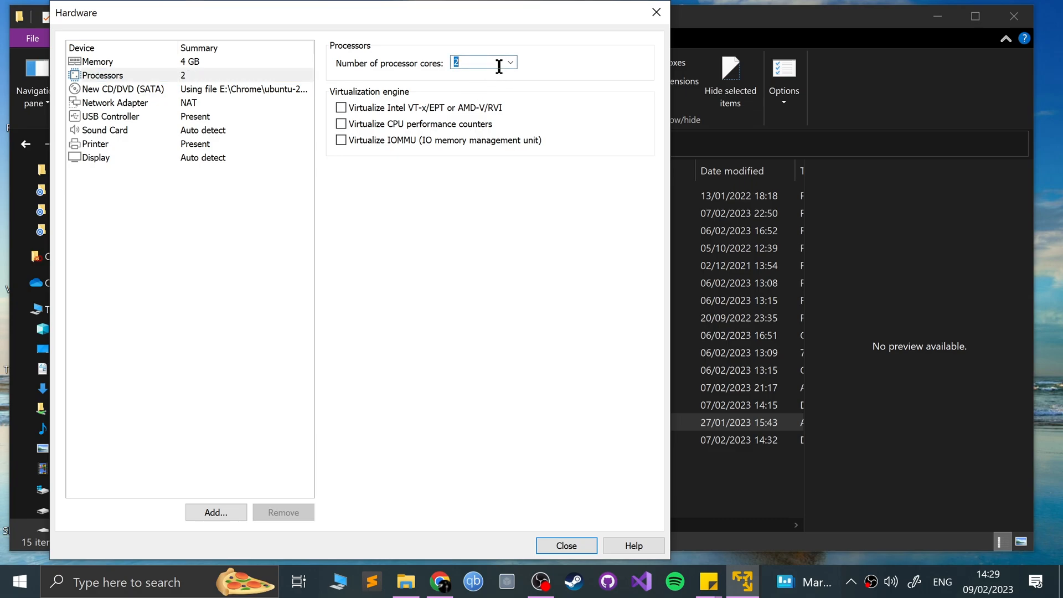
mouse_move(558, 228)
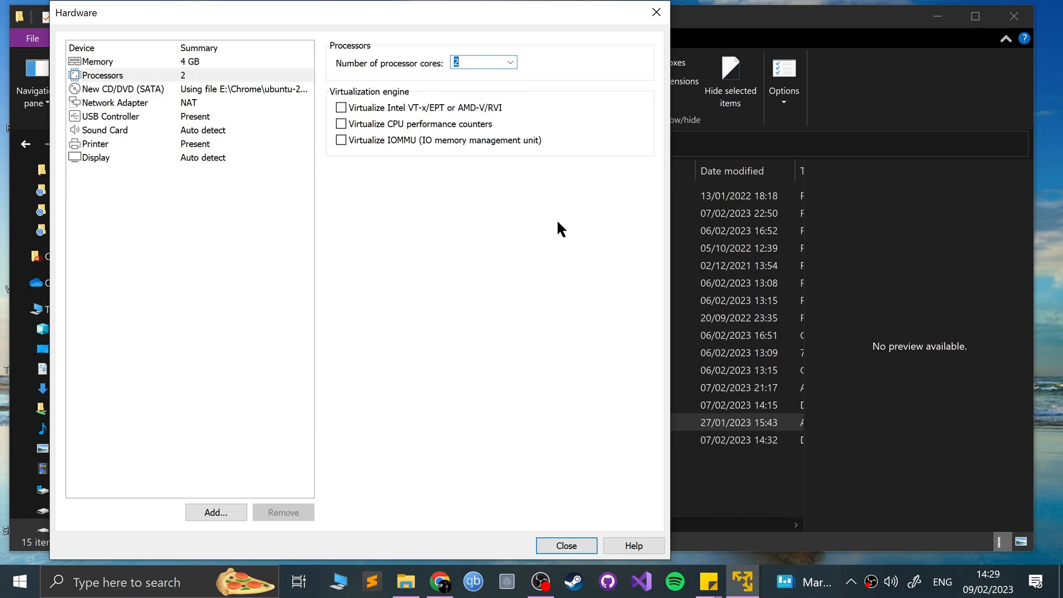
mouse_move(608, 379)
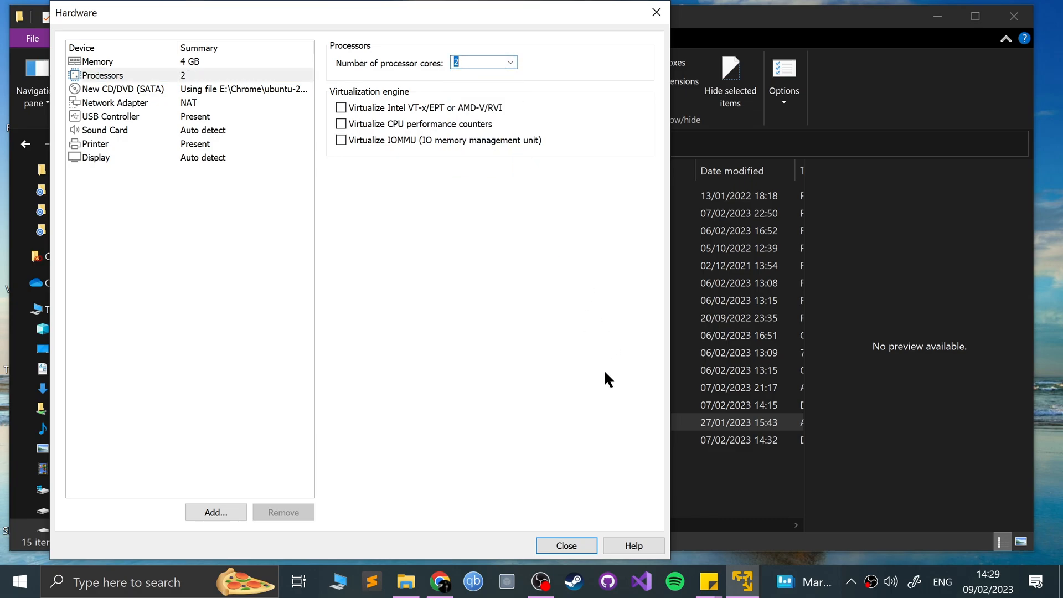
mouse_move(621, 255)
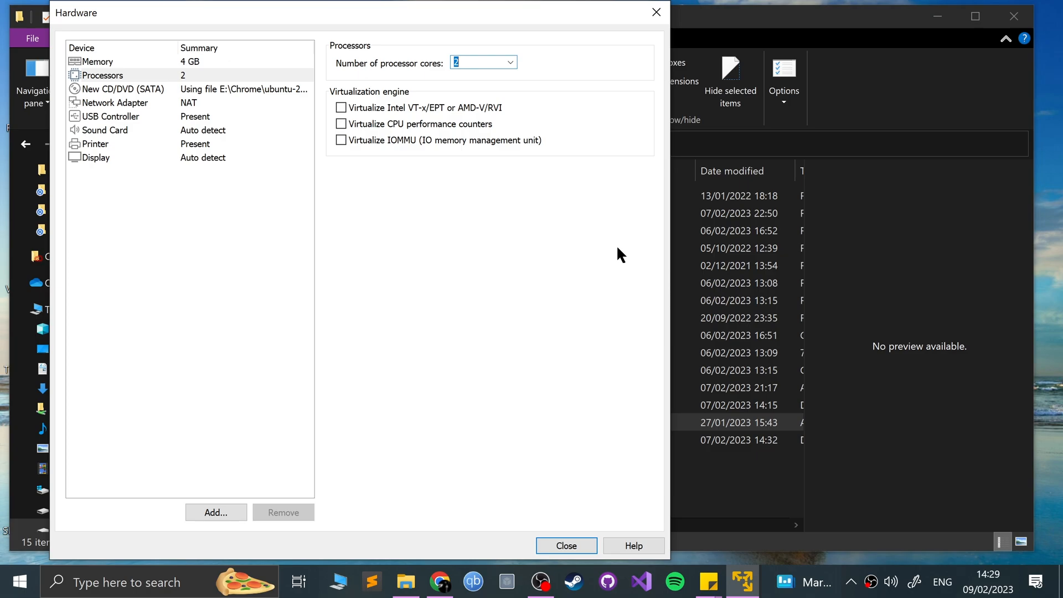
mouse_move(337, 157)
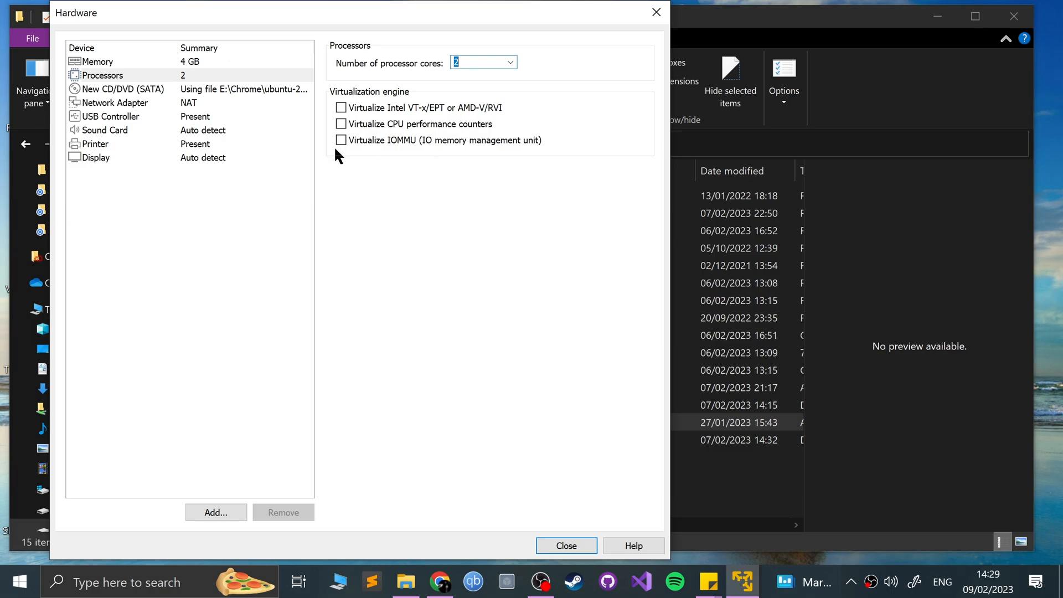
mouse_move(409, 153)
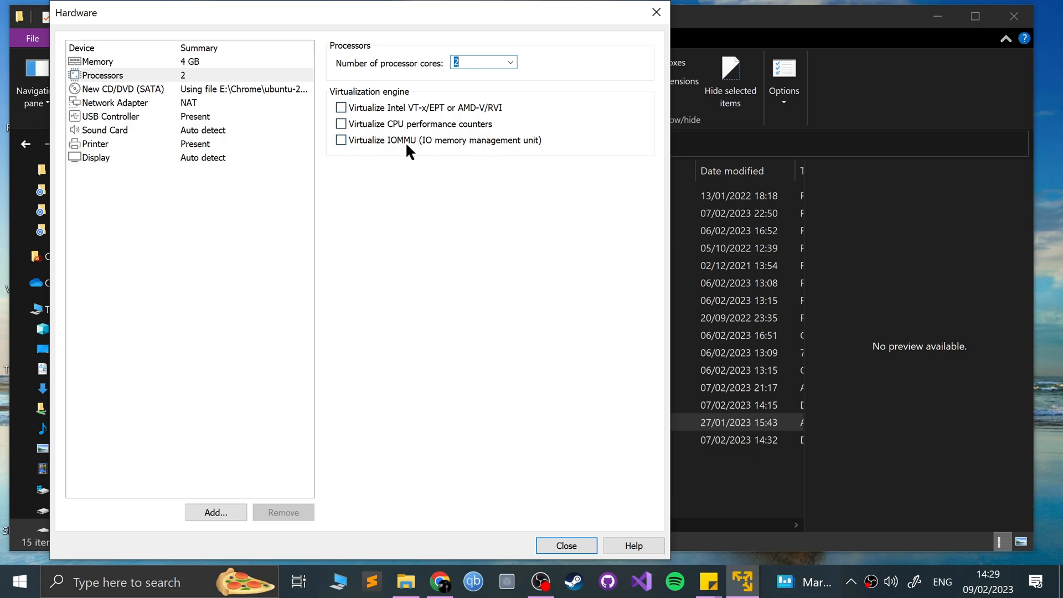
mouse_move(501, 153)
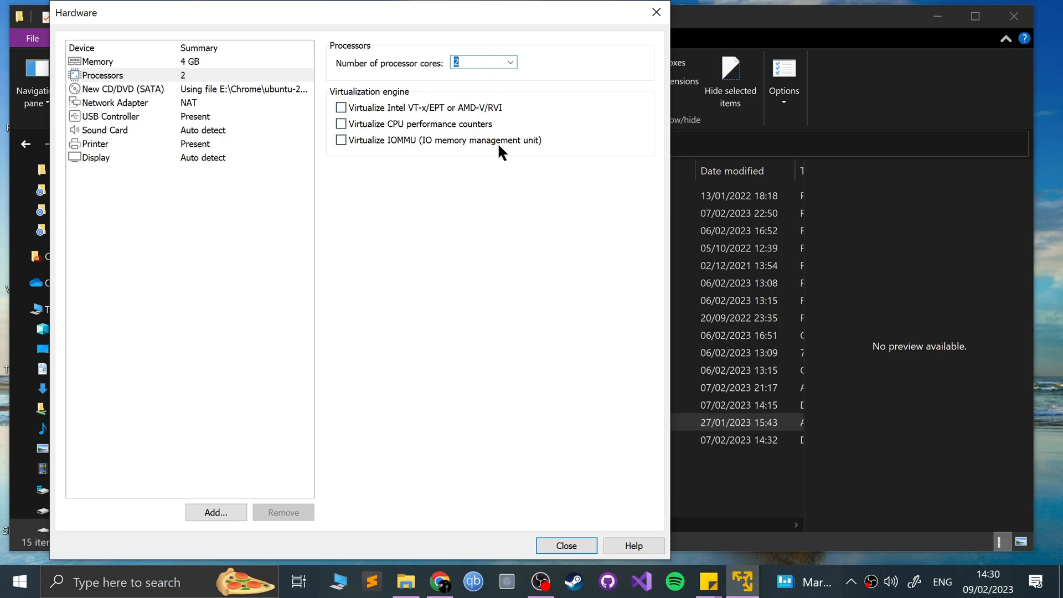
Step: Review the CD/DVD, network, USB, sound, printer and display devices, keeping 3D acceleration with 8 GB, then close Hardware
click(123, 89)
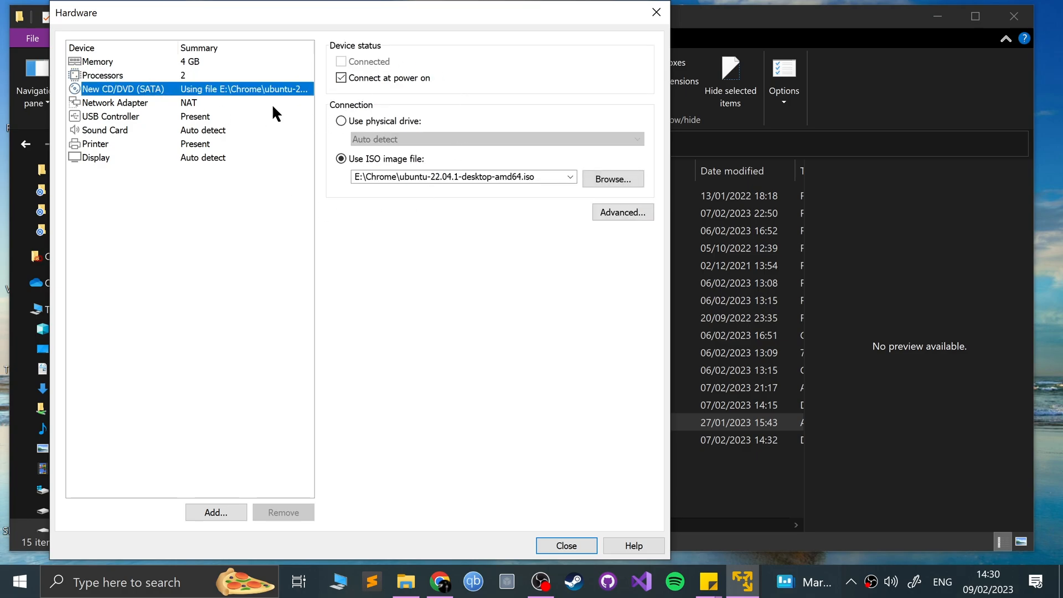
mouse_move(257, 111)
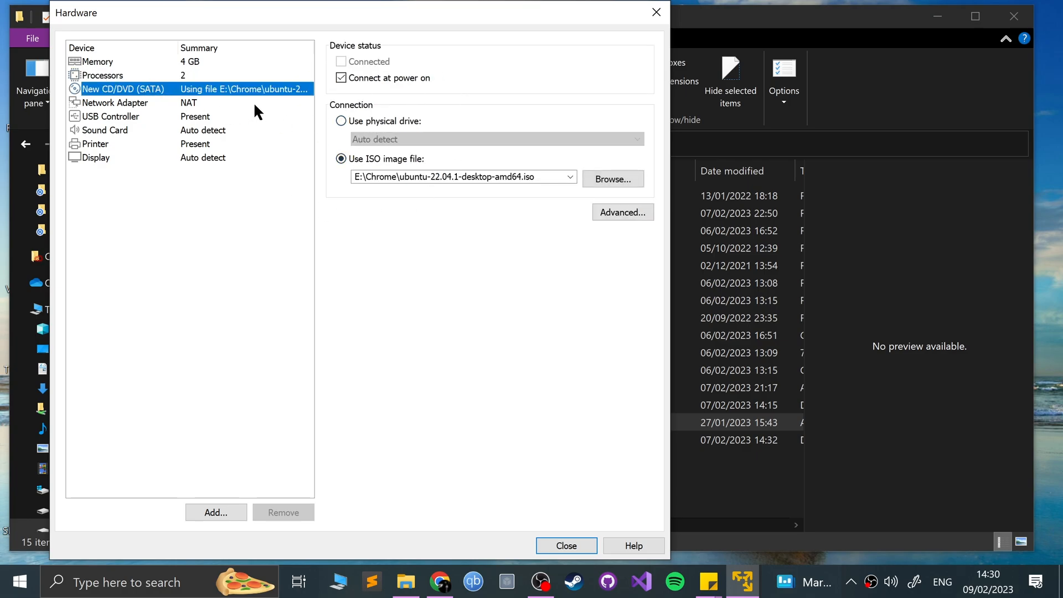
click(114, 102)
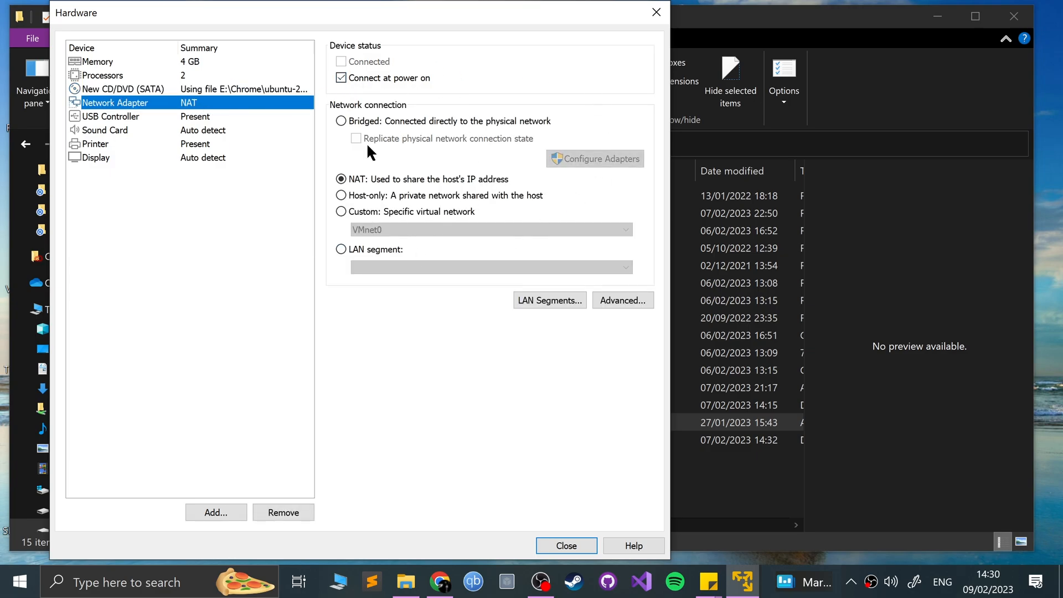
mouse_move(525, 133)
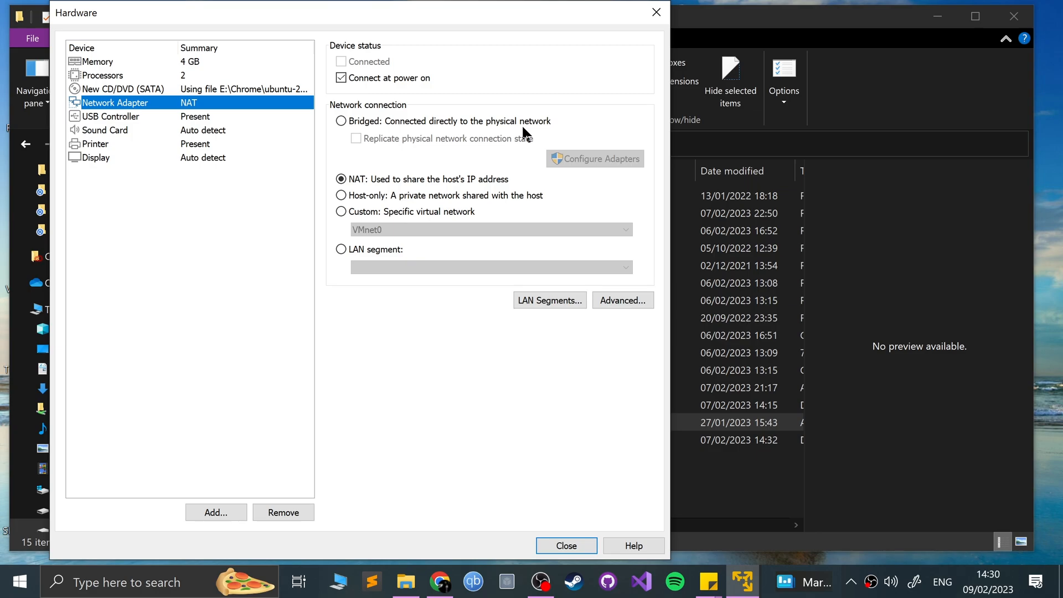
click(111, 117)
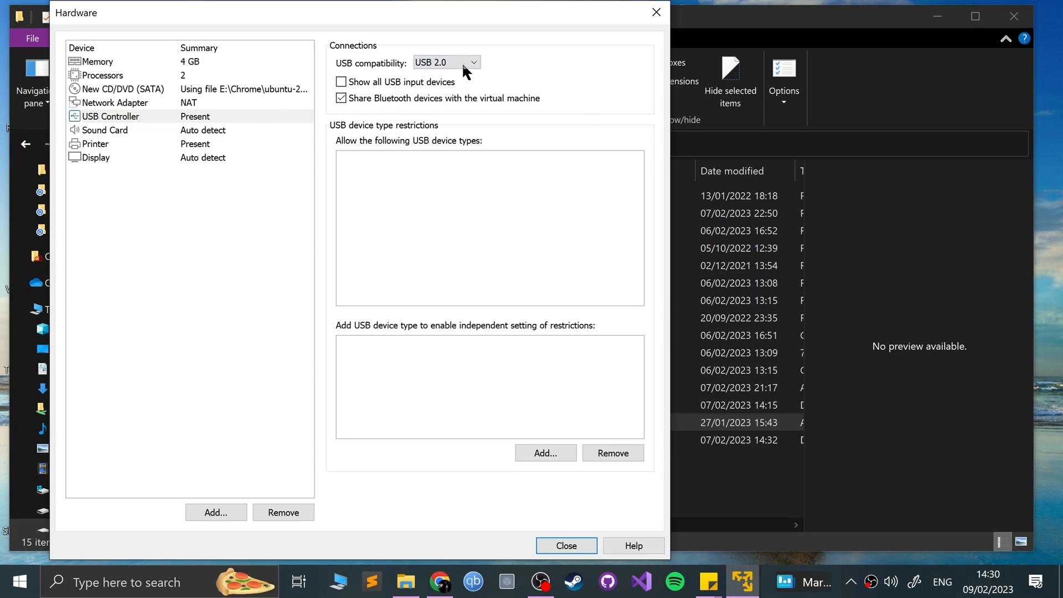
mouse_move(538, 93)
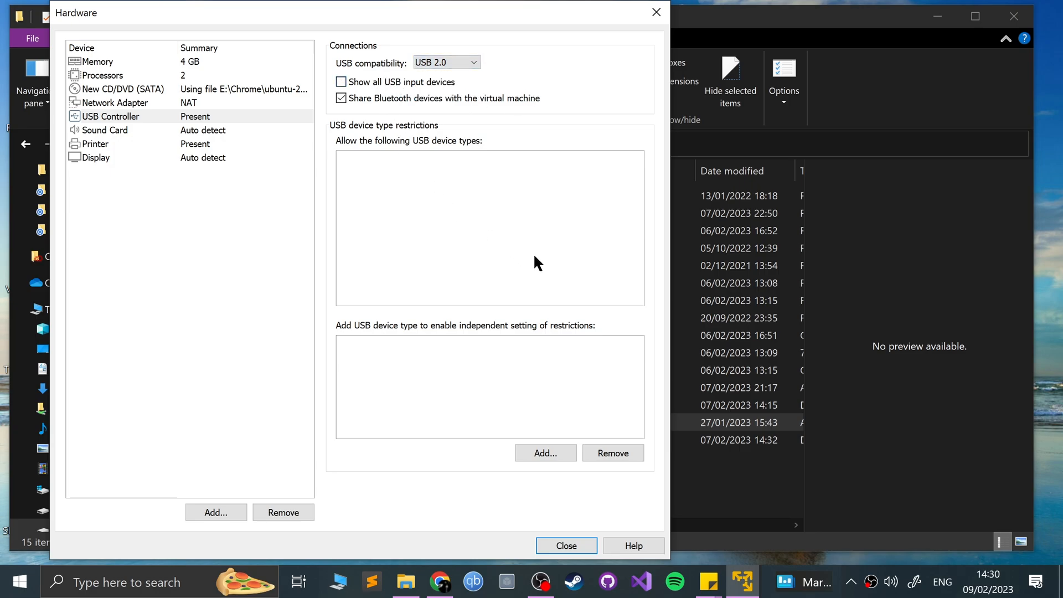
mouse_move(552, 250)
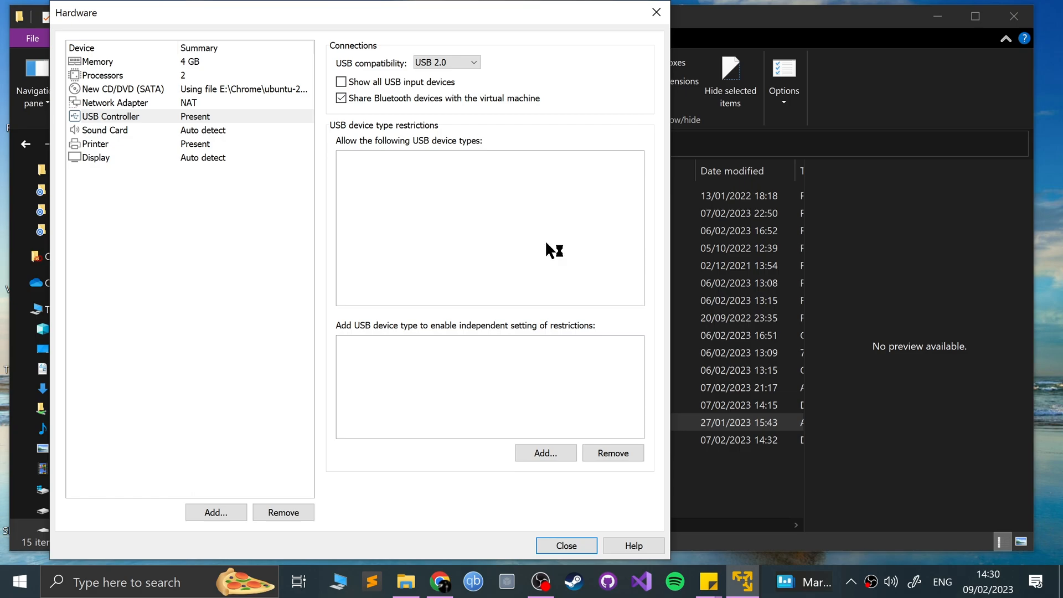
mouse_move(182, 150)
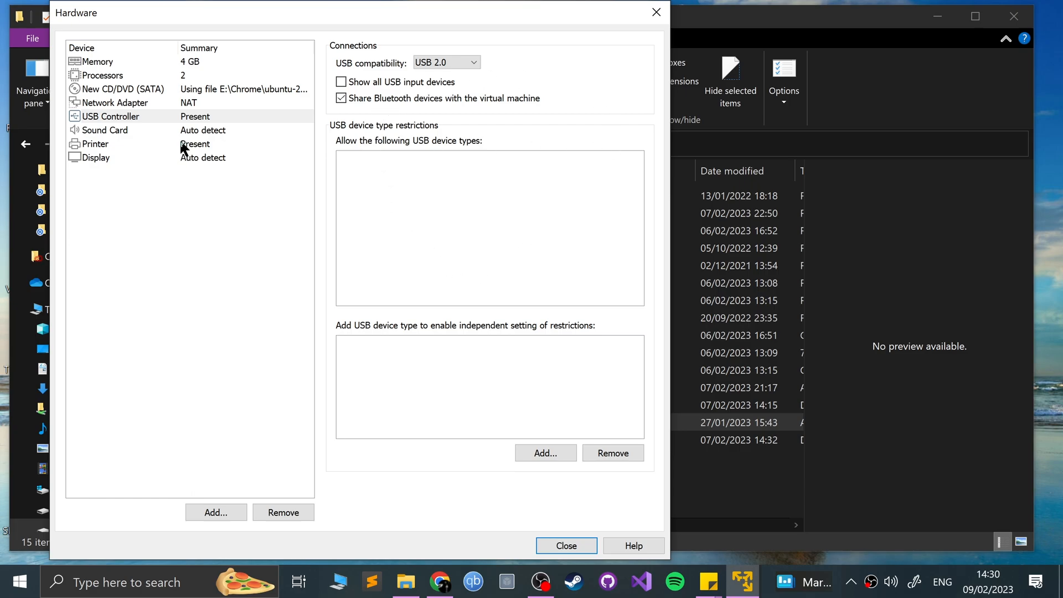
click(105, 131)
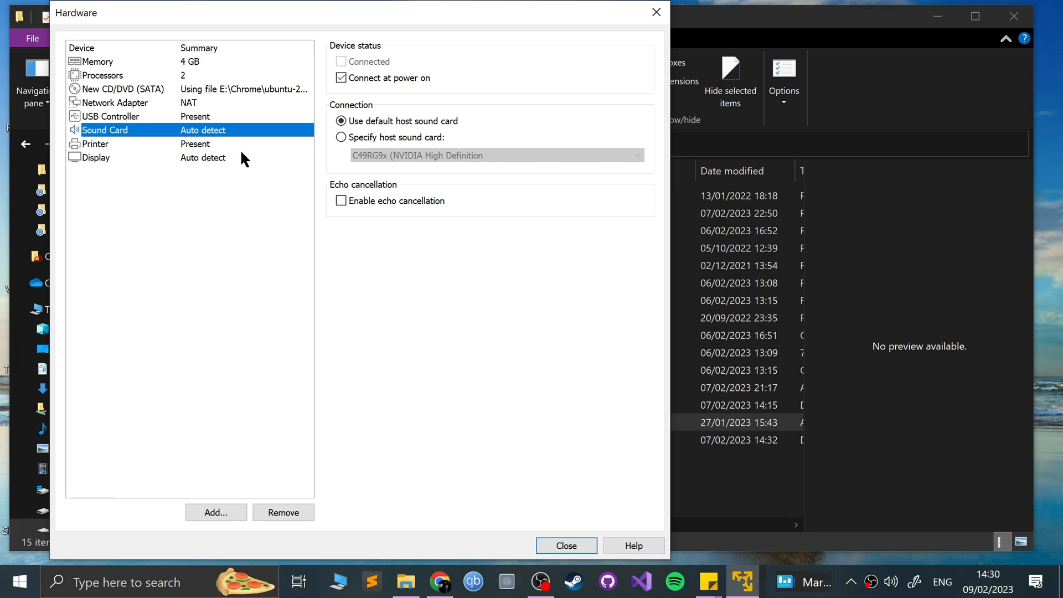
click(96, 143)
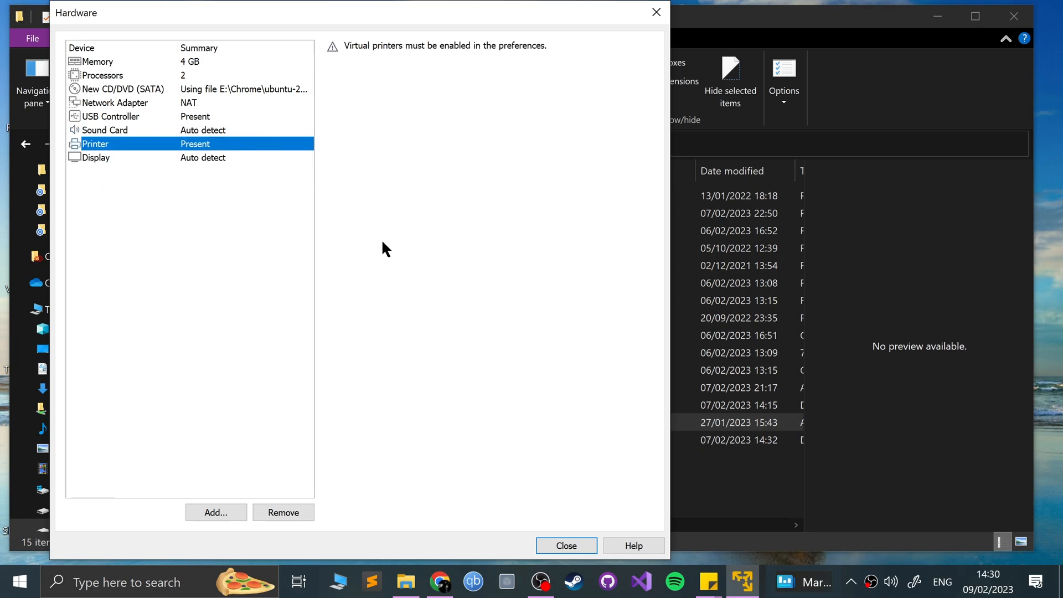
mouse_move(159, 140)
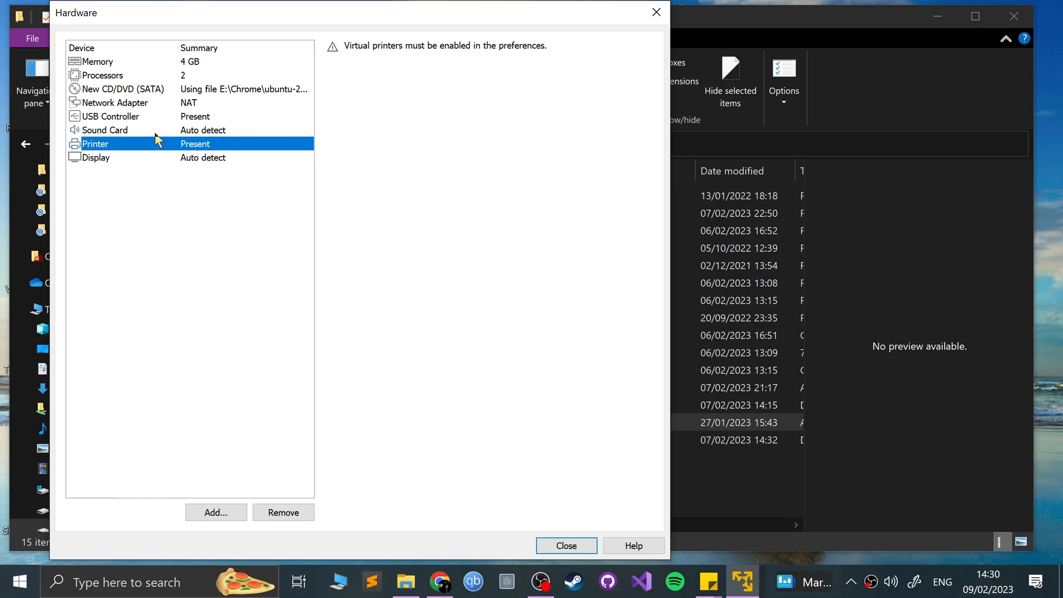
click(97, 157)
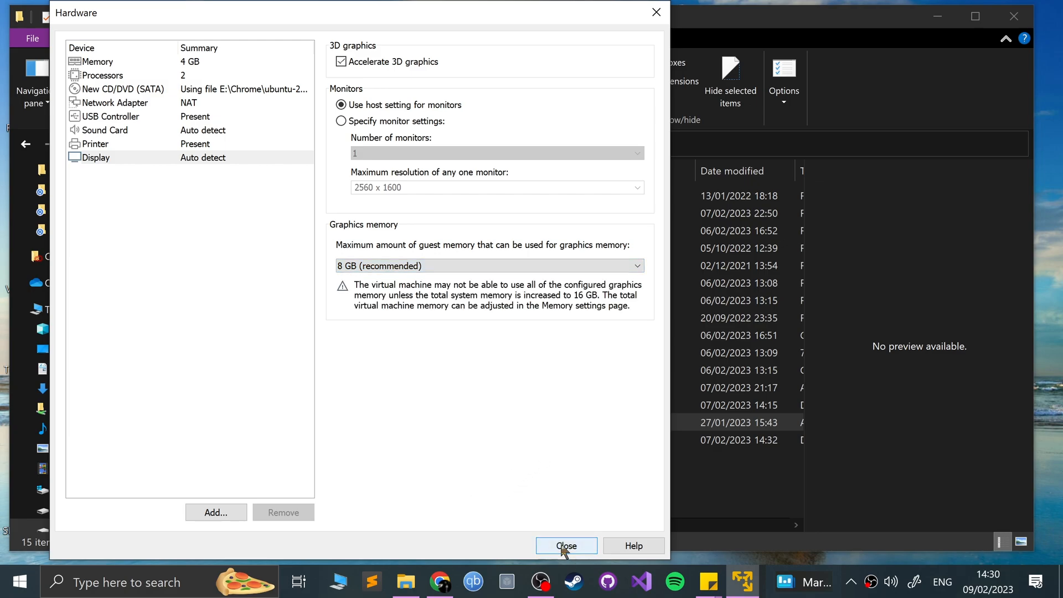
click(566, 546)
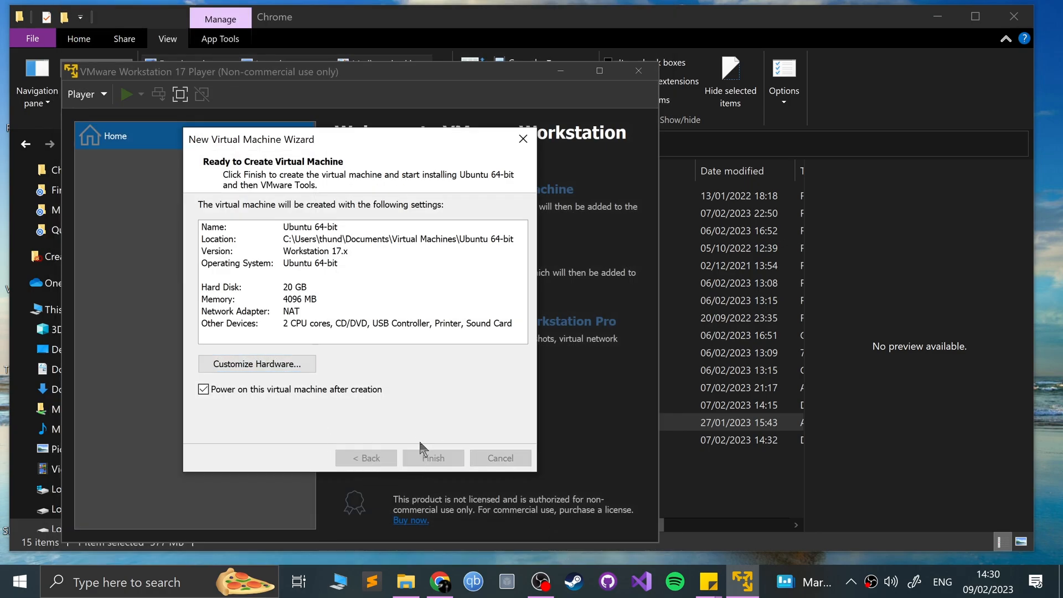
Step: Finish the New Virtual Machine Wizard so the Ubuntu 64-bit VM is created and powered on
click(432, 459)
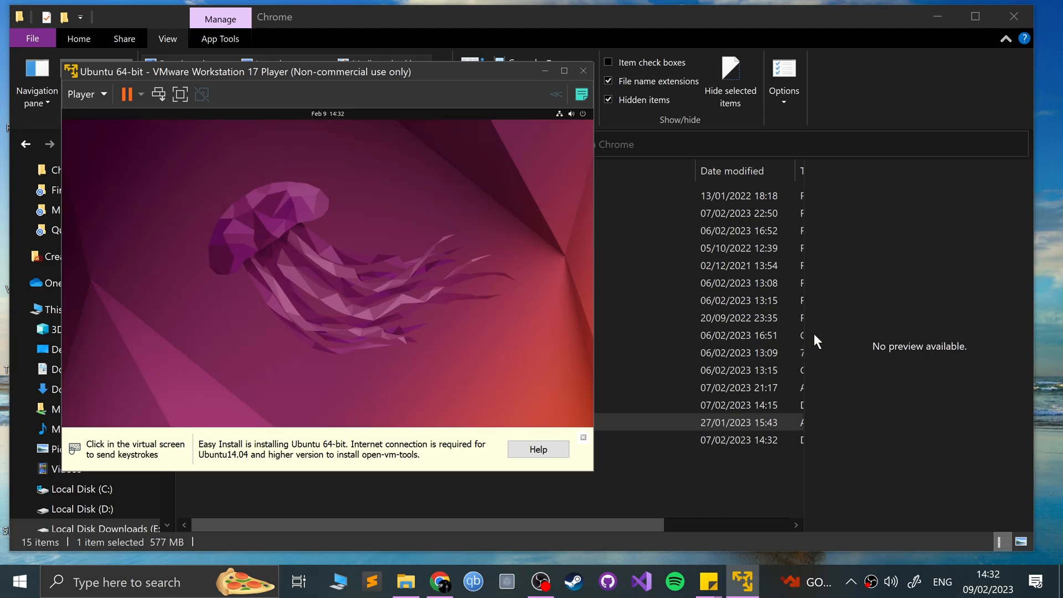
Step: Grab input in the VM, choose English (UK) keyboard layout and test it with 'k;k;lk'
click(447, 264)
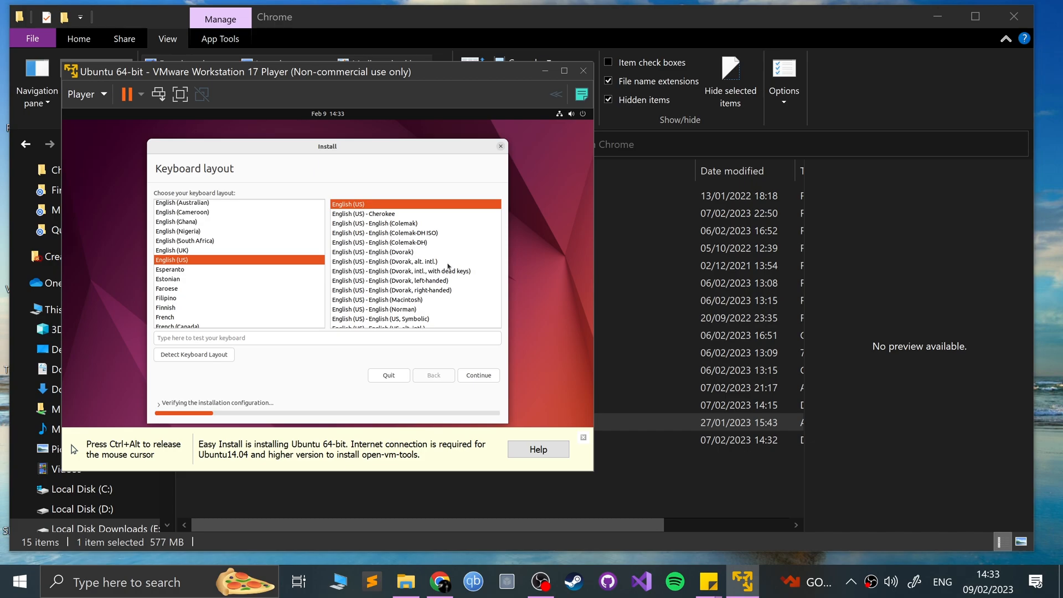
mouse_move(450, 259)
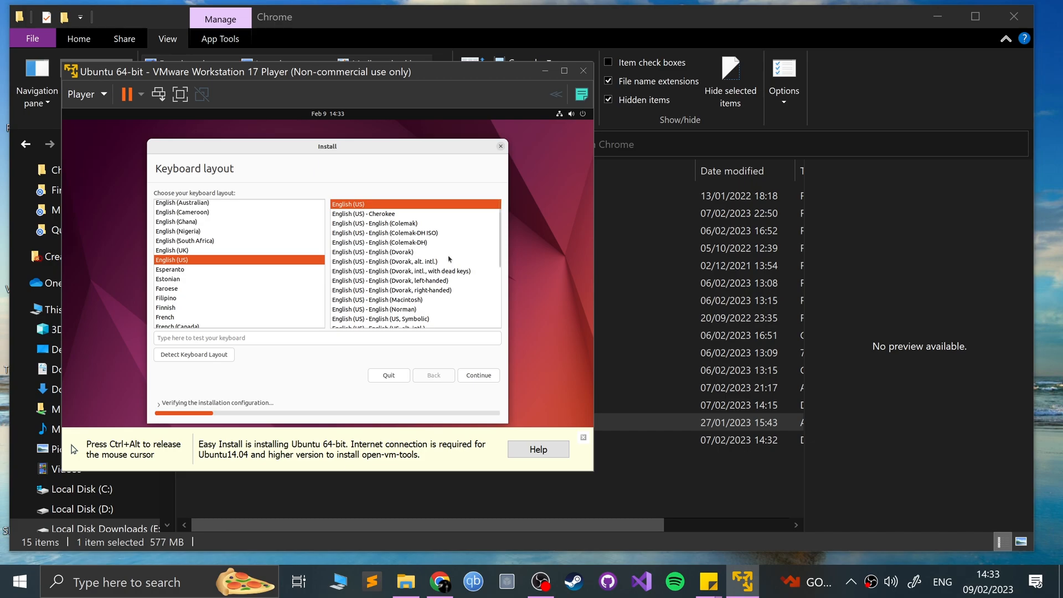
mouse_move(443, 382)
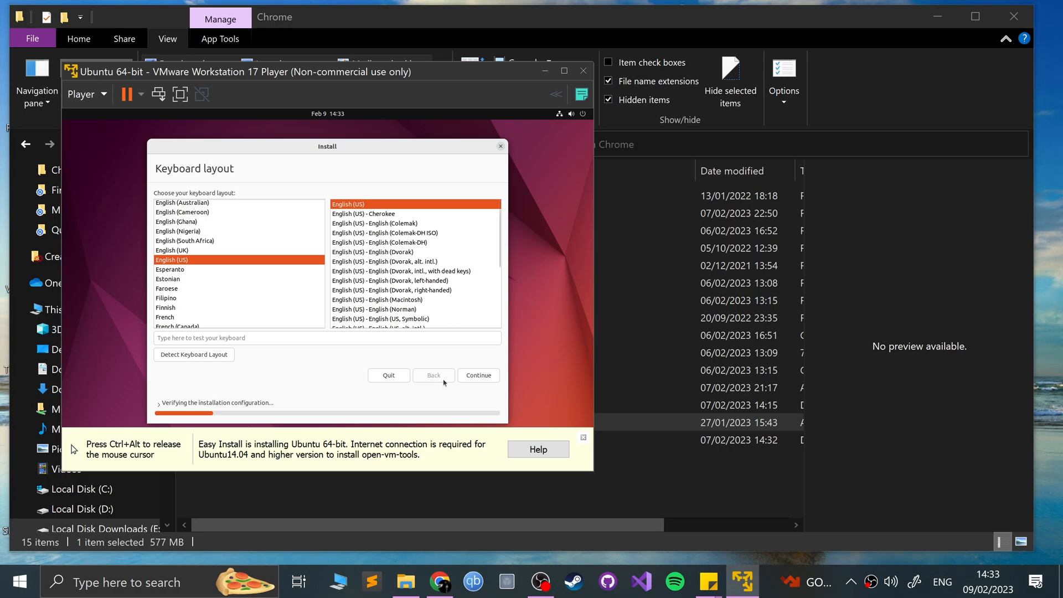
mouse_move(325, 312)
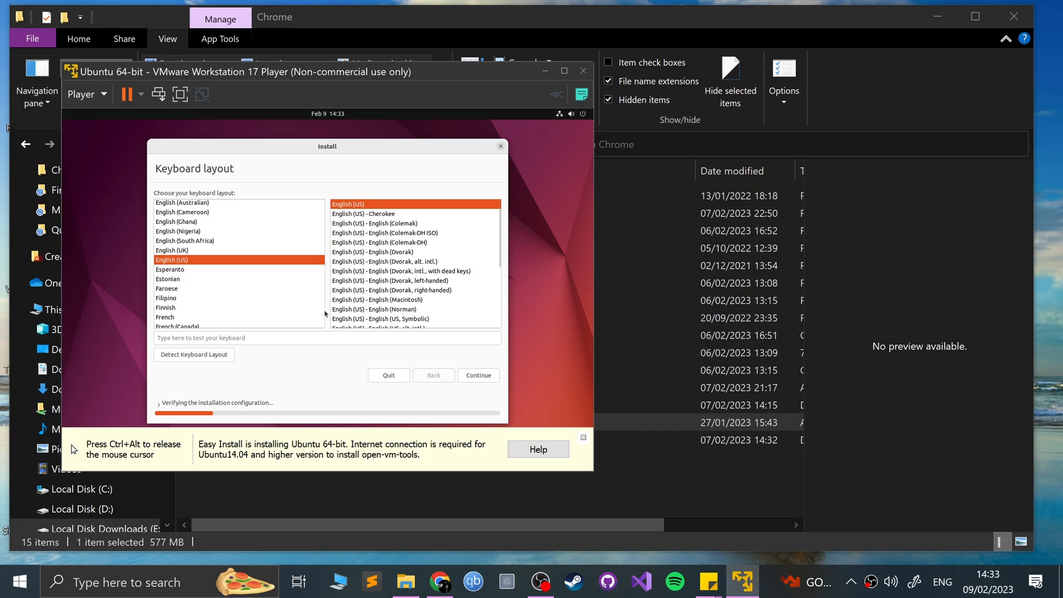
click(172, 250)
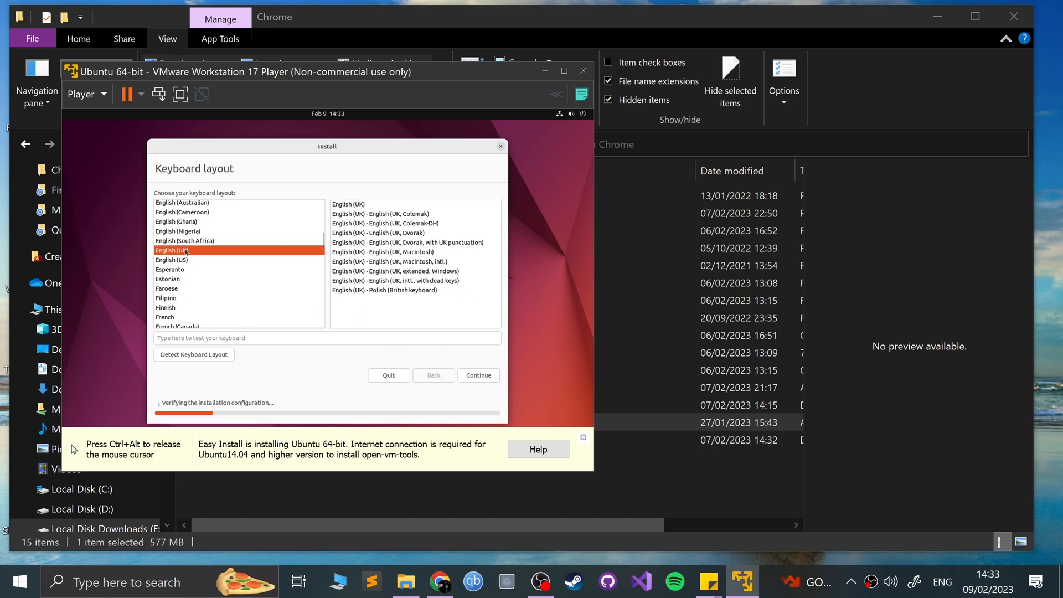
click(370, 204)
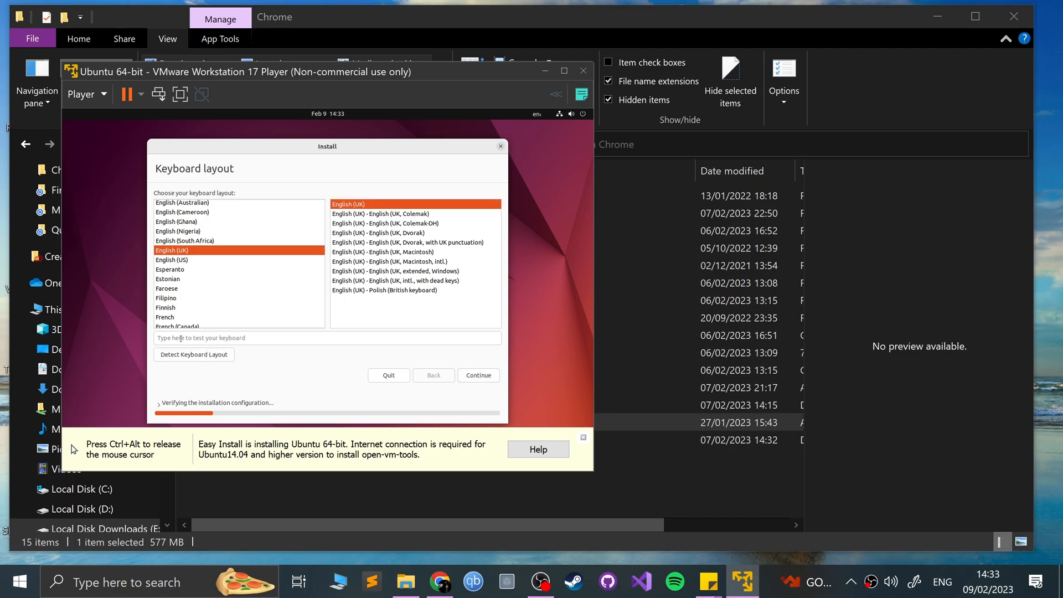
text(k;k;lk)
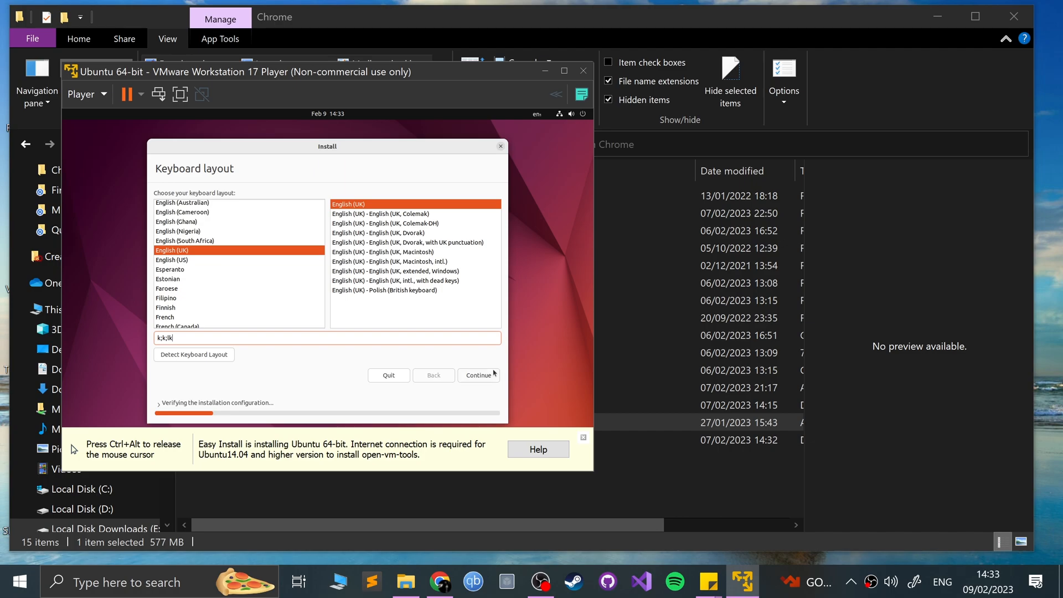
Step: Continue to Updates and other software, pick Minimal installation, turn off updates download and add third-party software
click(478, 374)
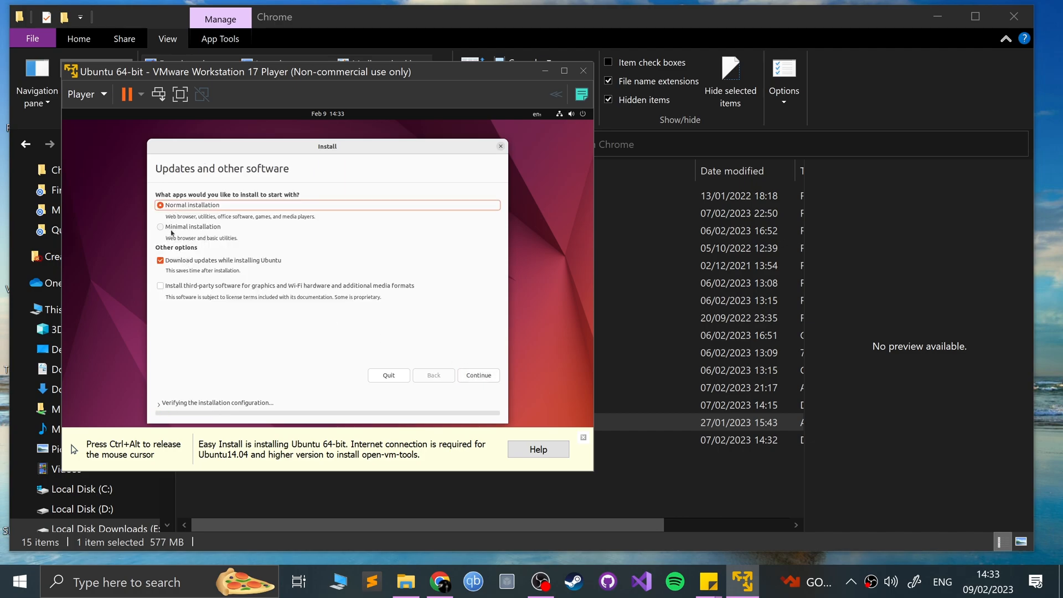
mouse_move(423, 308)
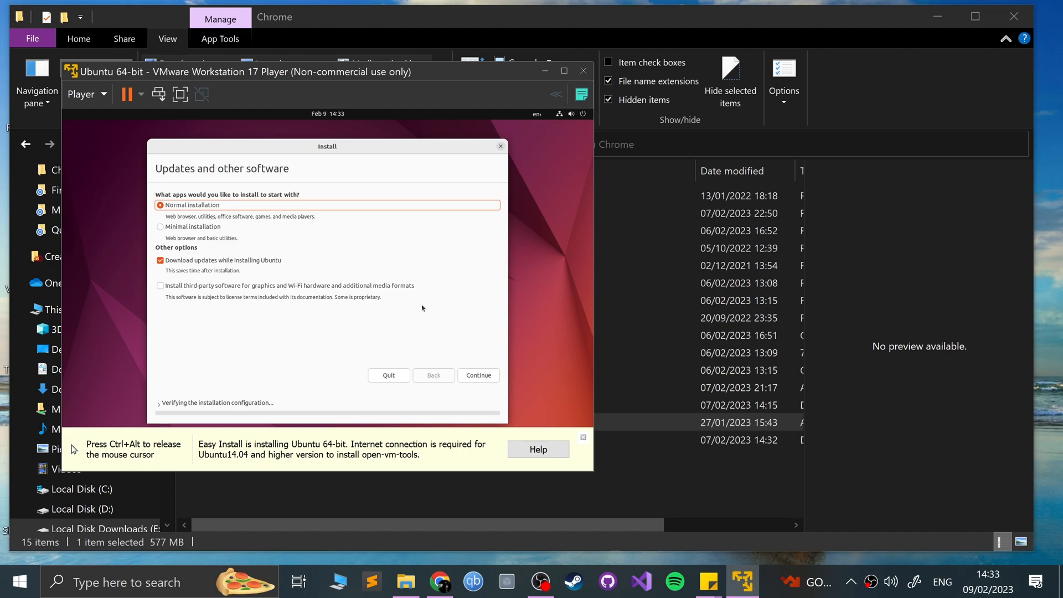
click(161, 226)
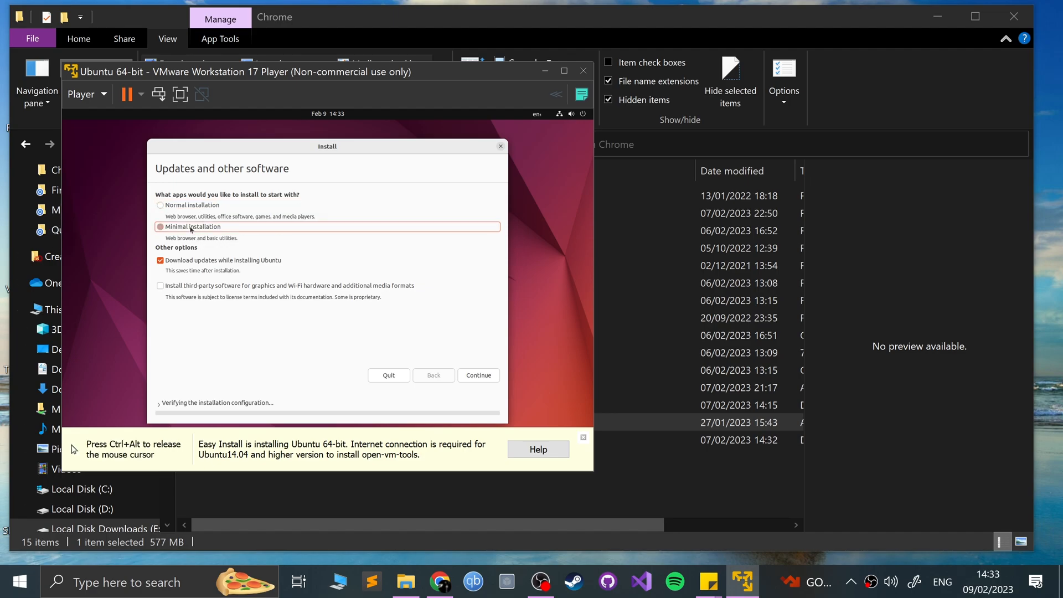
click(160, 226)
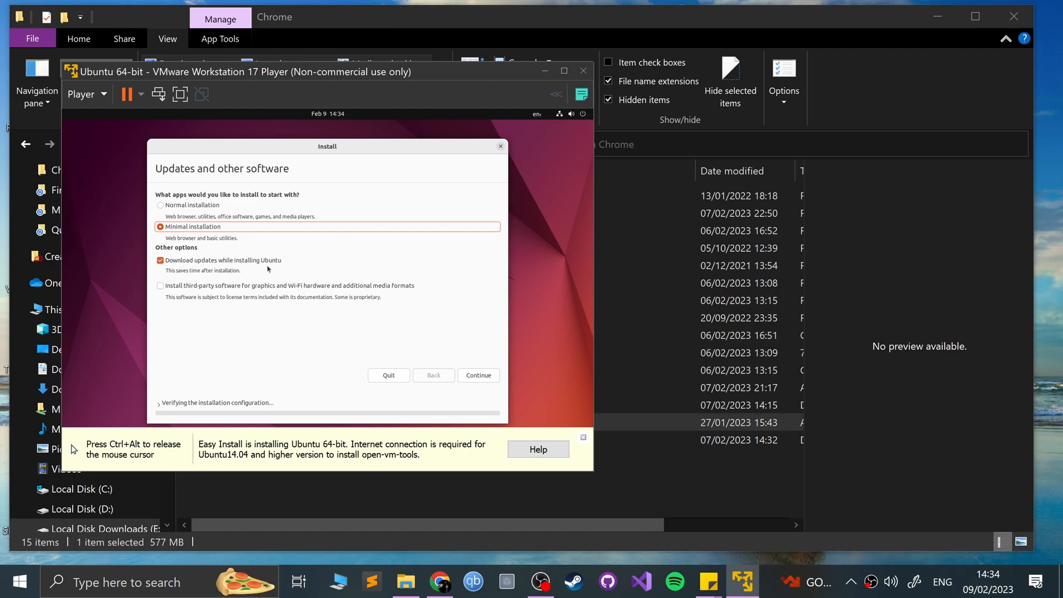
mouse_move(190, 268)
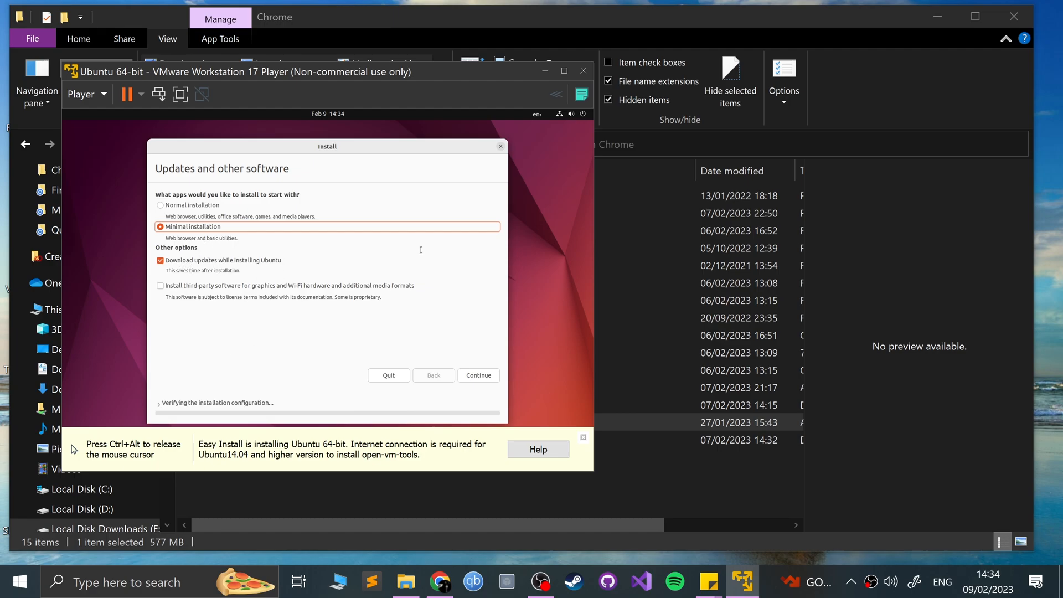
click(159, 260)
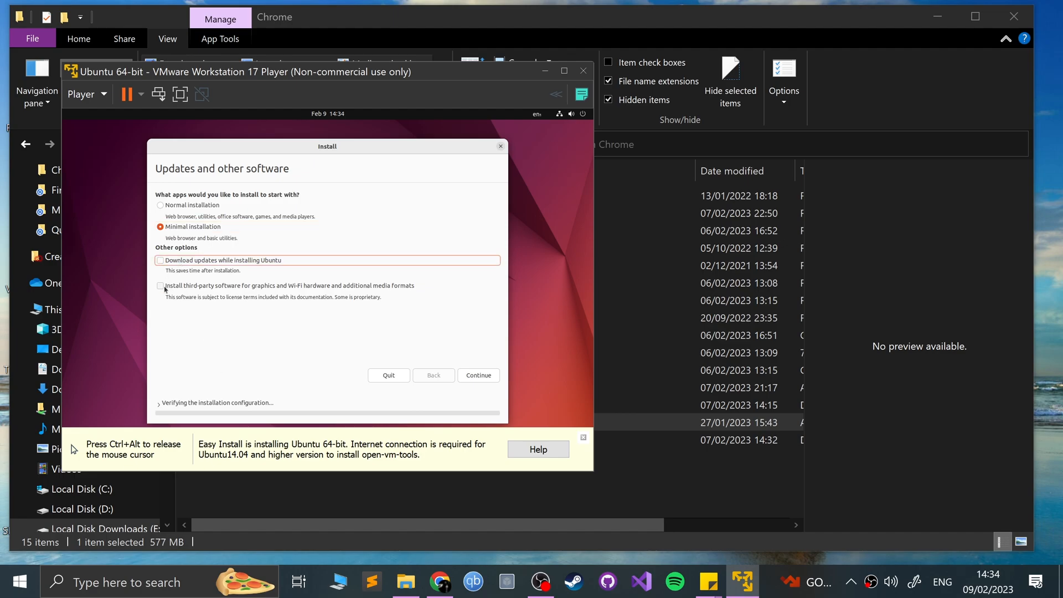
click(160, 286)
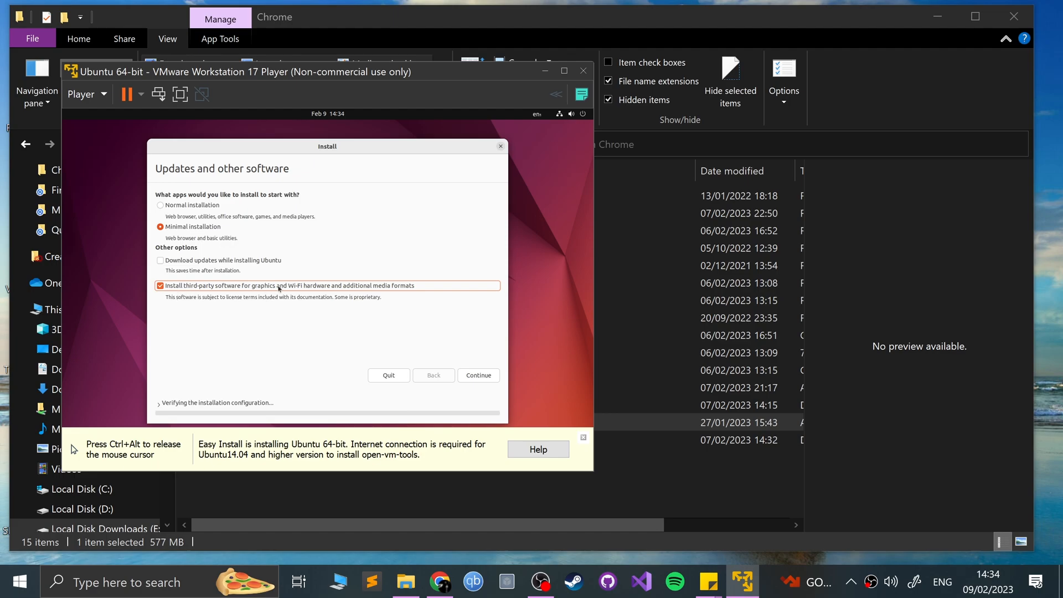
mouse_move(366, 290)
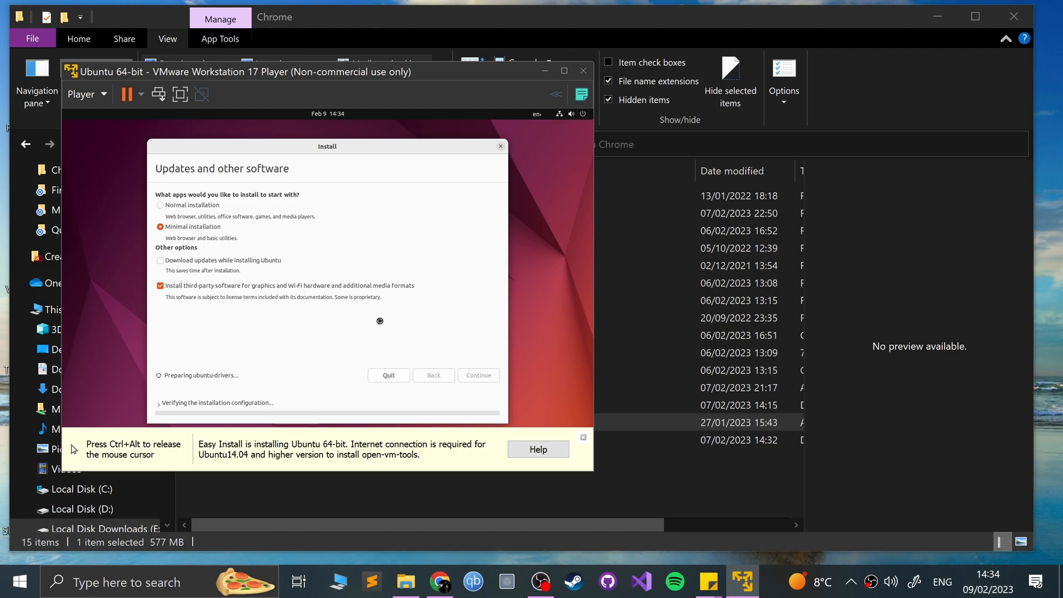
Step: On Installation type, peek at Advanced Features and Something else, then choose Erase disk and install Ubuntu and start Install Now
click(478, 375)
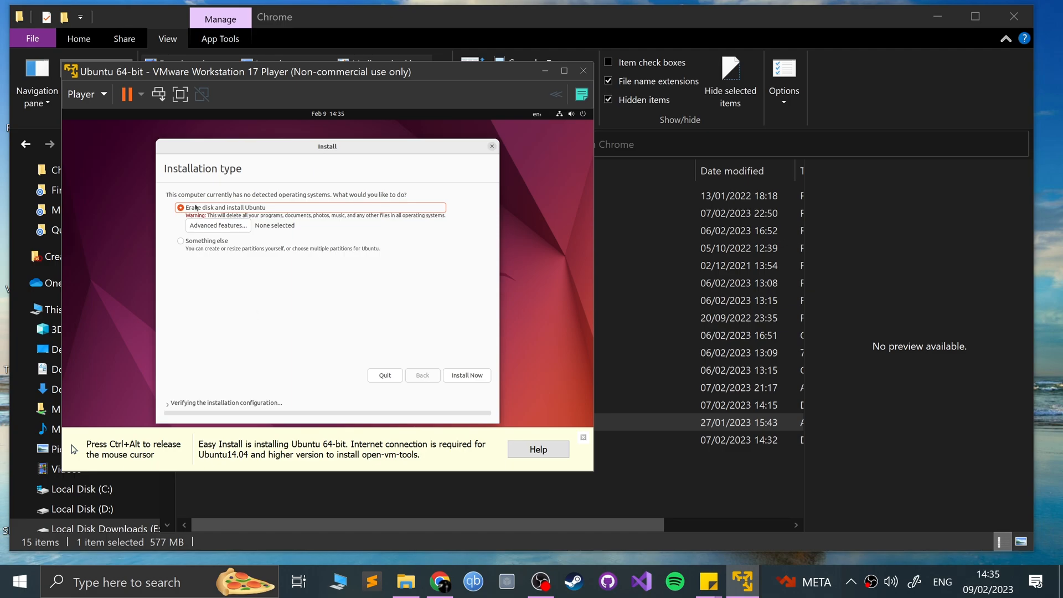
mouse_move(364, 233)
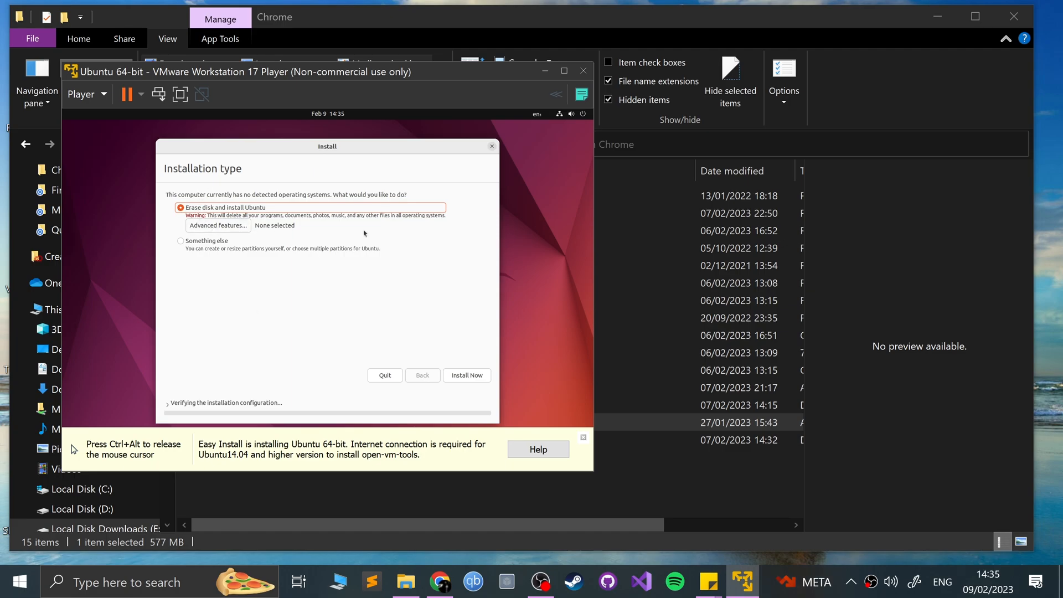
mouse_move(283, 282)
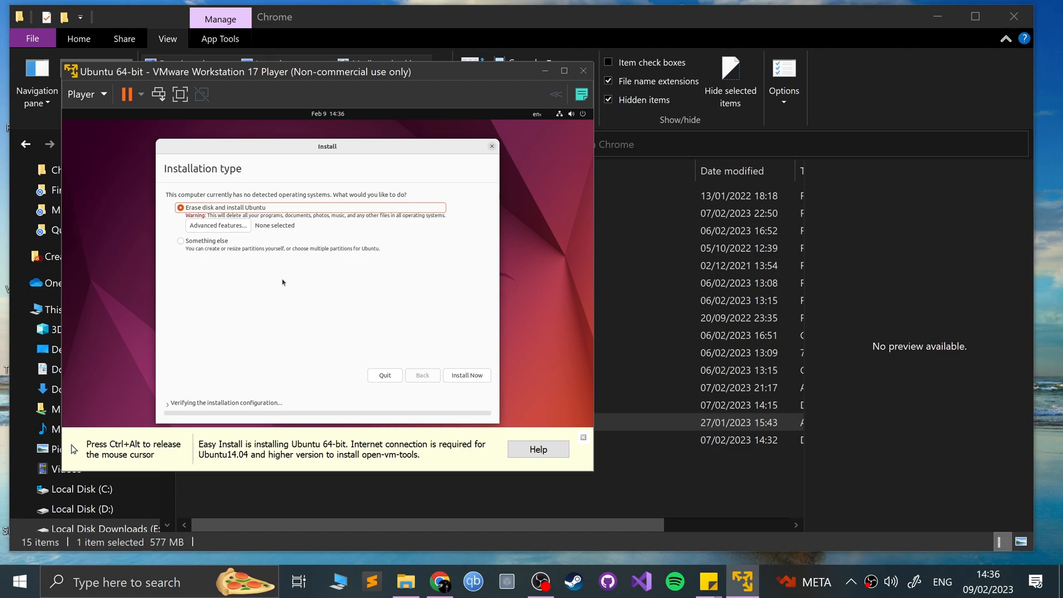
mouse_move(255, 245)
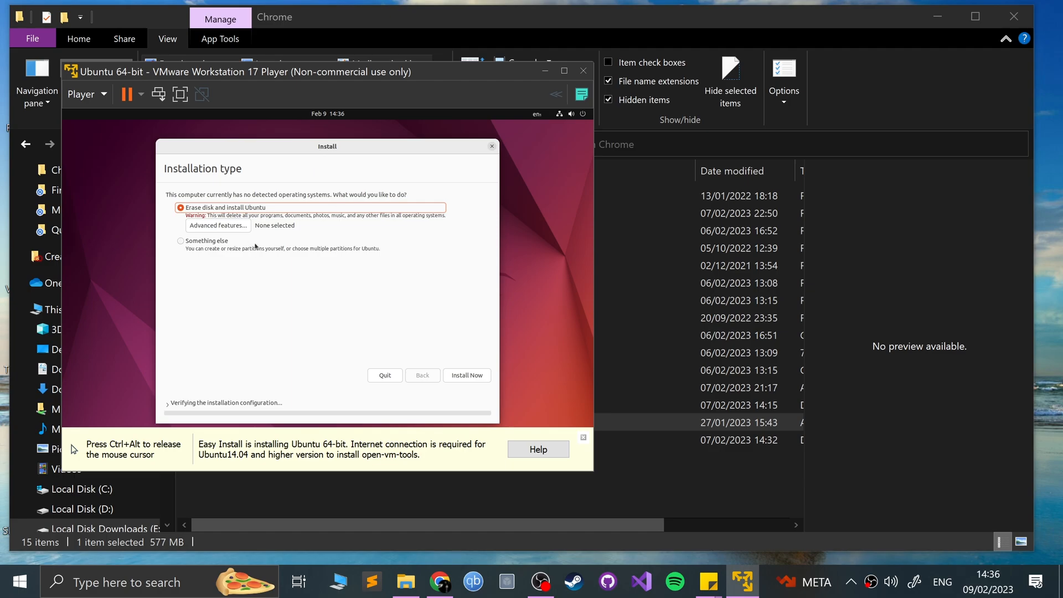
click(217, 226)
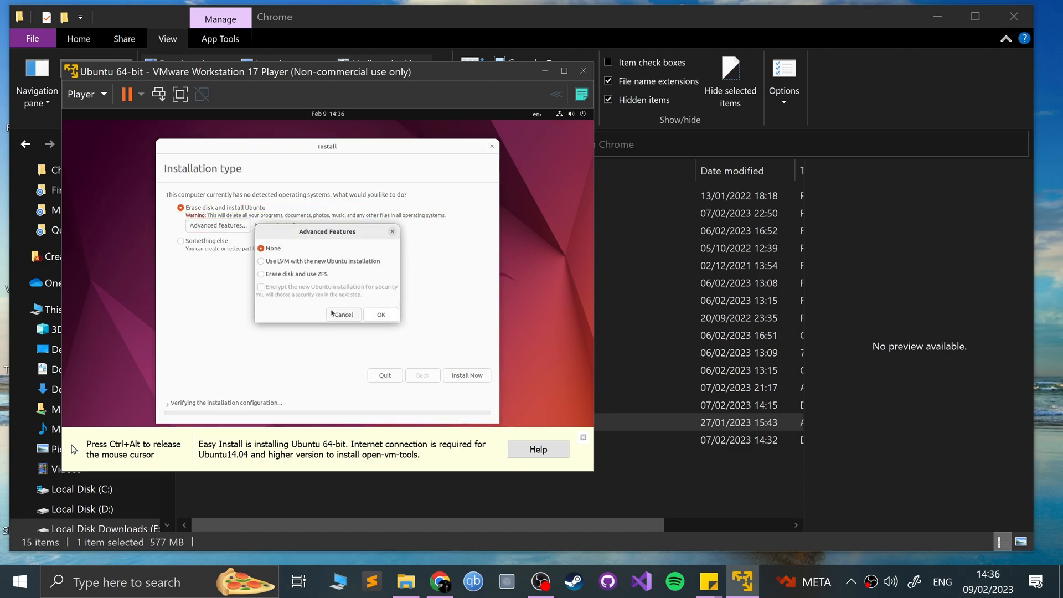
click(381, 314)
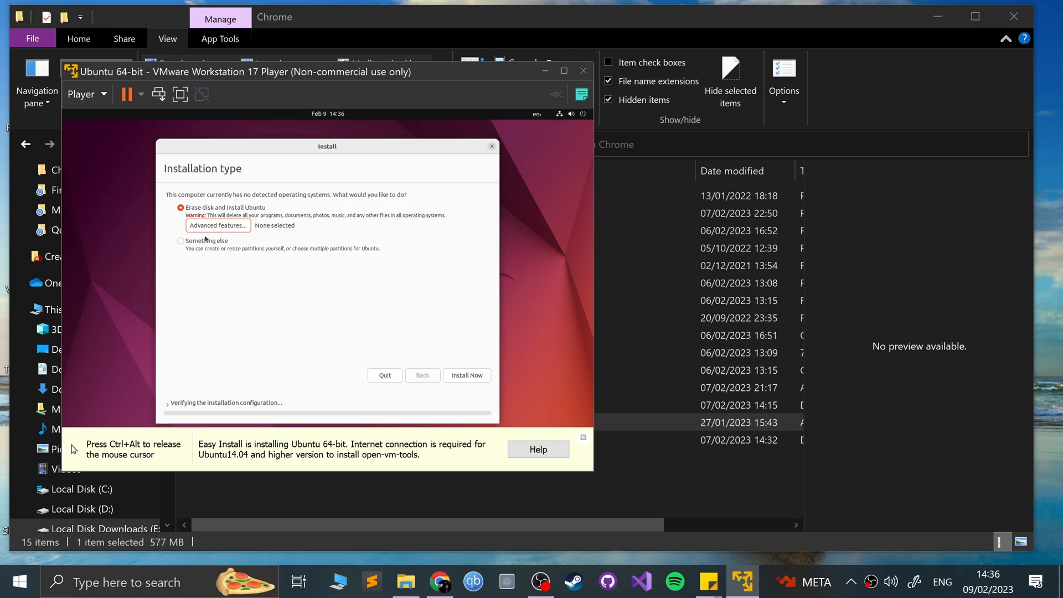
click(180, 241)
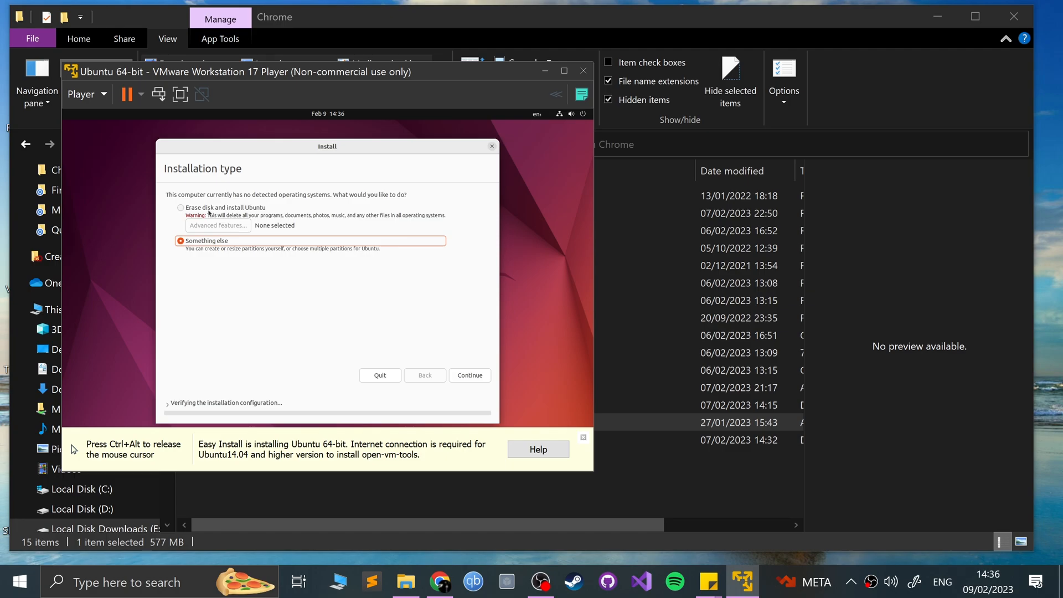
click(180, 207)
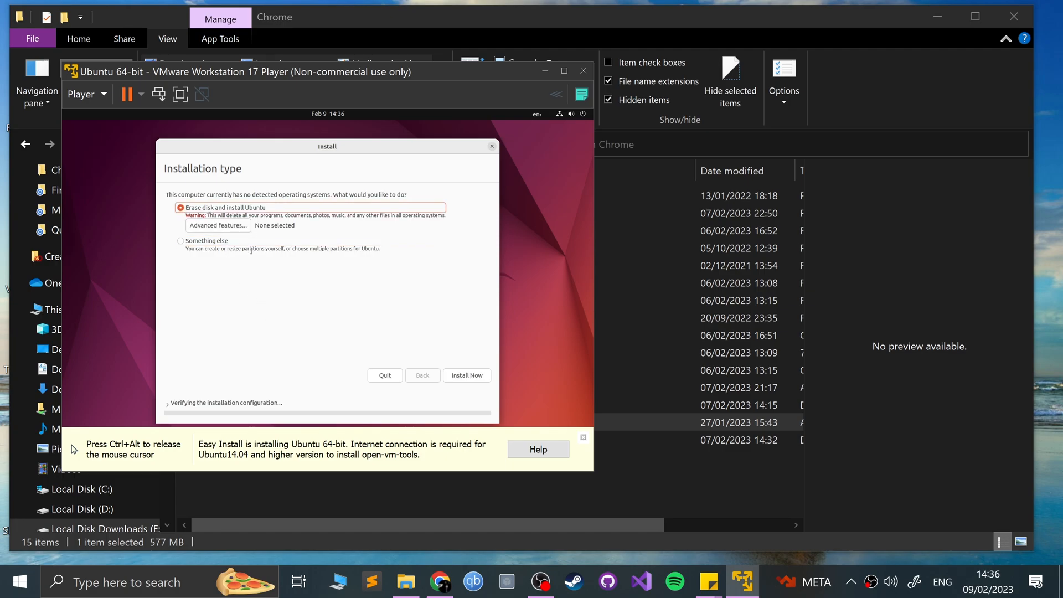
click(467, 374)
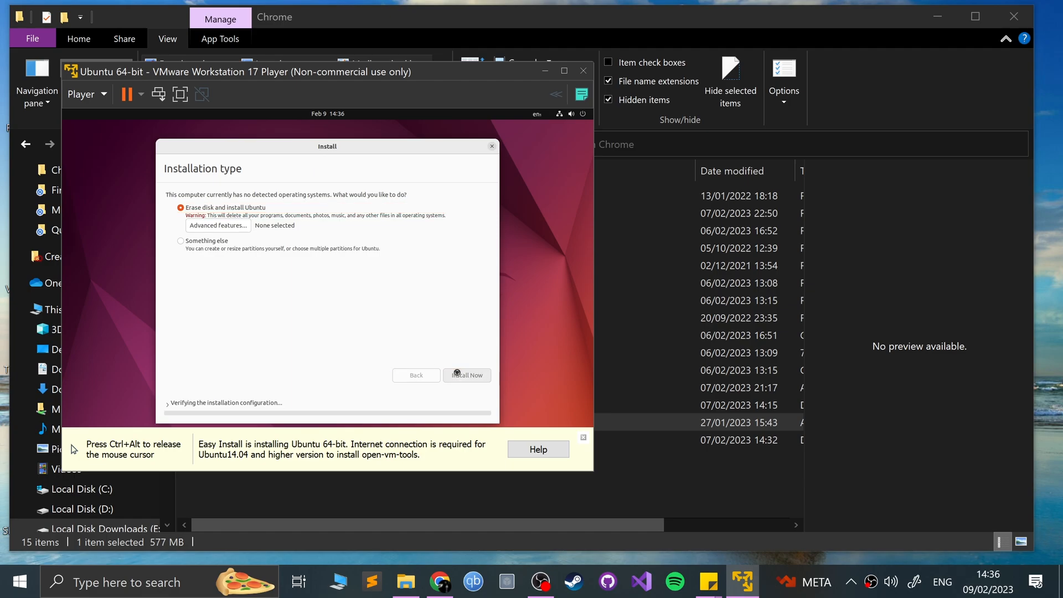
click(466, 375)
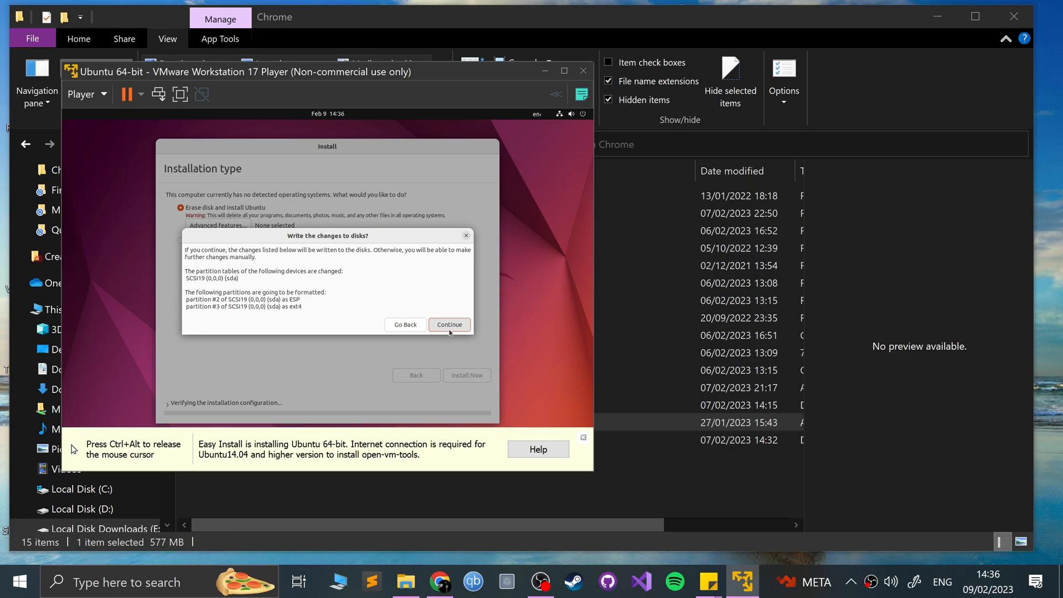
Step: Confirm writing the partition changes to disk and accept London as the location
click(449, 324)
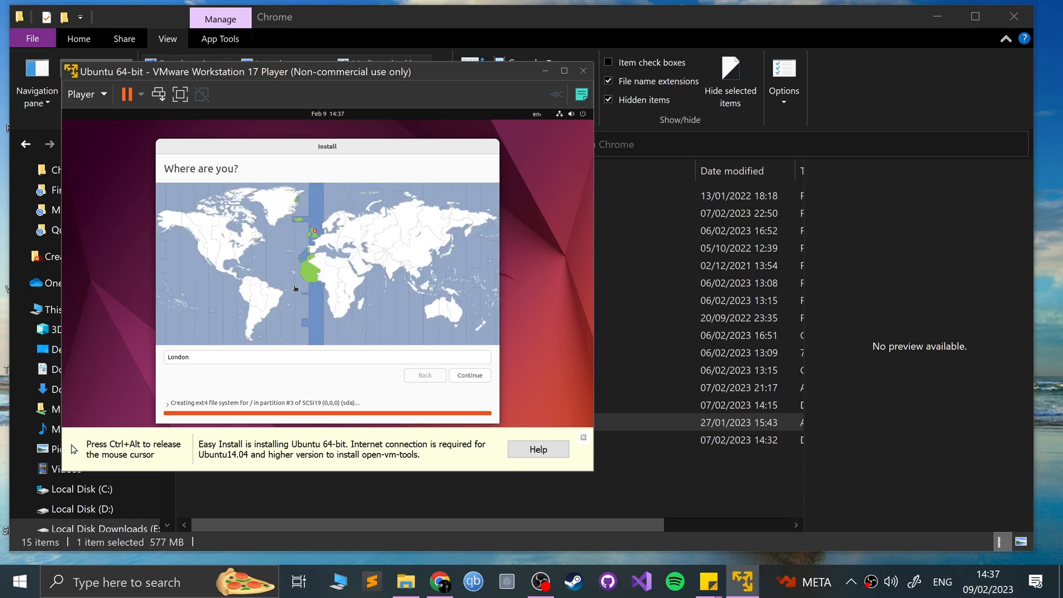
mouse_move(334, 239)
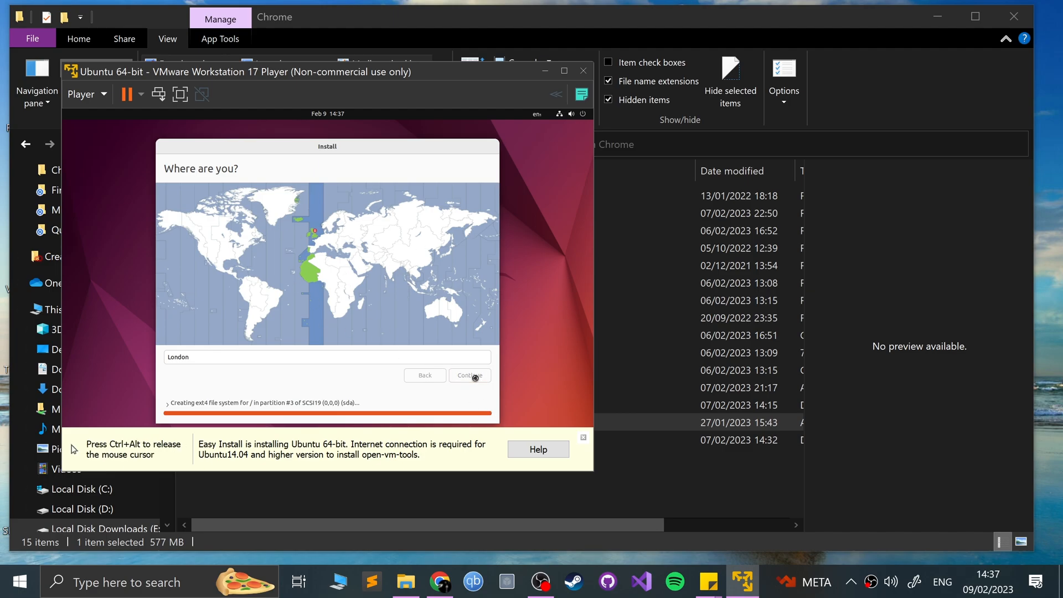
click(469, 375)
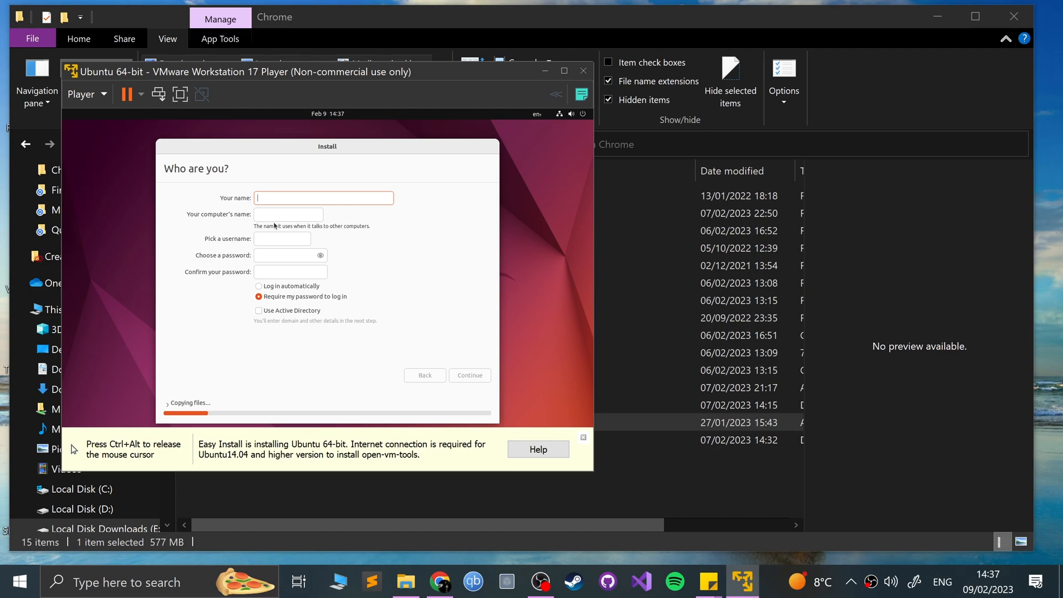
text(Frahaan Huss)
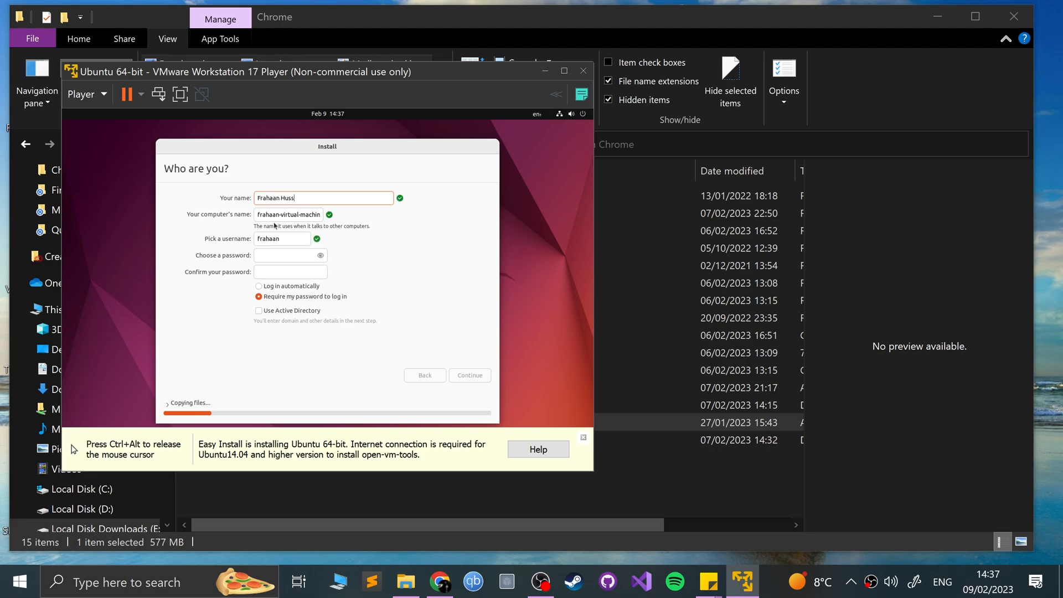
text(ain)
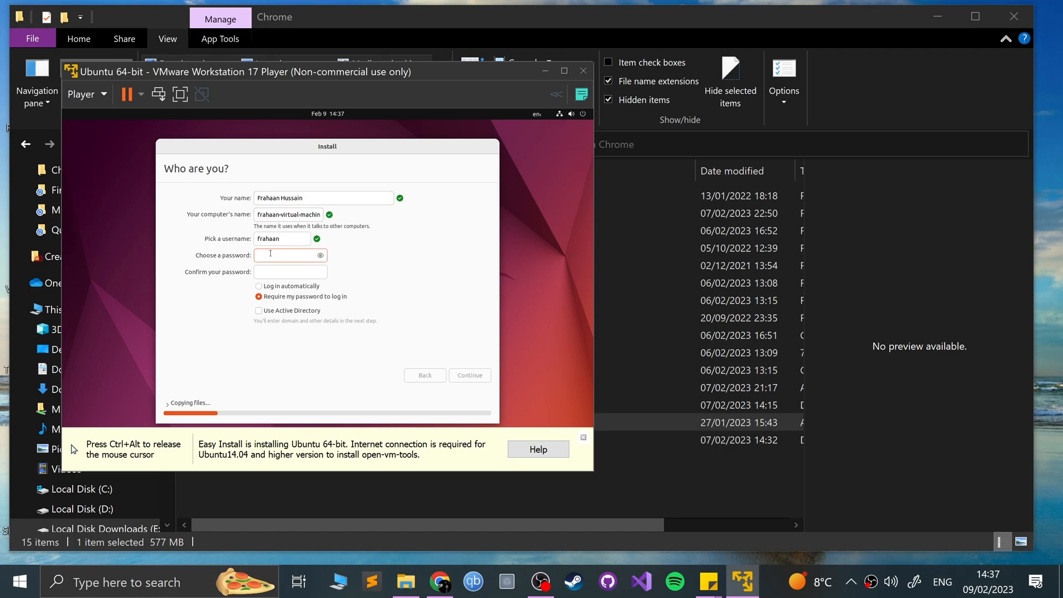
text(password)
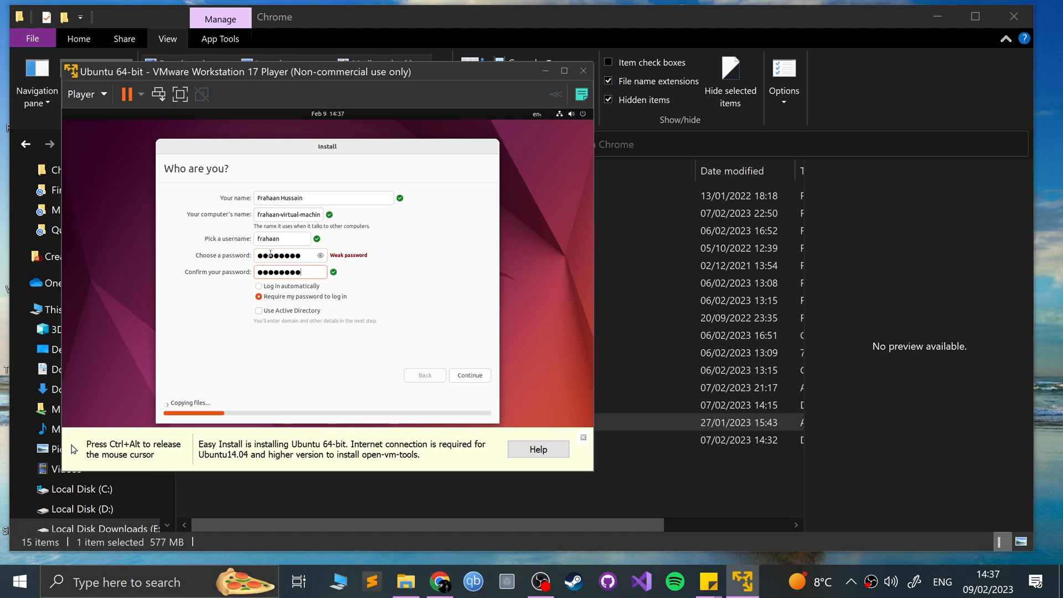
click(259, 286)
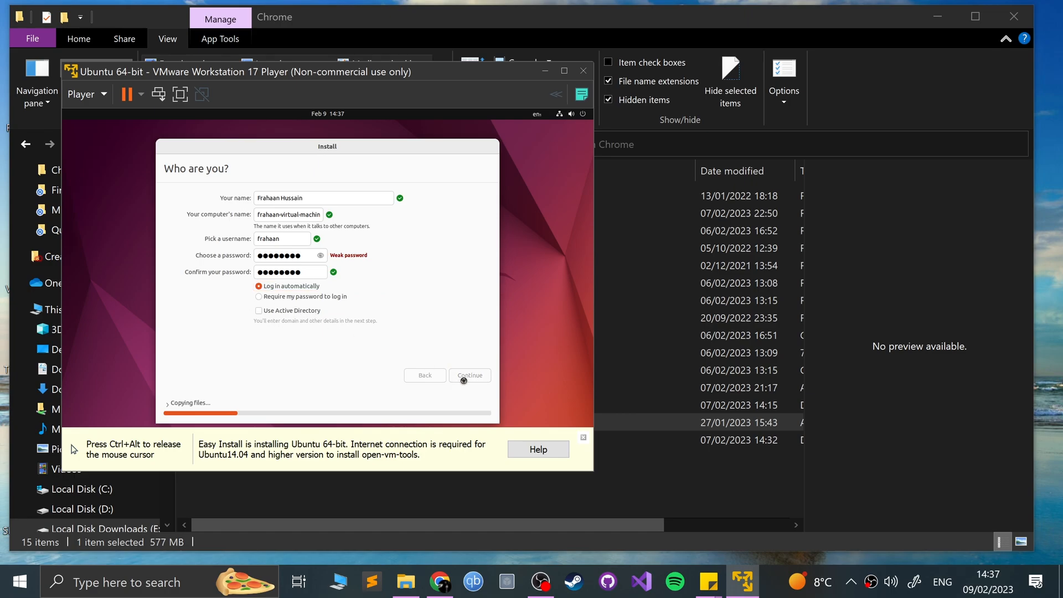
click(470, 375)
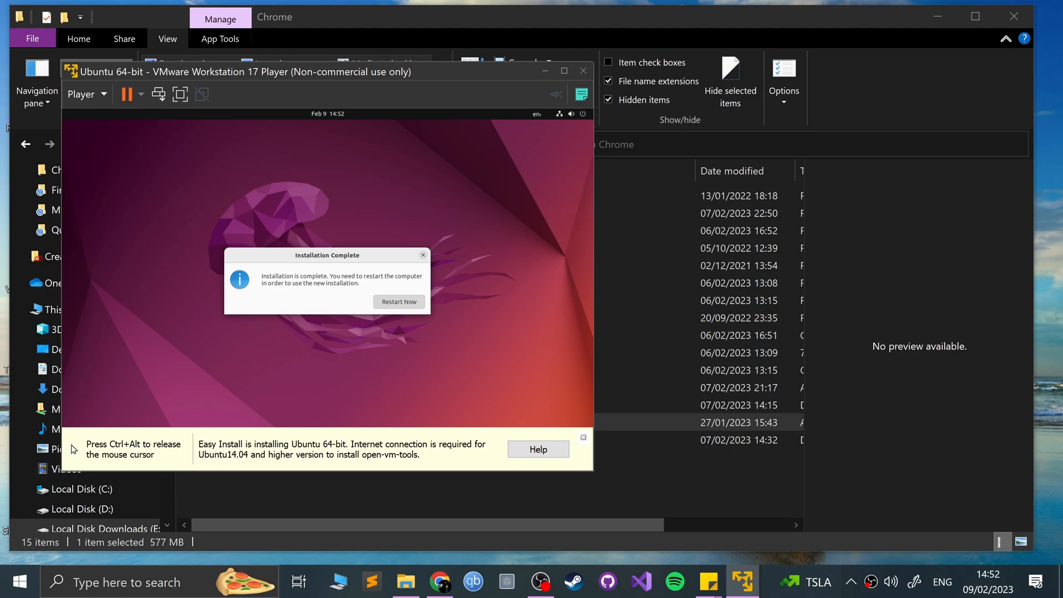
Step: Restart Now from the Installation Complete dialog to boot into the new Ubuntu desktop
click(398, 301)
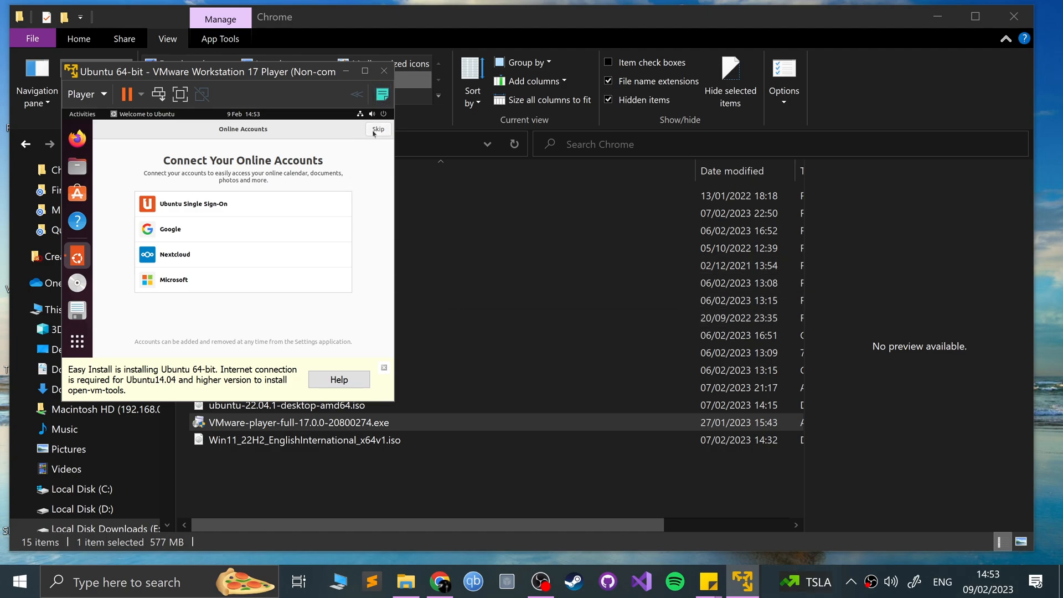
Step: Skip online accounts and Livepatch, decline sending system info, keep location off, and finish with Done
click(378, 129)
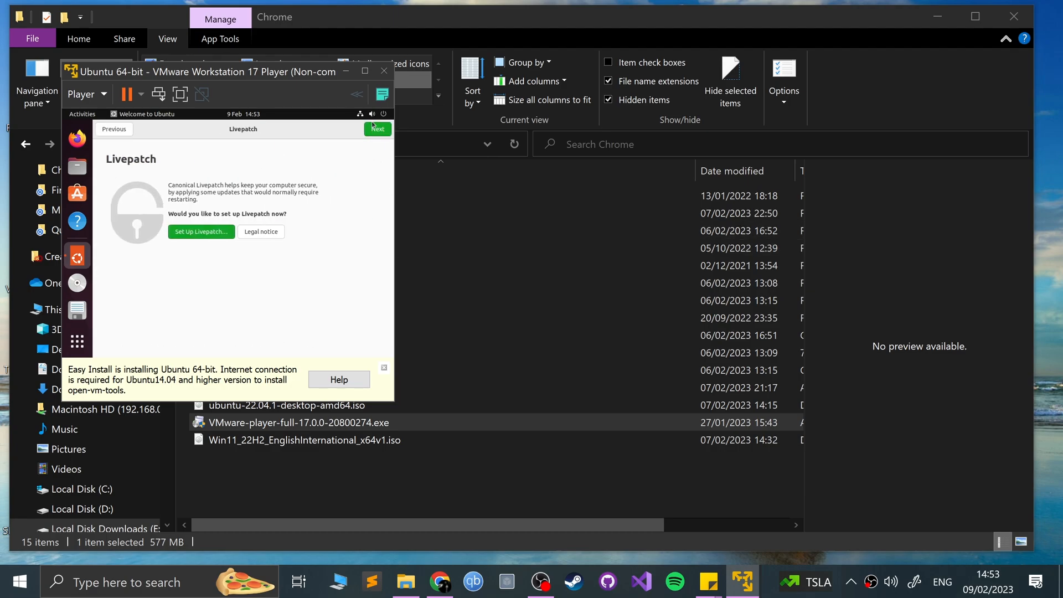
click(377, 129)
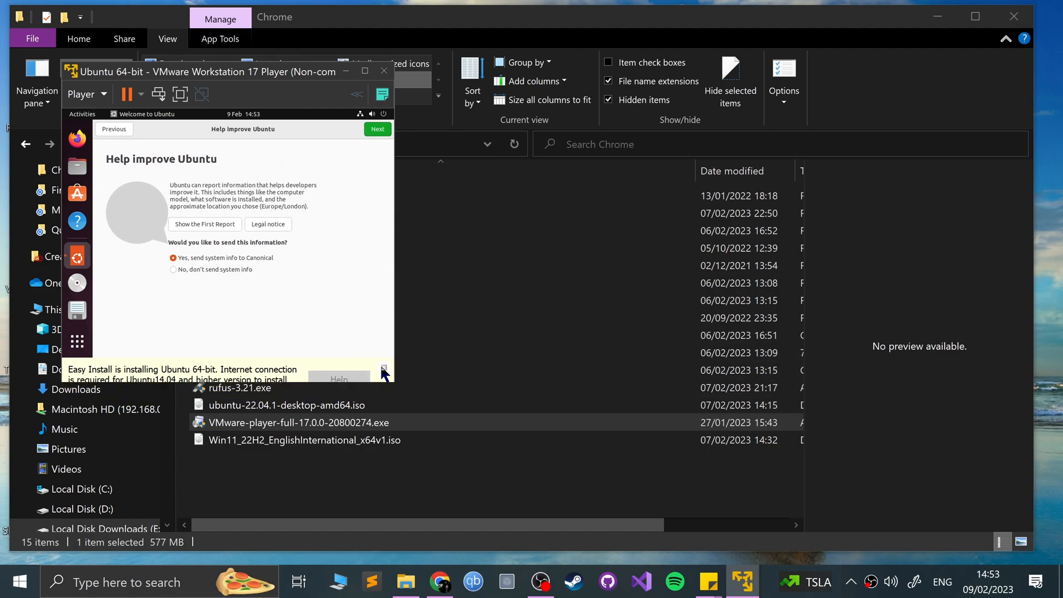
click(173, 269)
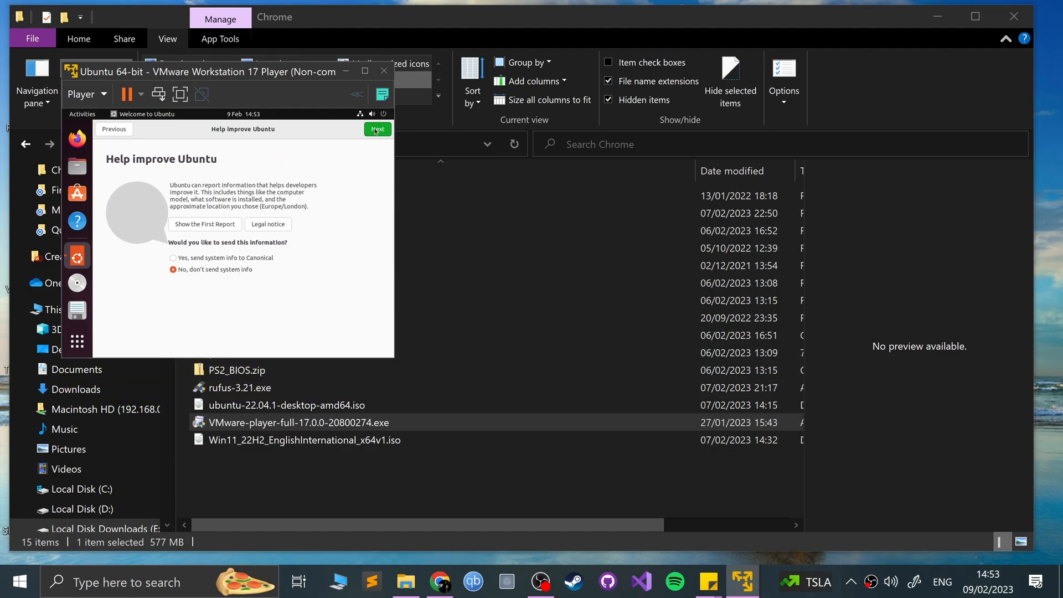
click(378, 128)
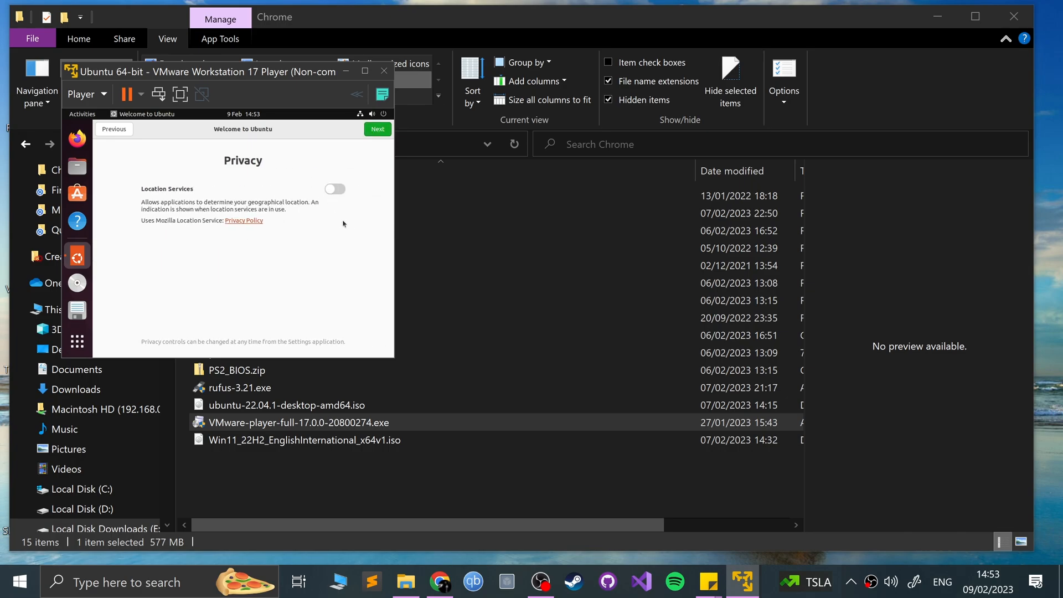
click(376, 128)
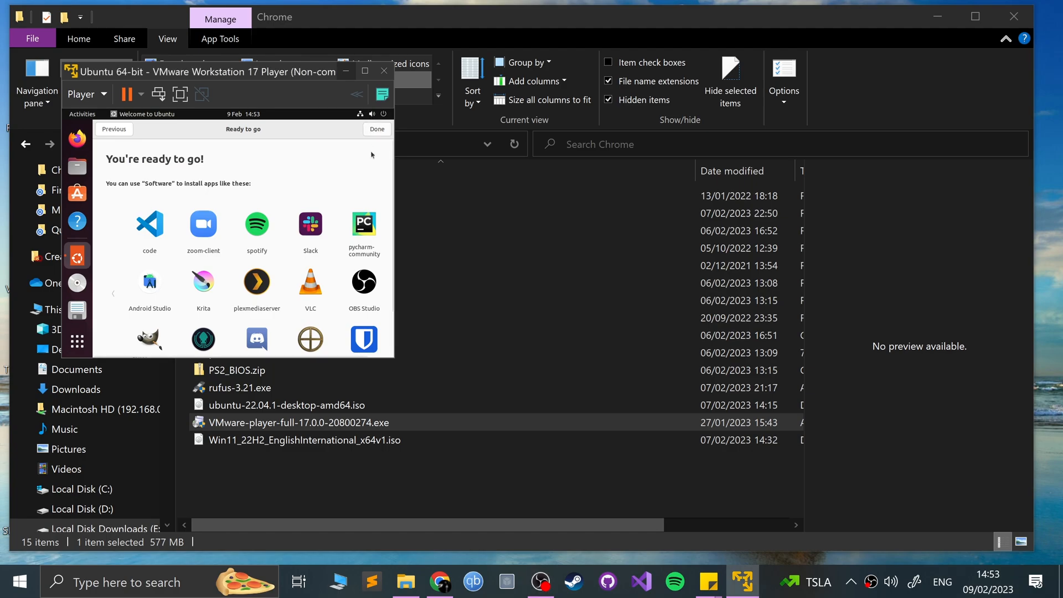
click(376, 128)
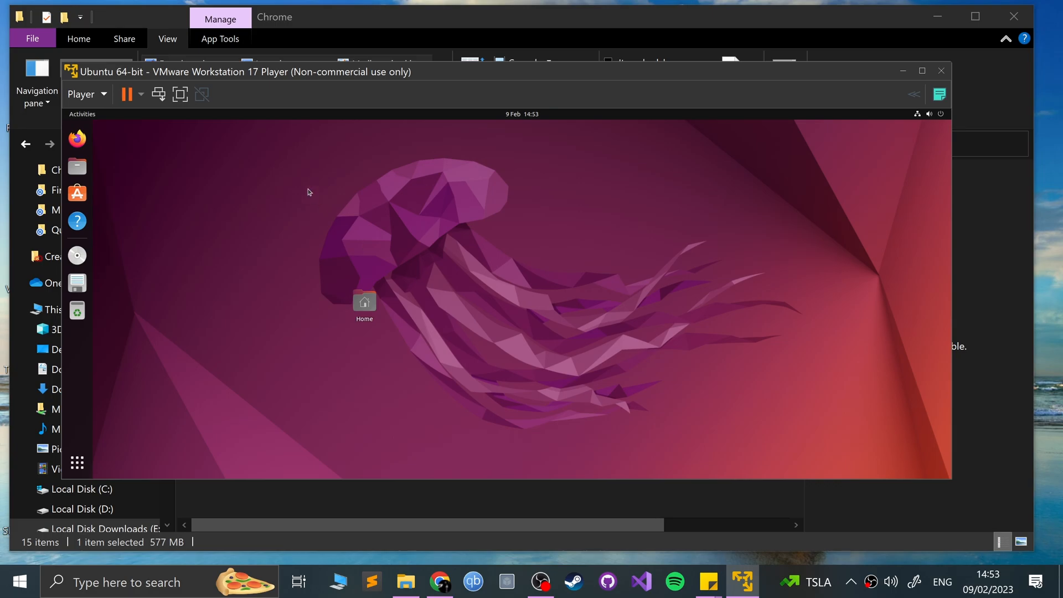
mouse_move(434, 359)
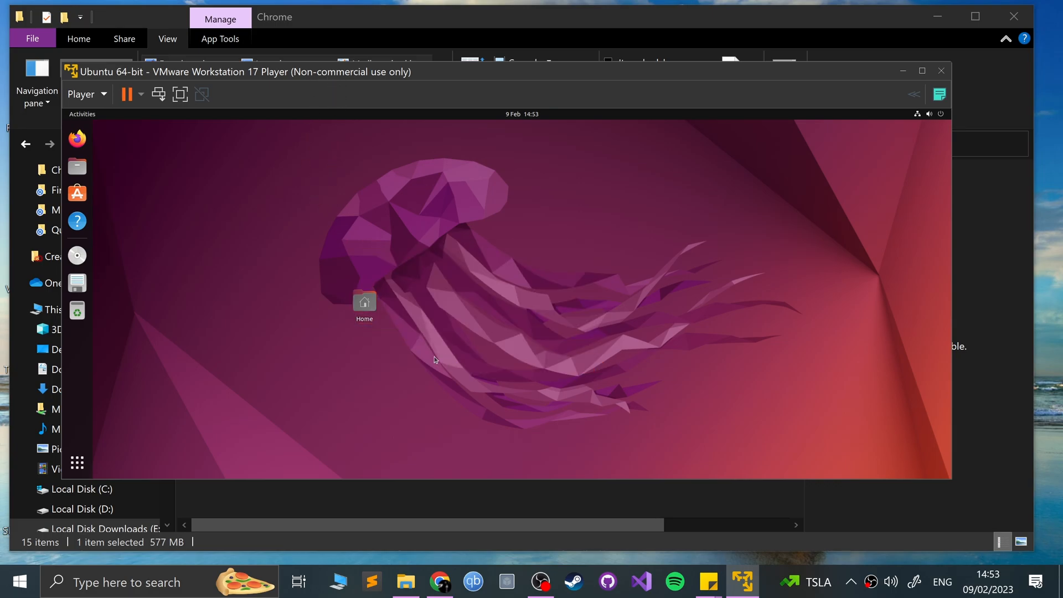
mouse_move(139, 158)
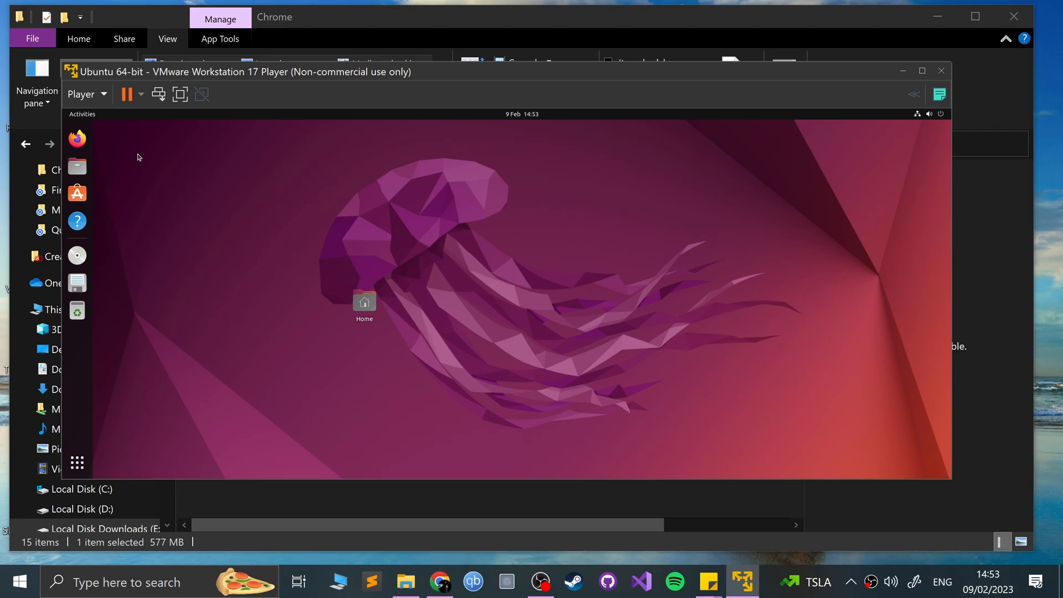
mouse_move(83, 146)
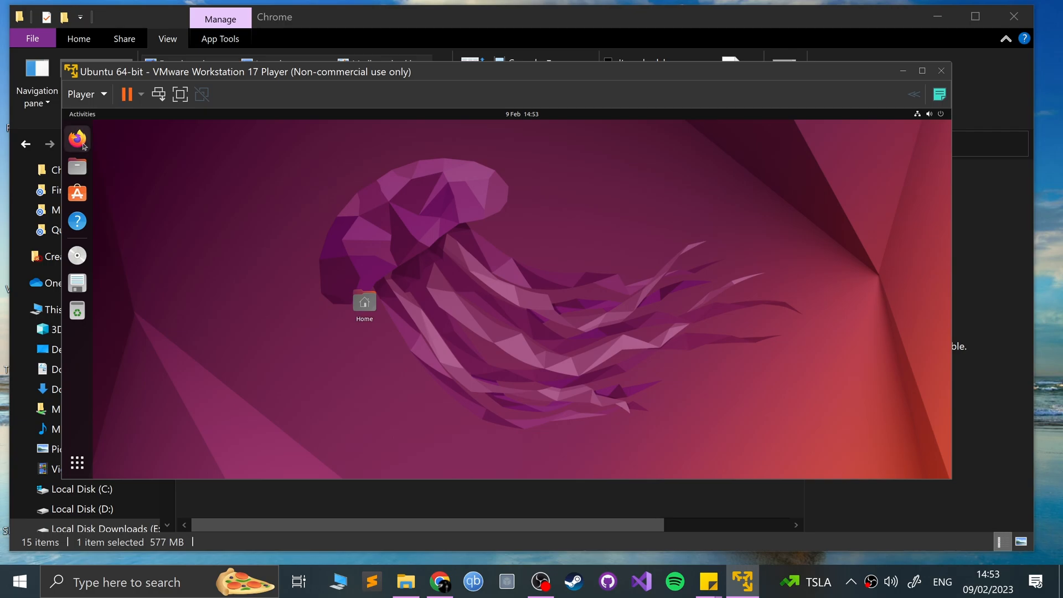
Step: Launch Firefox from the Ubuntu dock and drag its welcome window toward the desktop centre
click(77, 139)
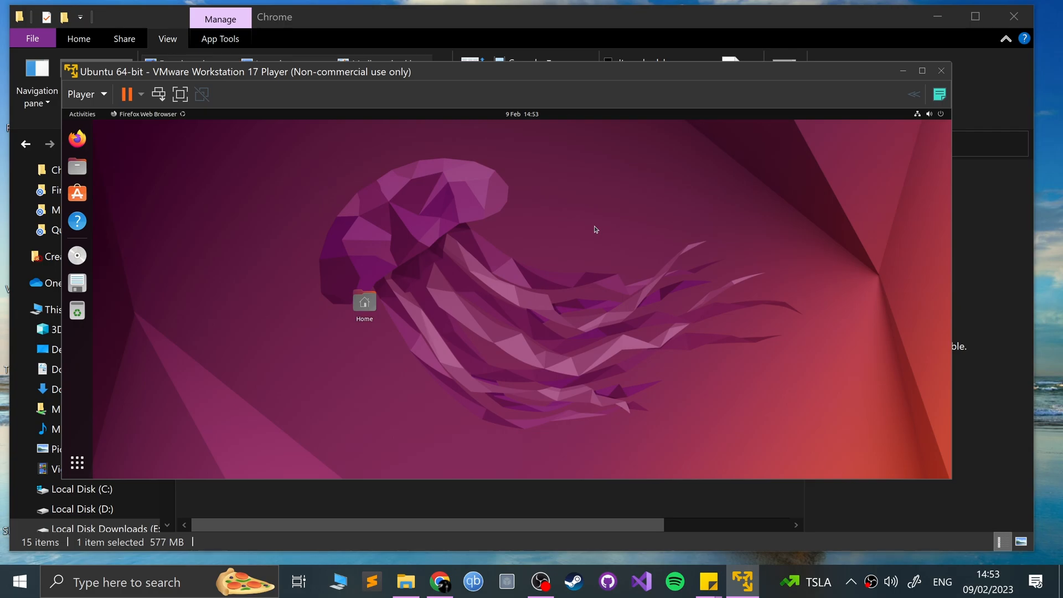
mouse_move(647, 228)
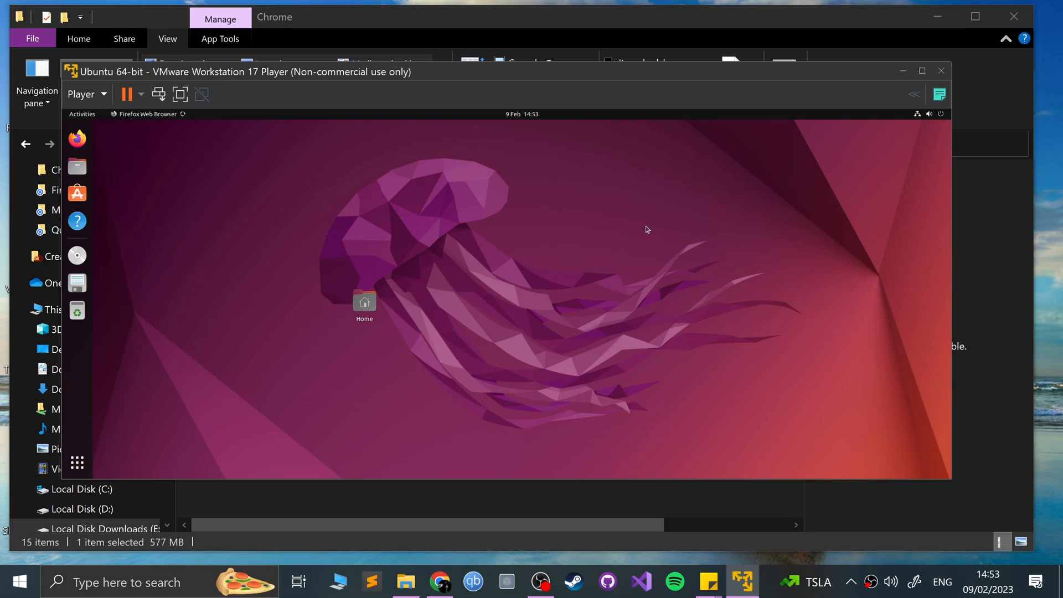
click(78, 137)
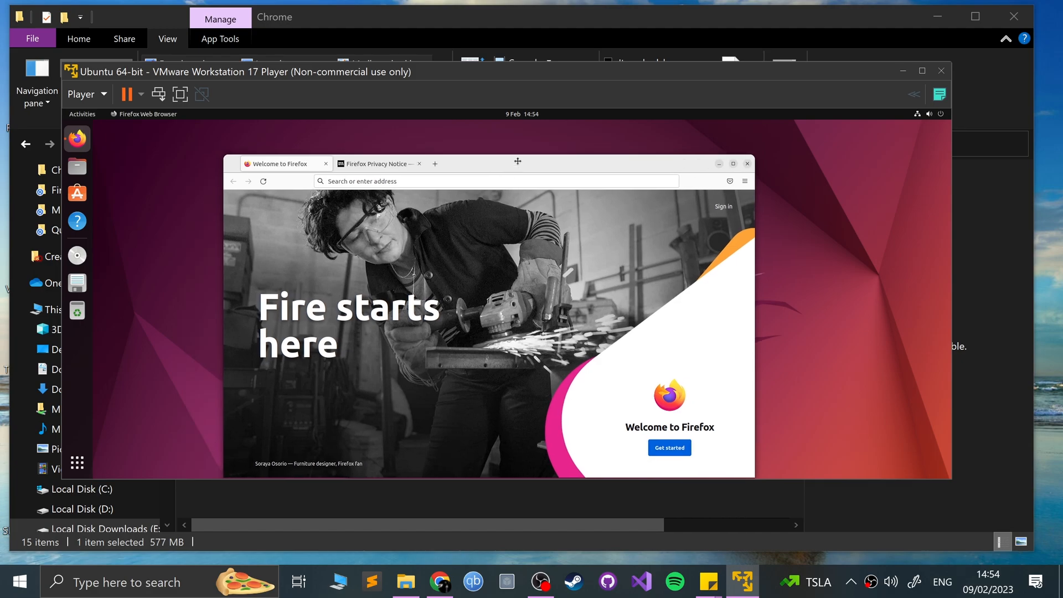
drag(518, 162, 580, 156)
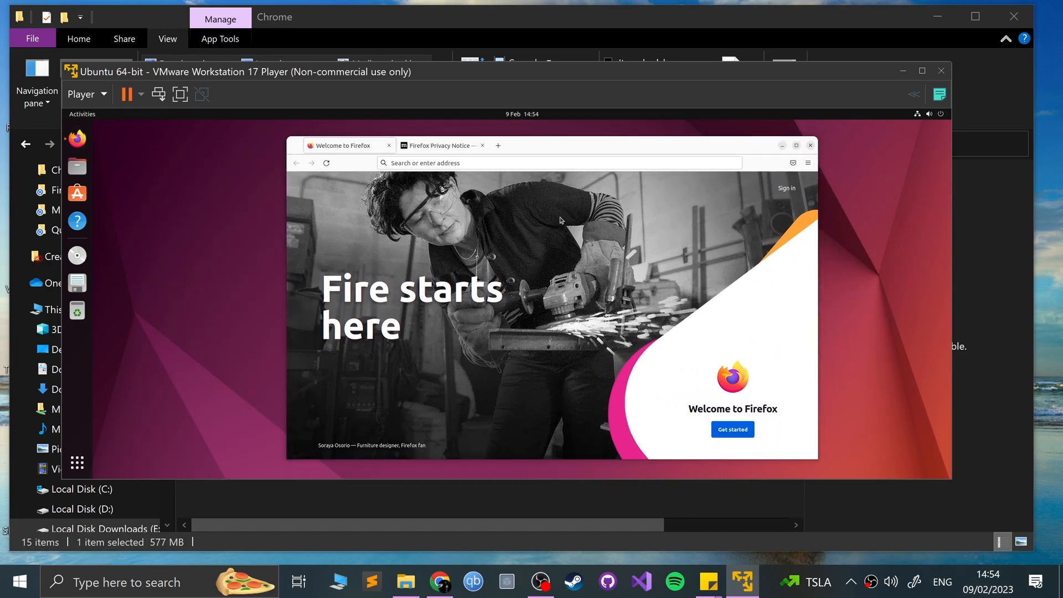
mouse_move(139, 181)
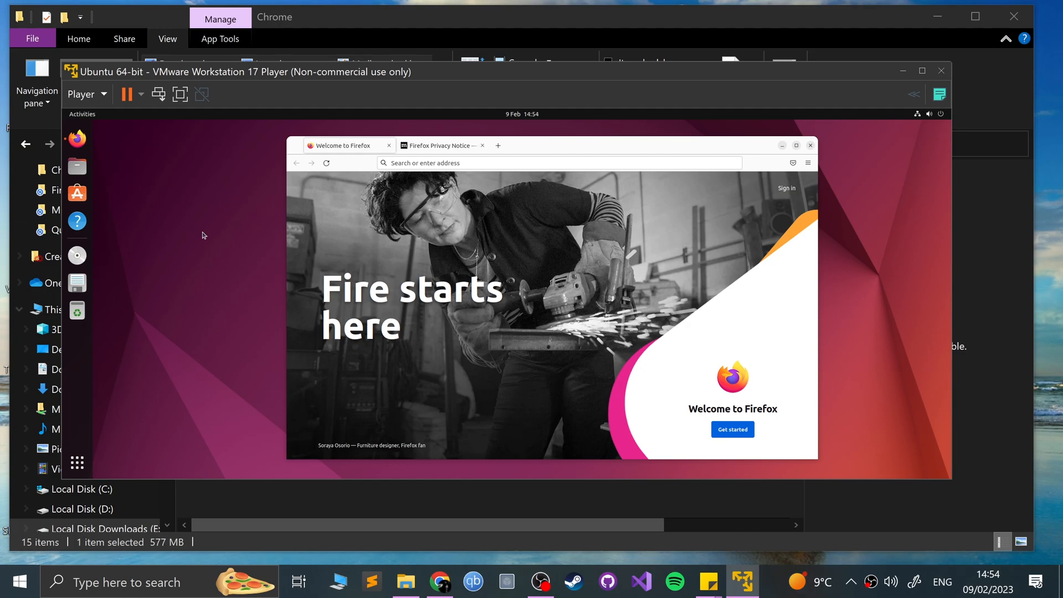
mouse_move(184, 286)
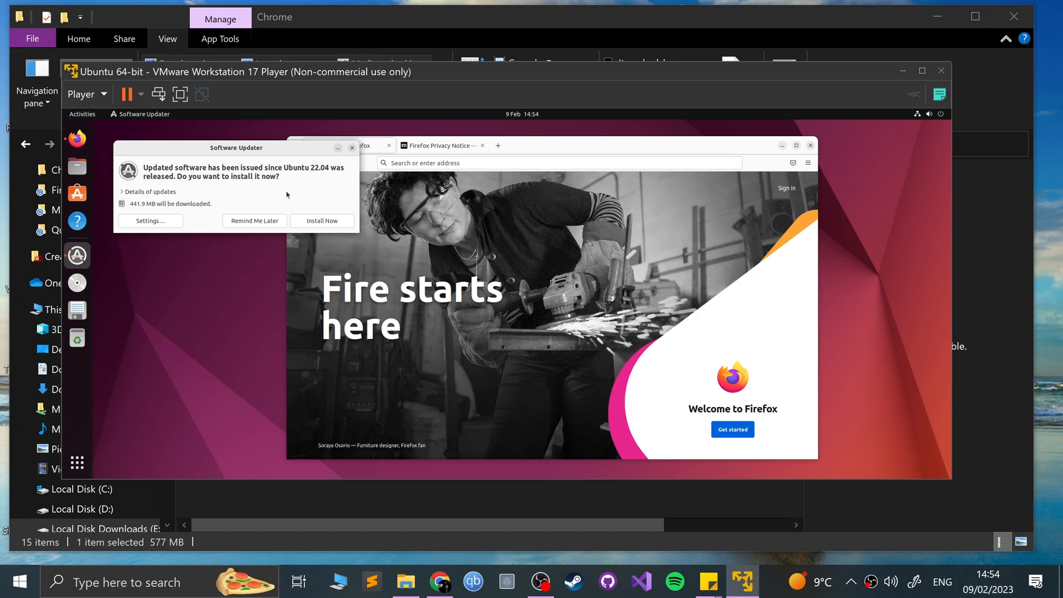
mouse_move(283, 203)
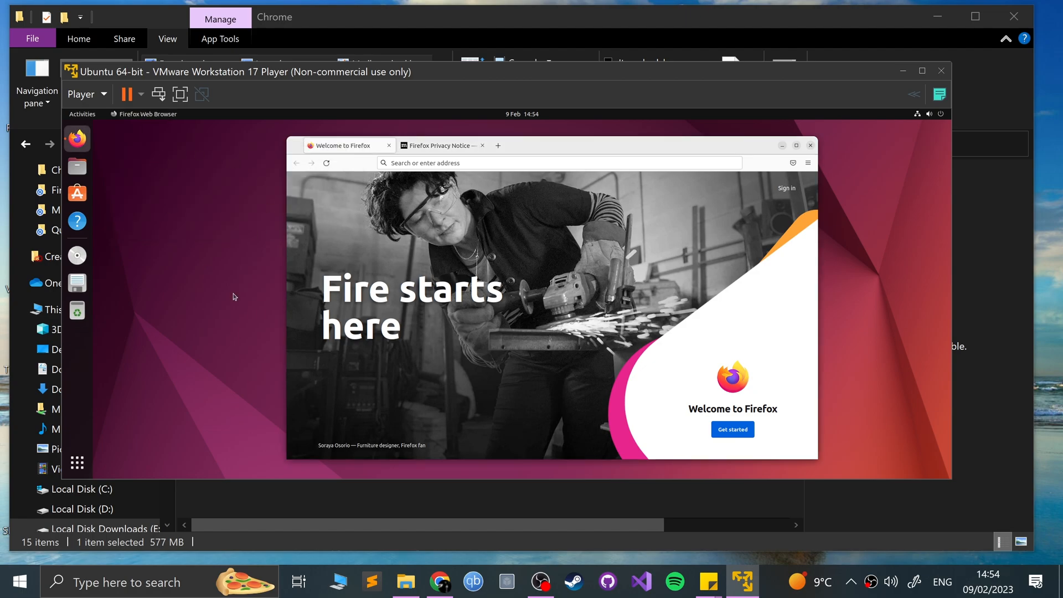
mouse_move(811, 145)
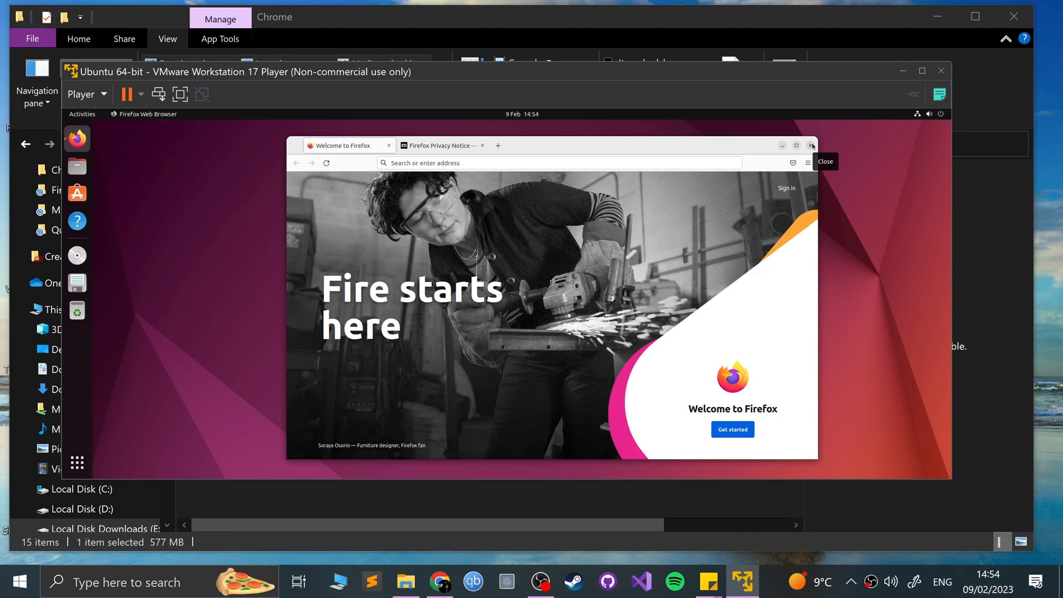
click(811, 146)
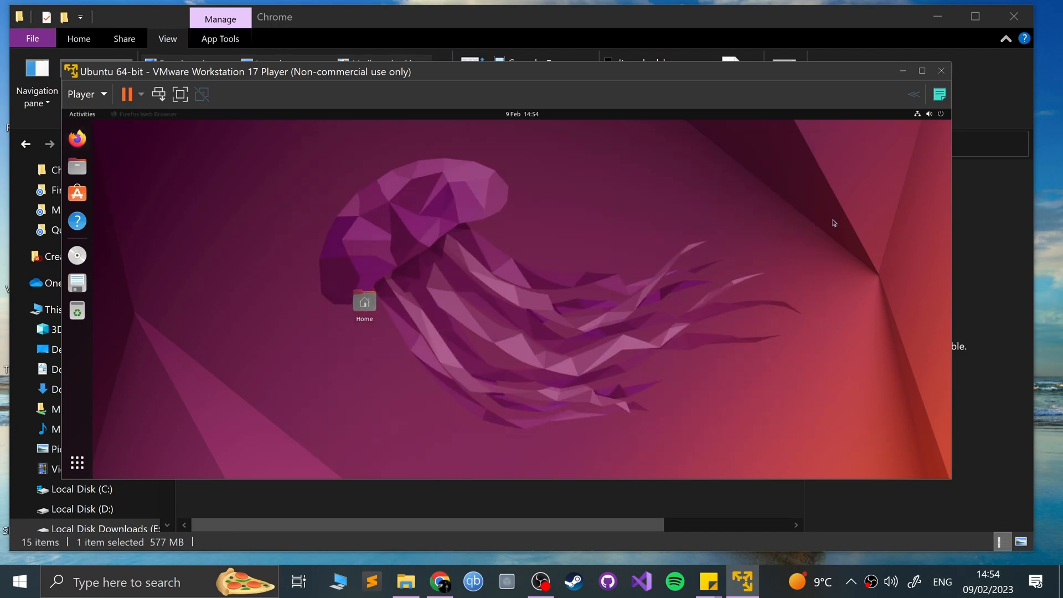
click(521, 114)
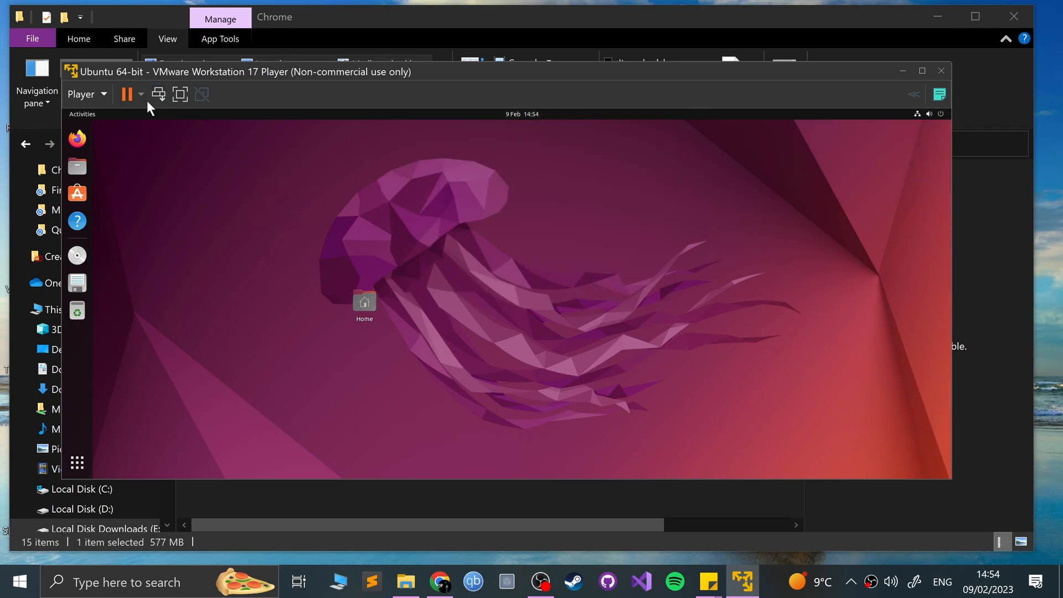
click(140, 93)
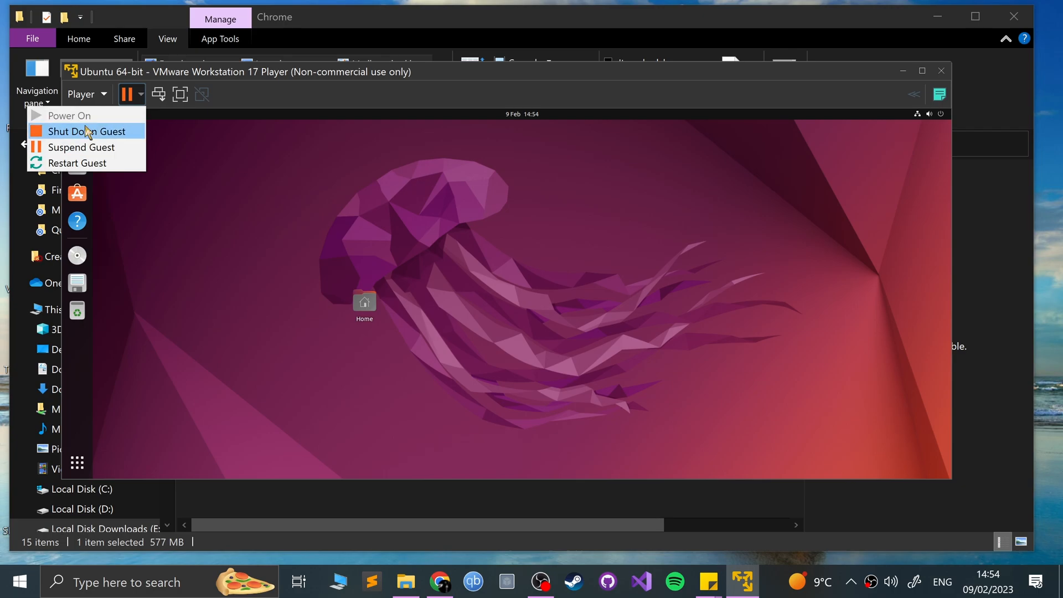
mouse_move(127, 154)
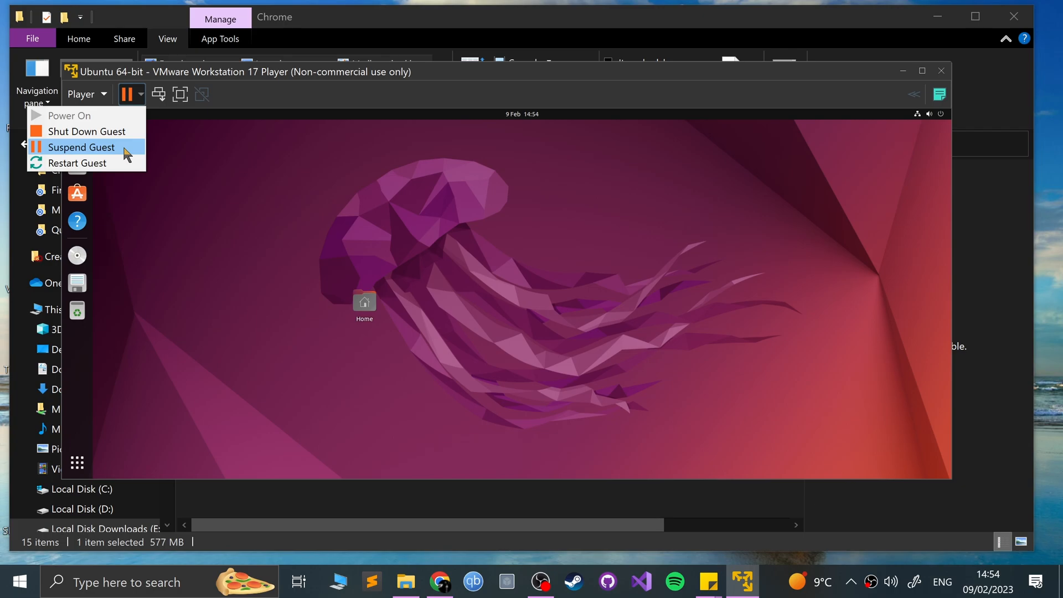
mouse_move(91, 163)
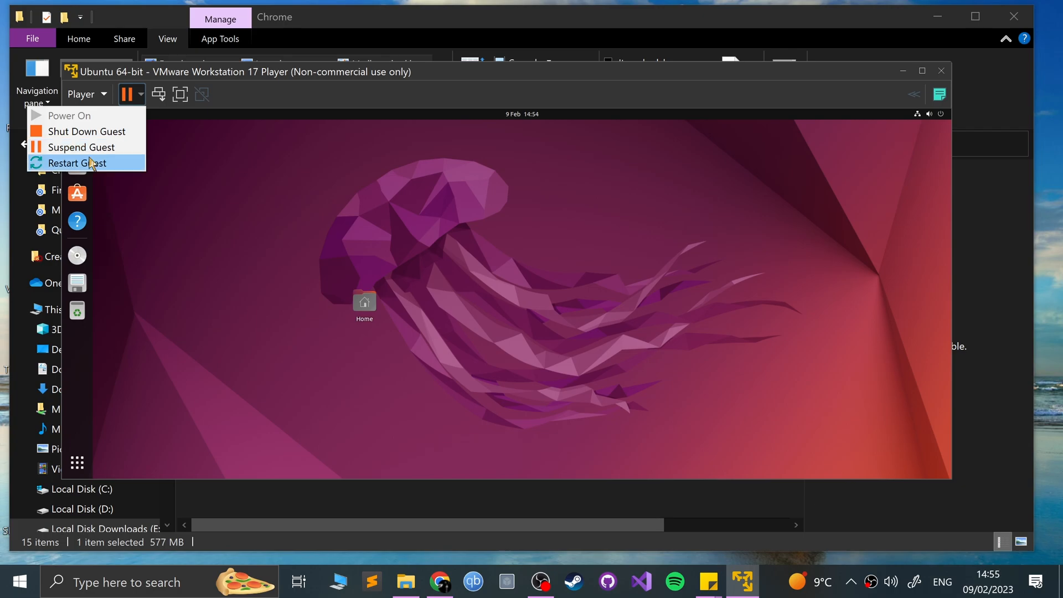
click(83, 162)
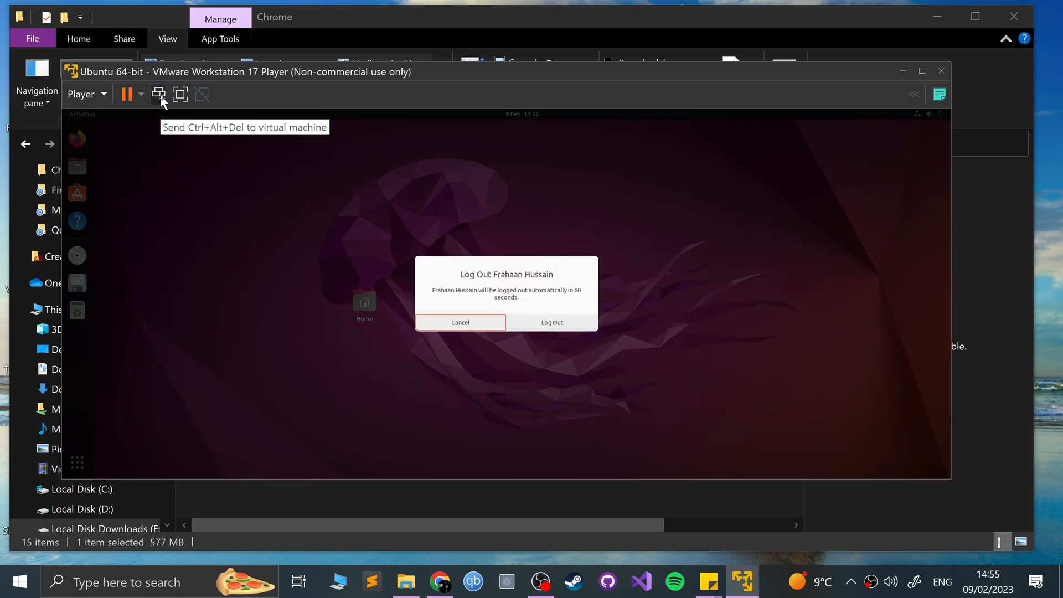
click(461, 322)
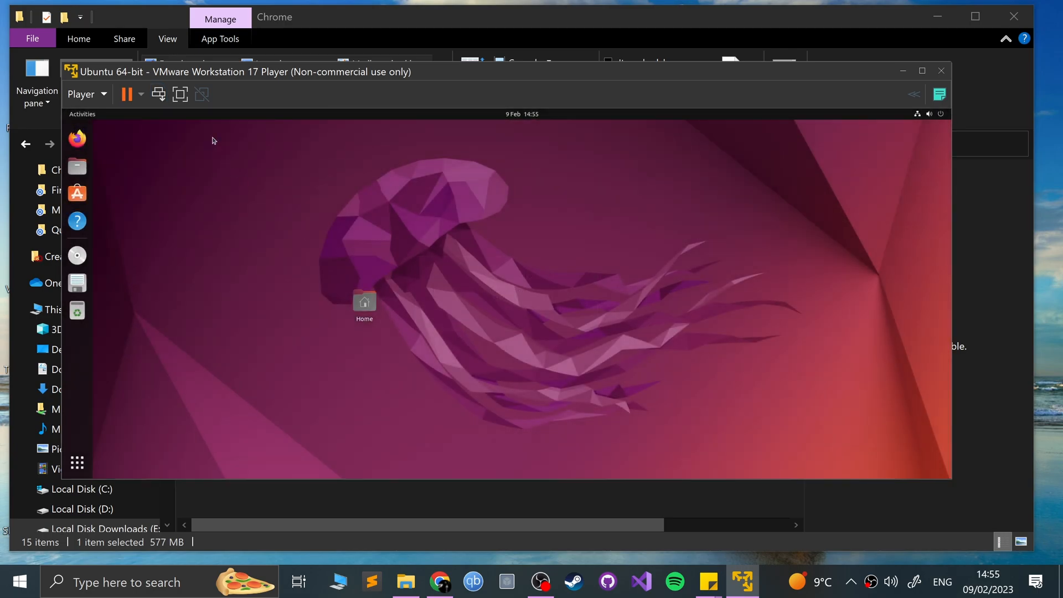
mouse_move(159, 94)
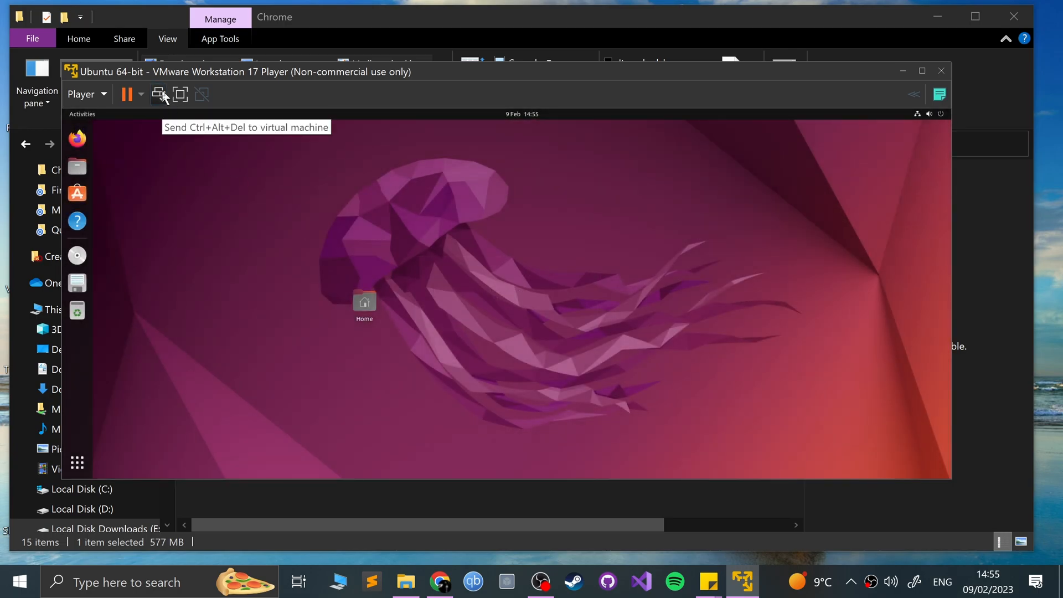
mouse_move(178, 252)
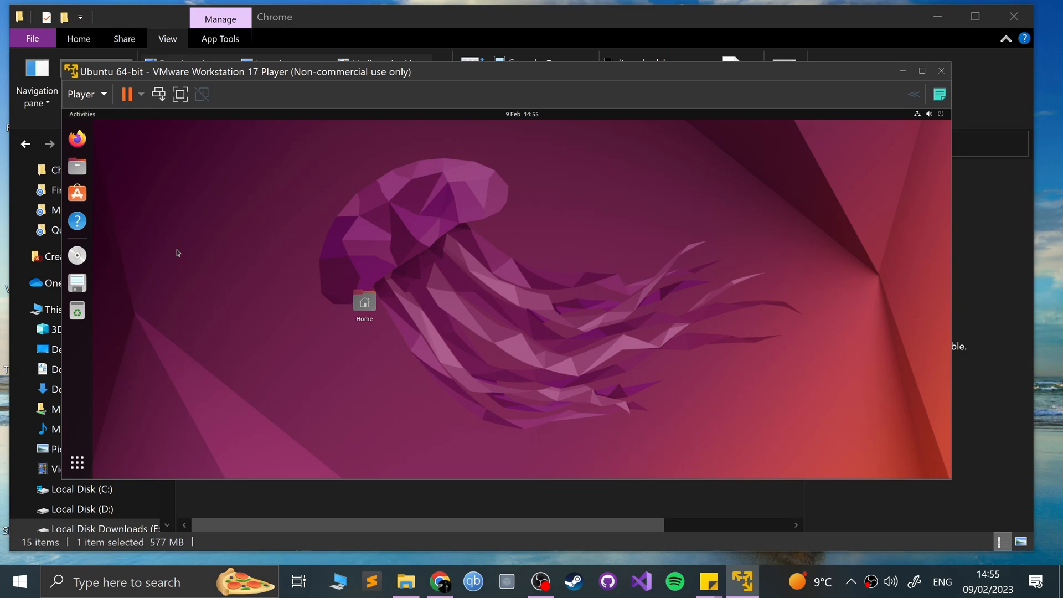
mouse_move(181, 94)
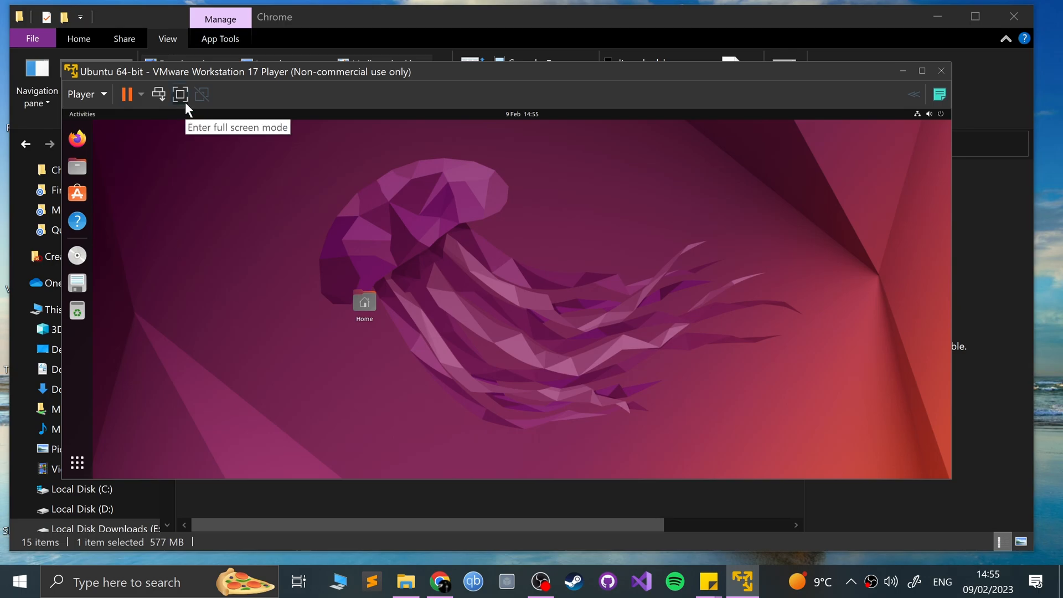
click(85, 95)
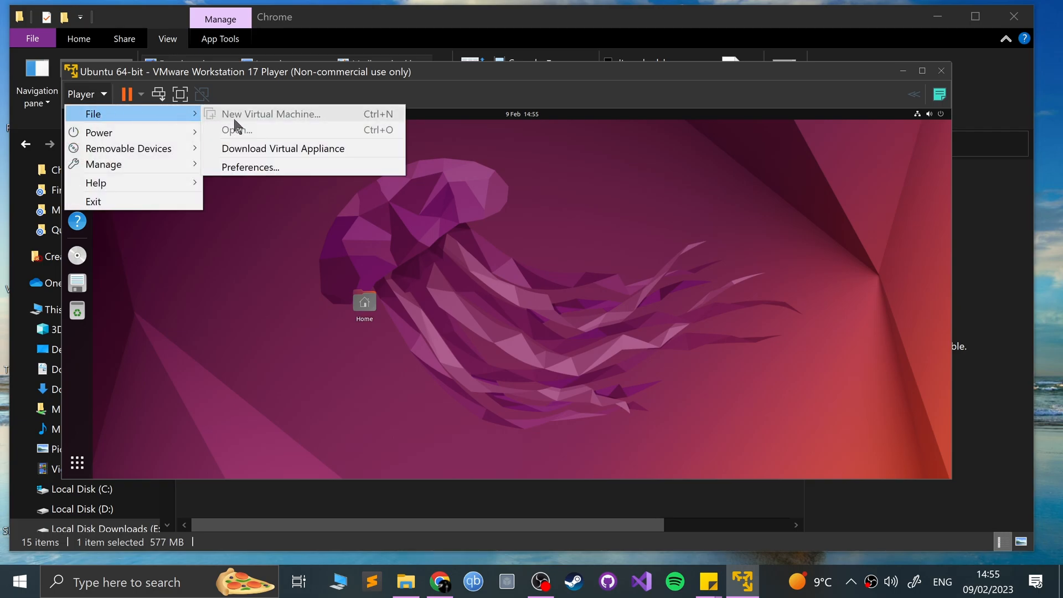
click(250, 167)
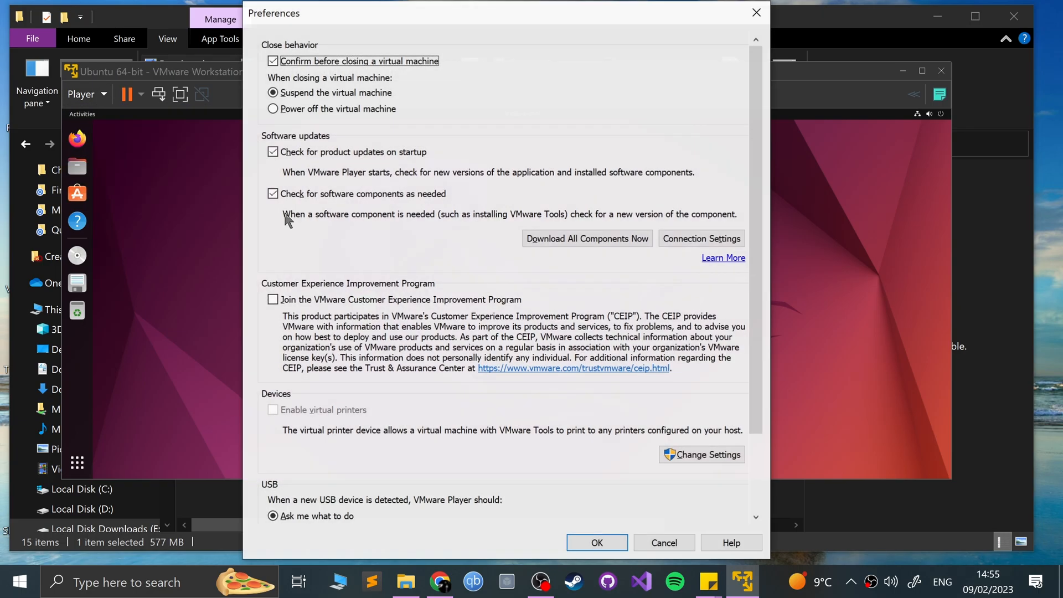
scroll(down, 3)
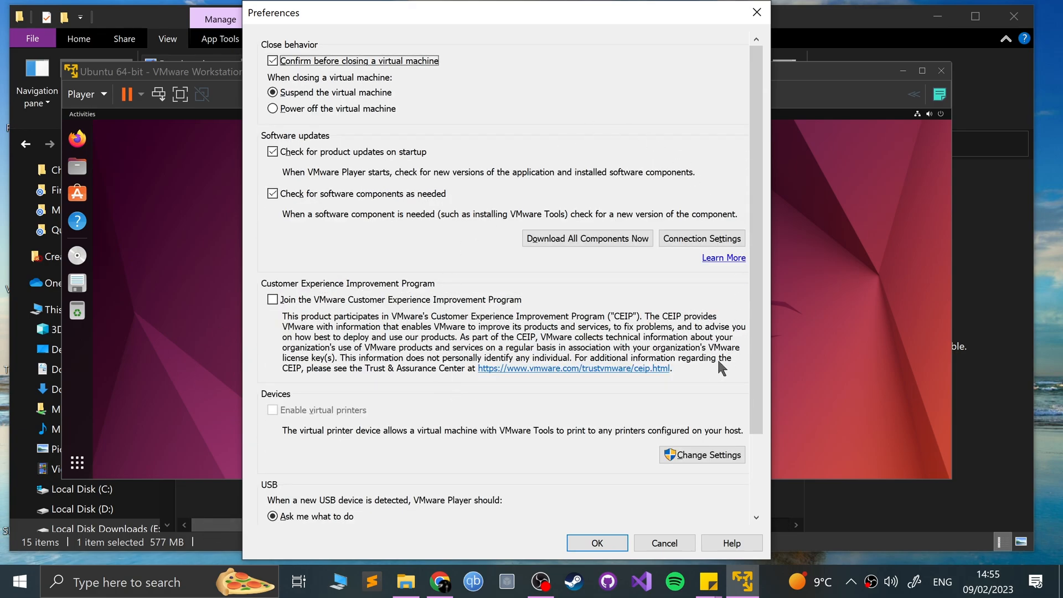
mouse_move(578, 257)
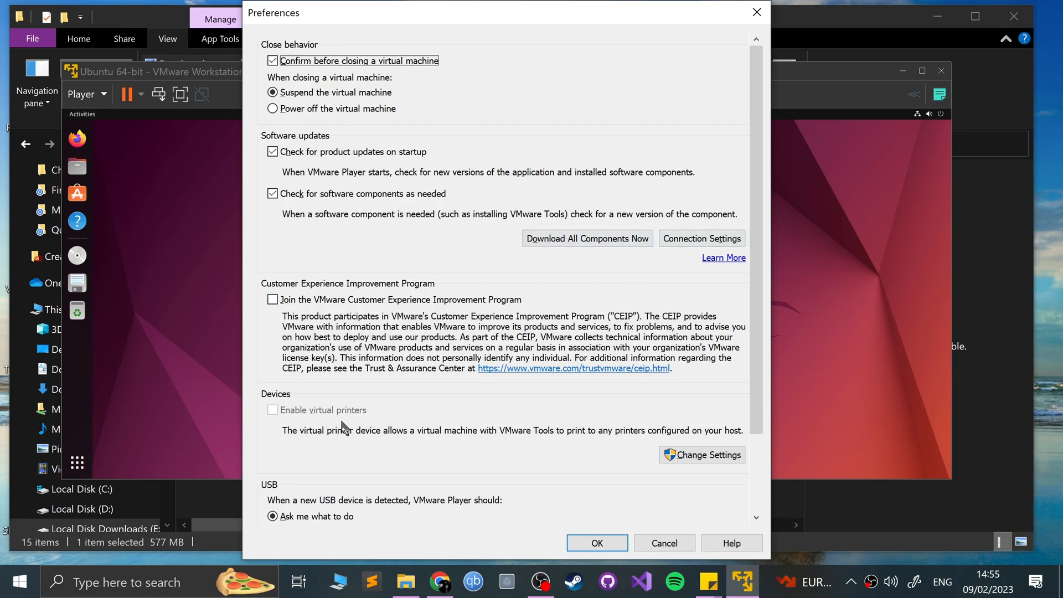
scroll(down, 3)
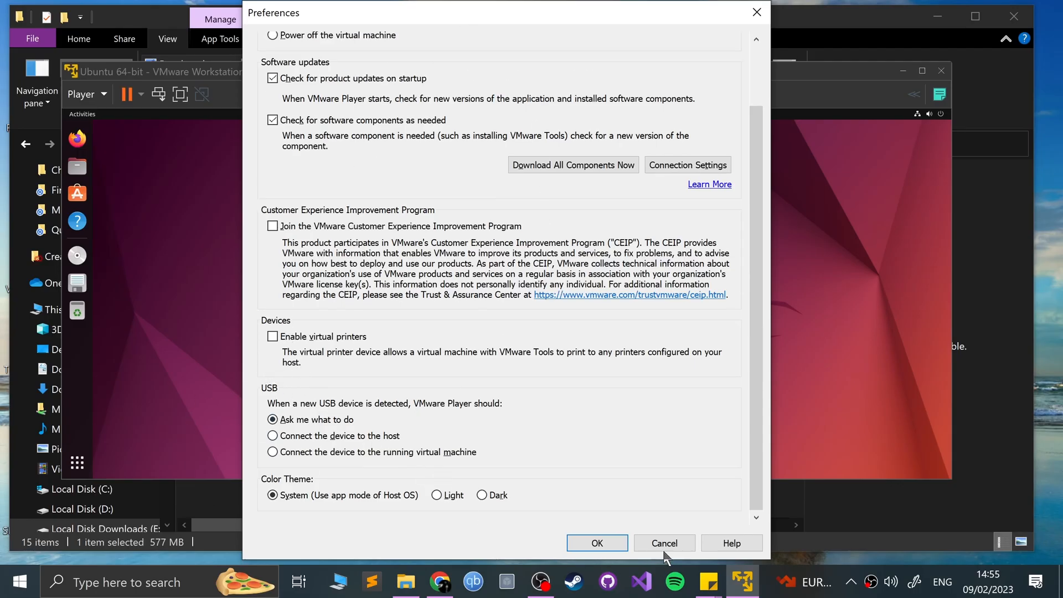
click(664, 543)
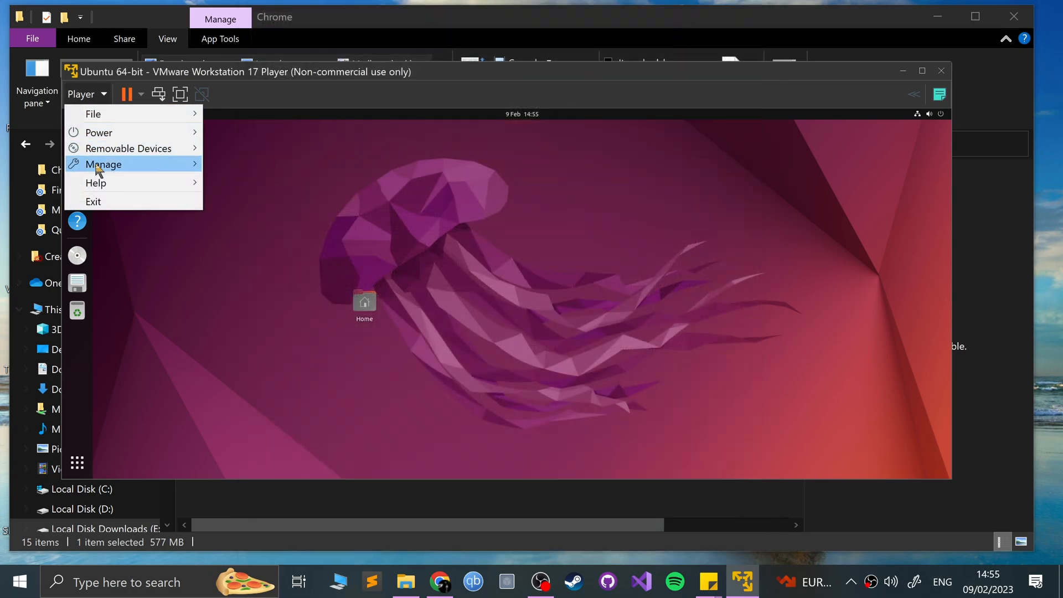
mouse_move(102, 163)
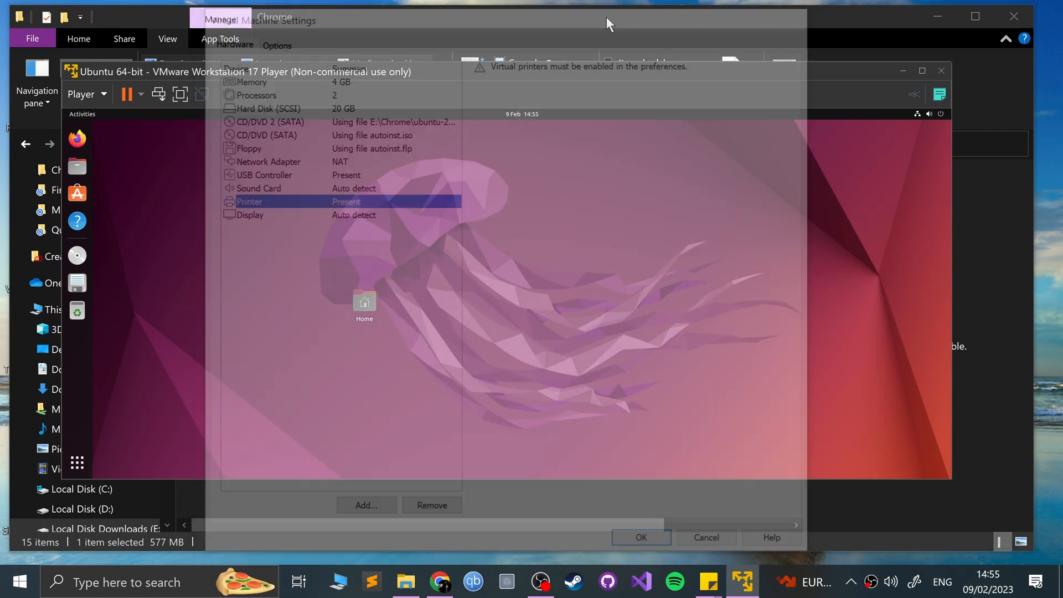
click(83, 94)
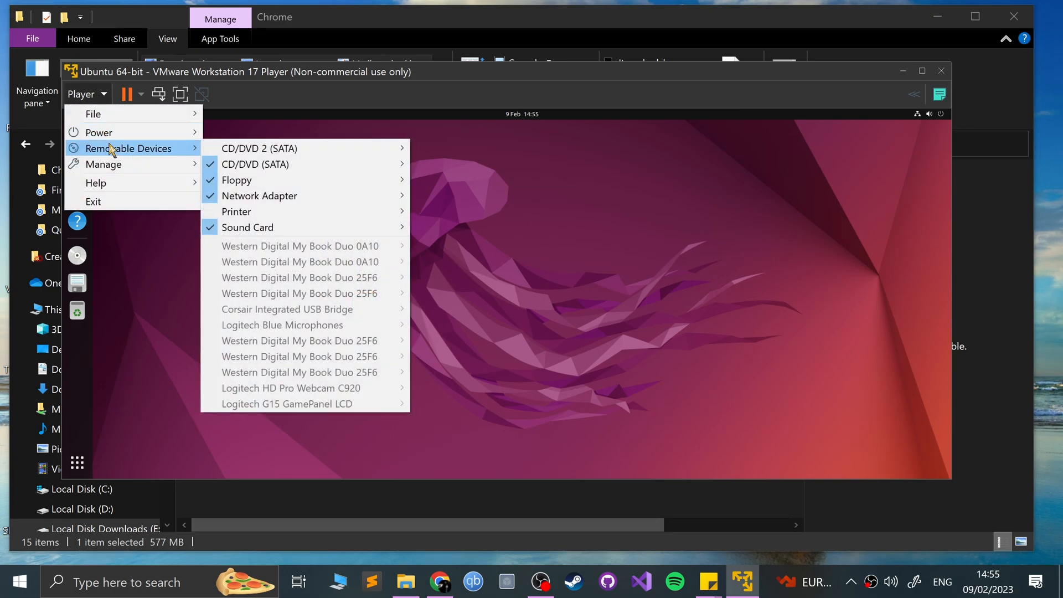
mouse_move(325, 168)
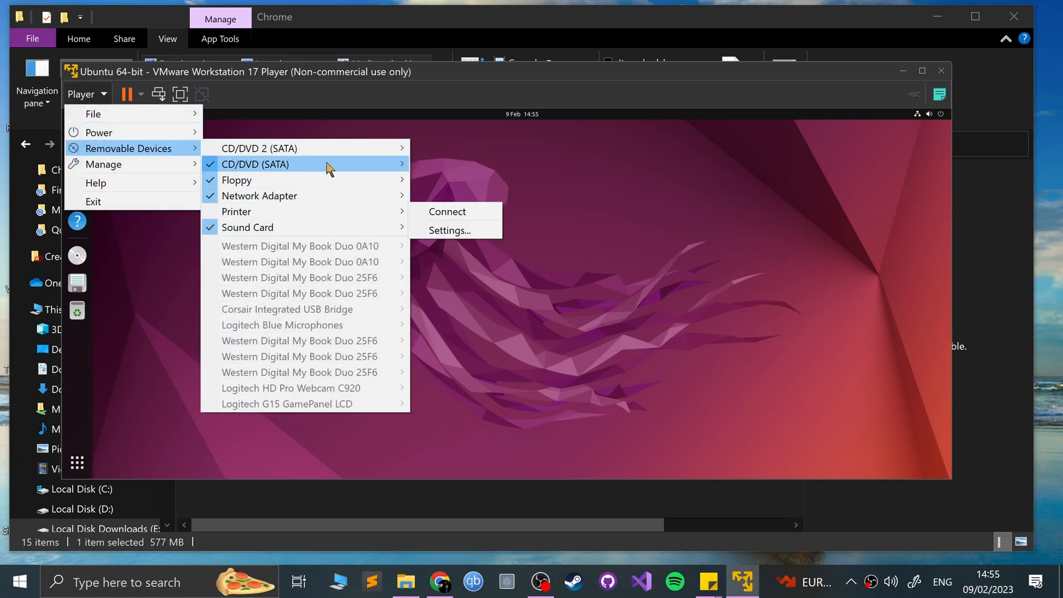
mouse_move(313, 294)
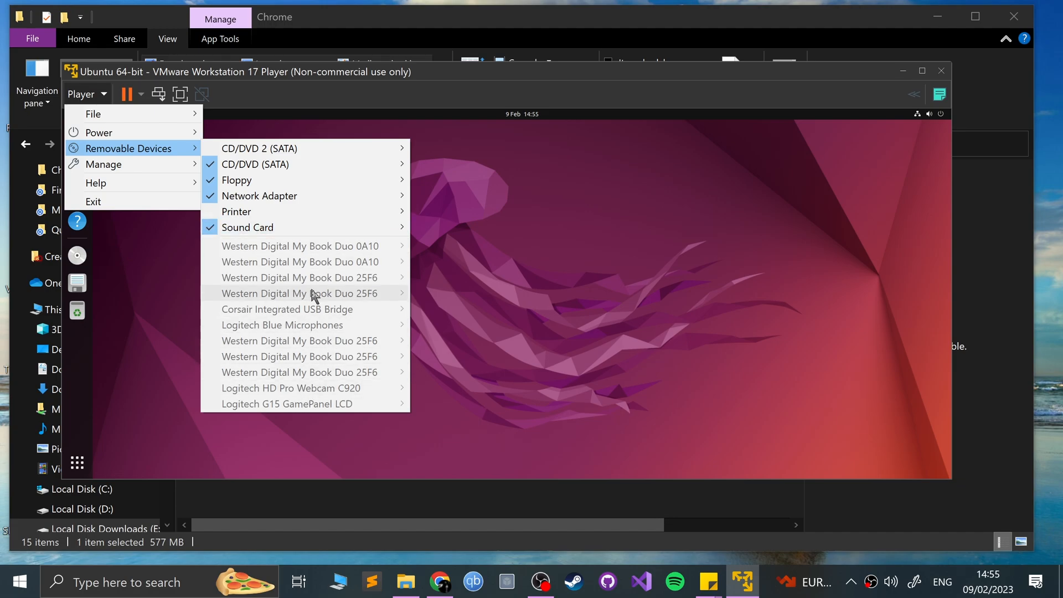
mouse_move(376, 311)
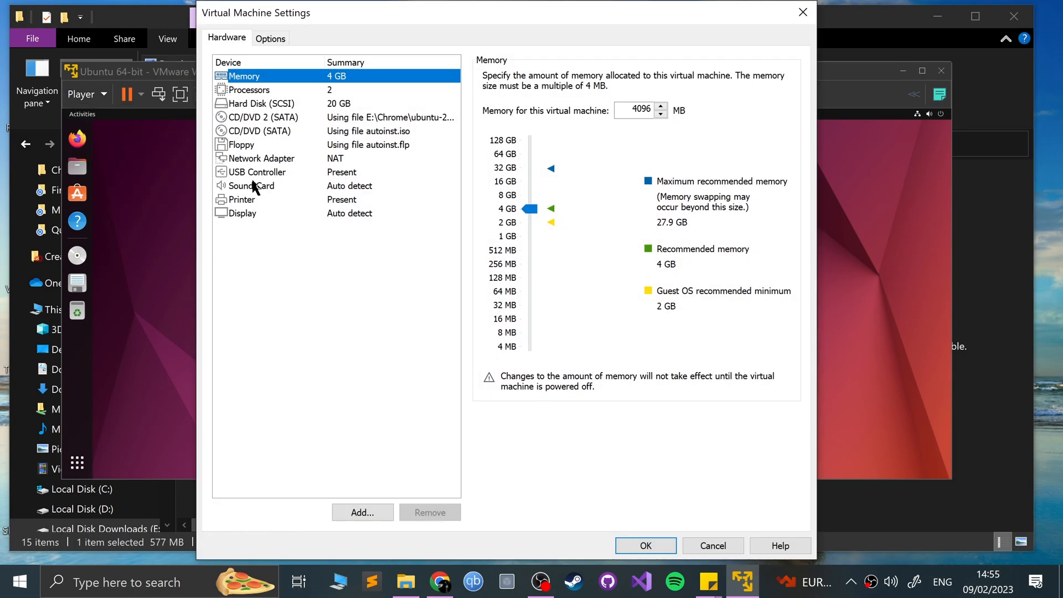
click(257, 172)
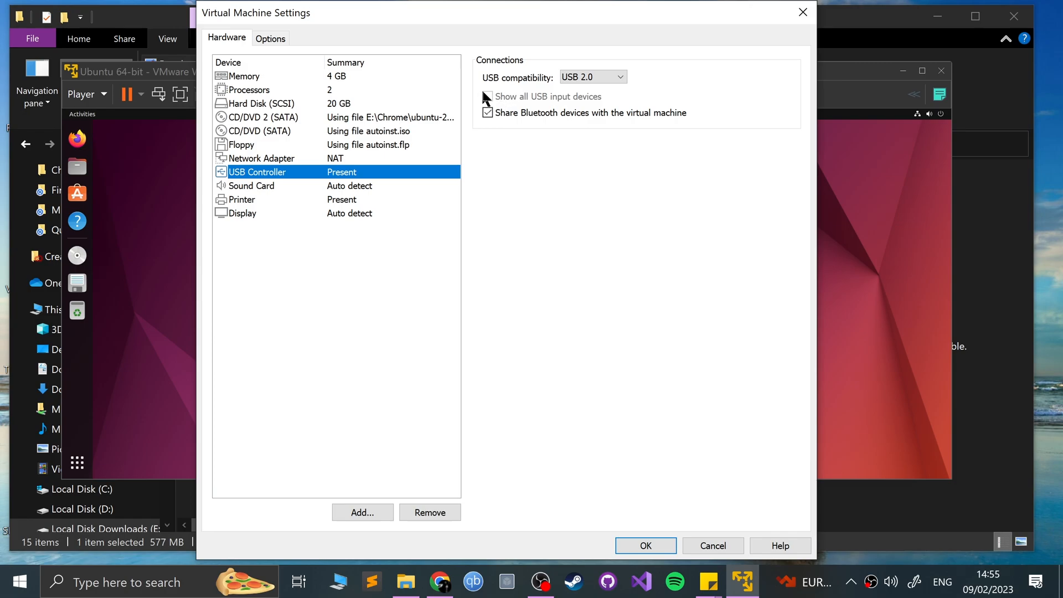
click(487, 113)
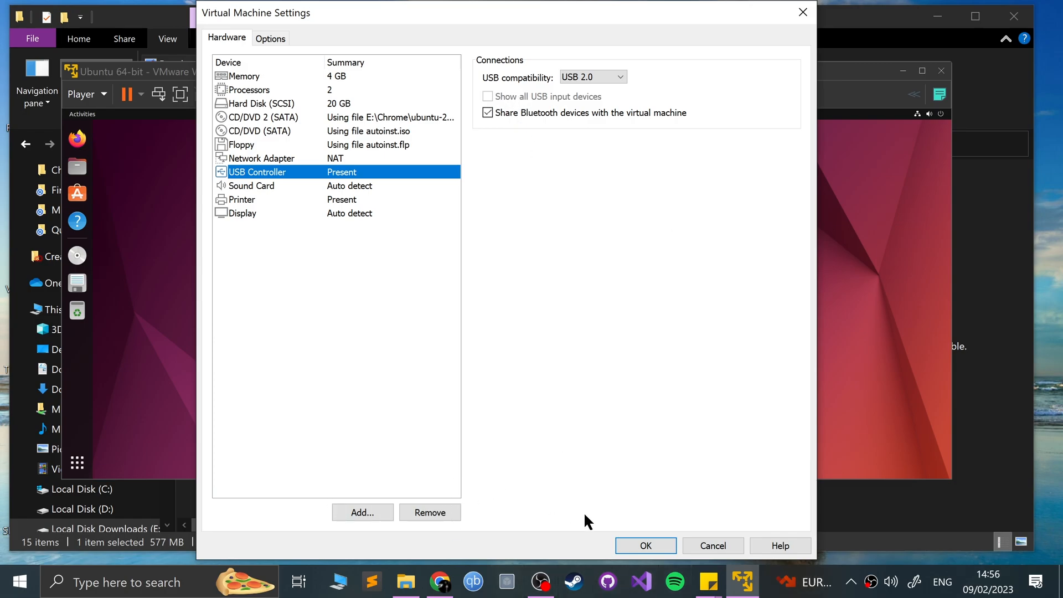
mouse_move(699, 532)
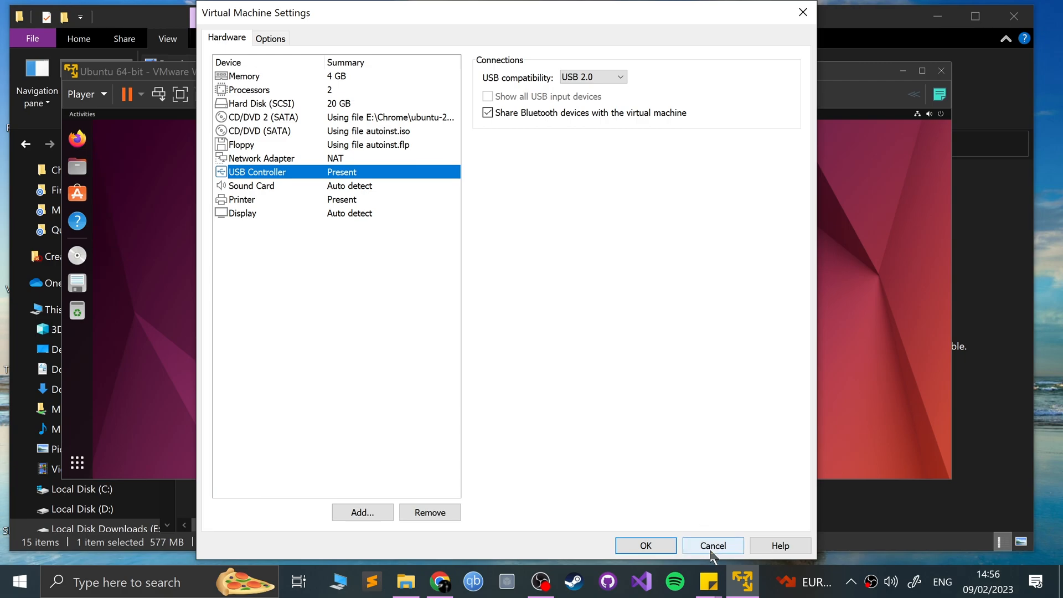
click(713, 546)
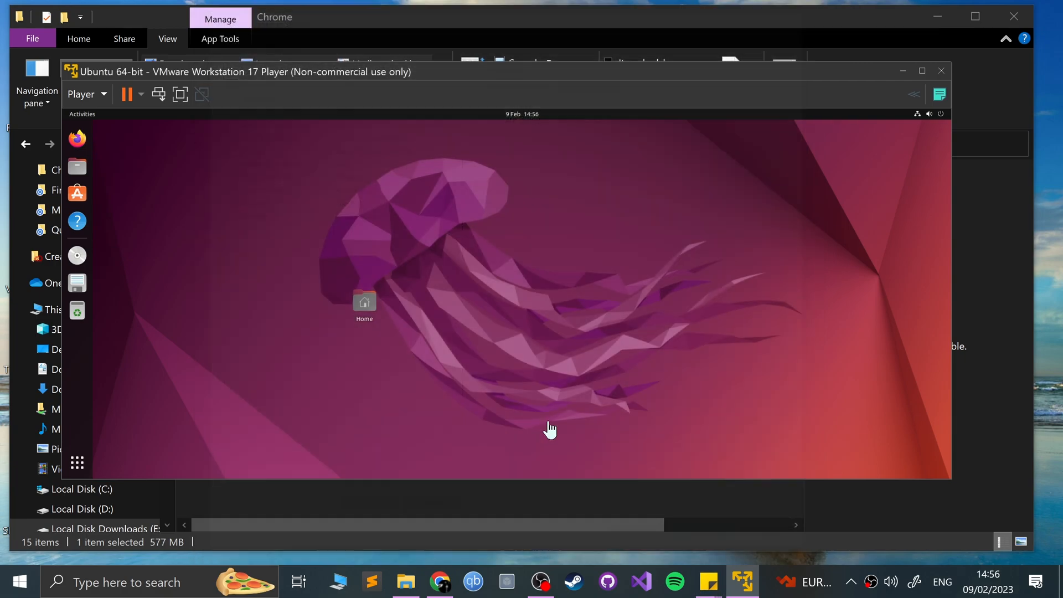
Step: Close the running VM window, confirm suspend and exit, then reopen Player from the taskbar
click(942, 71)
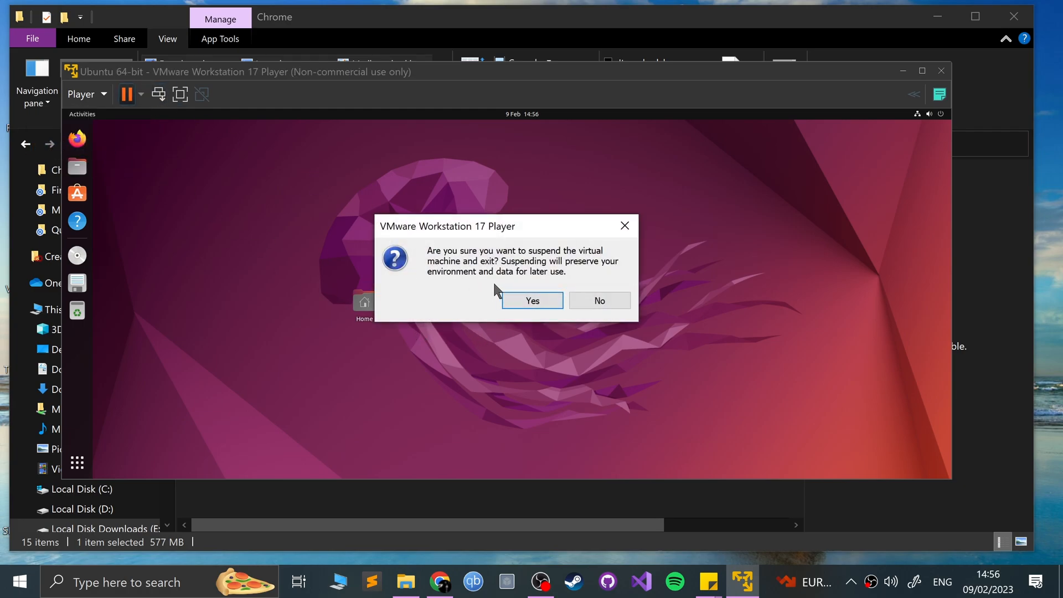
click(532, 301)
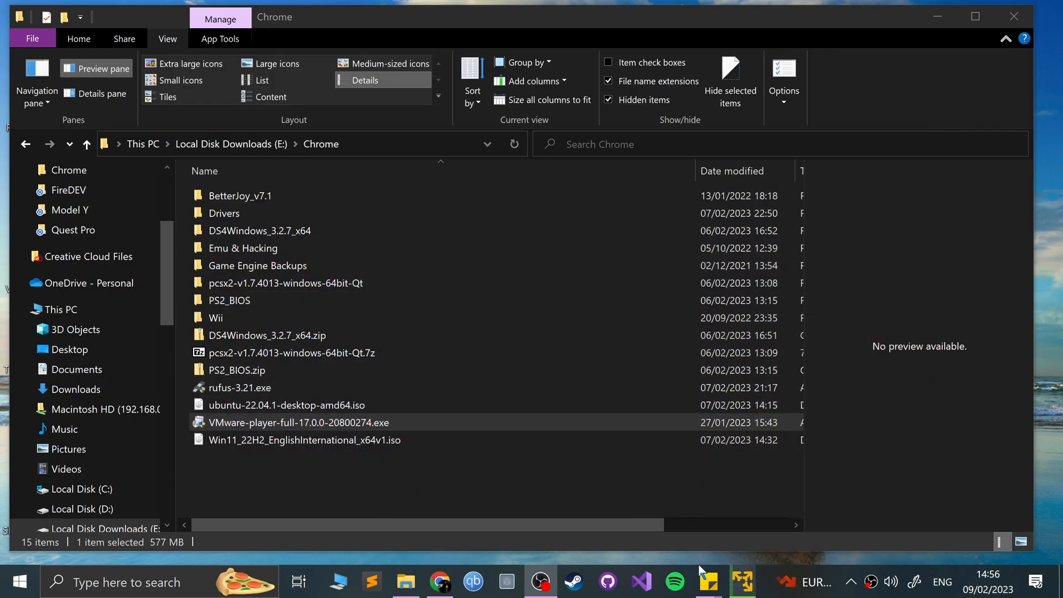
click(742, 581)
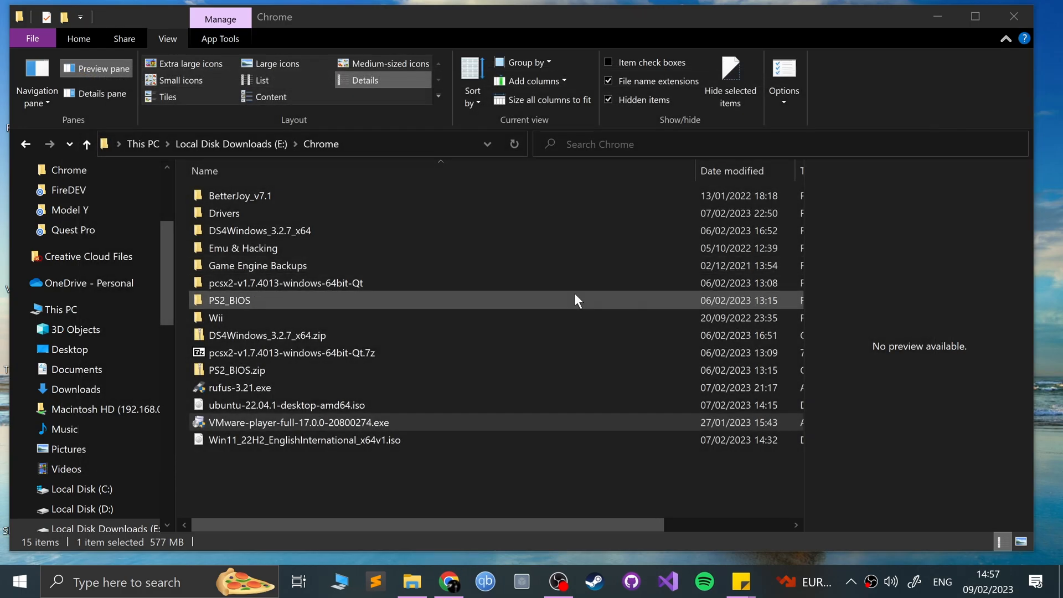
click(20, 578)
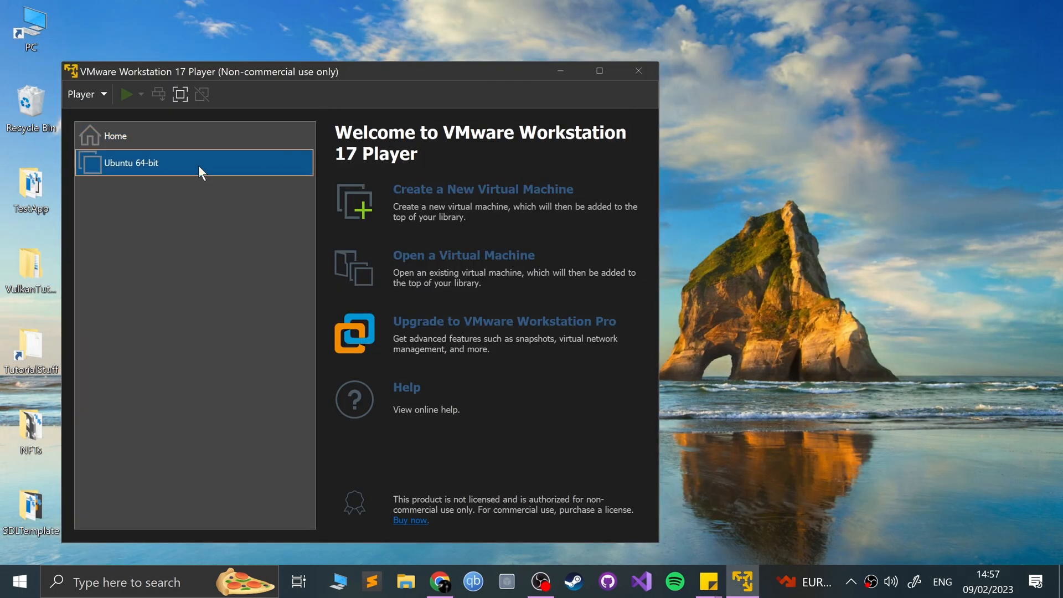
mouse_move(136, 178)
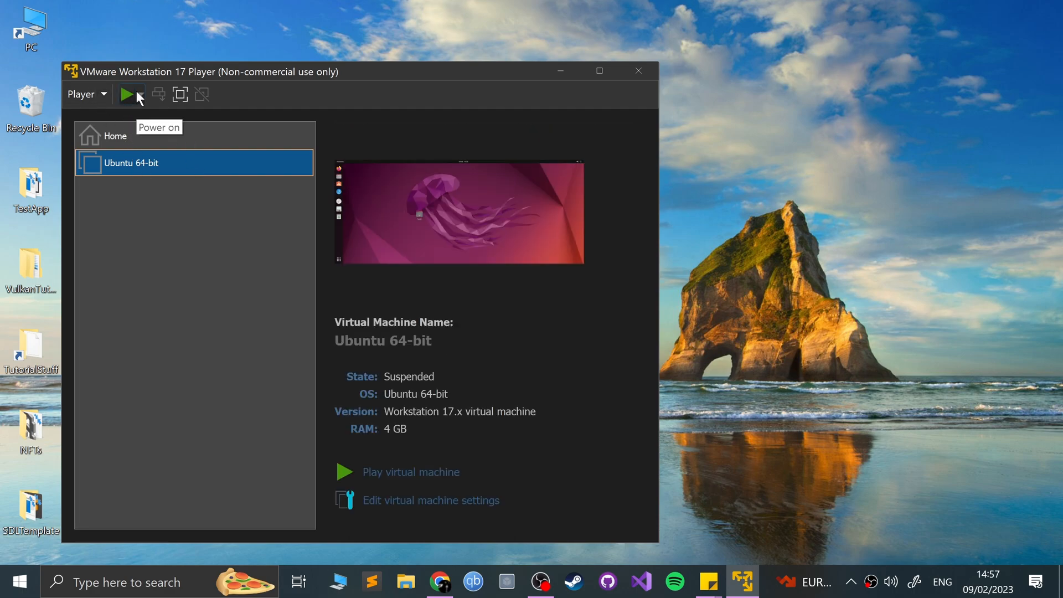
mouse_move(150, 95)
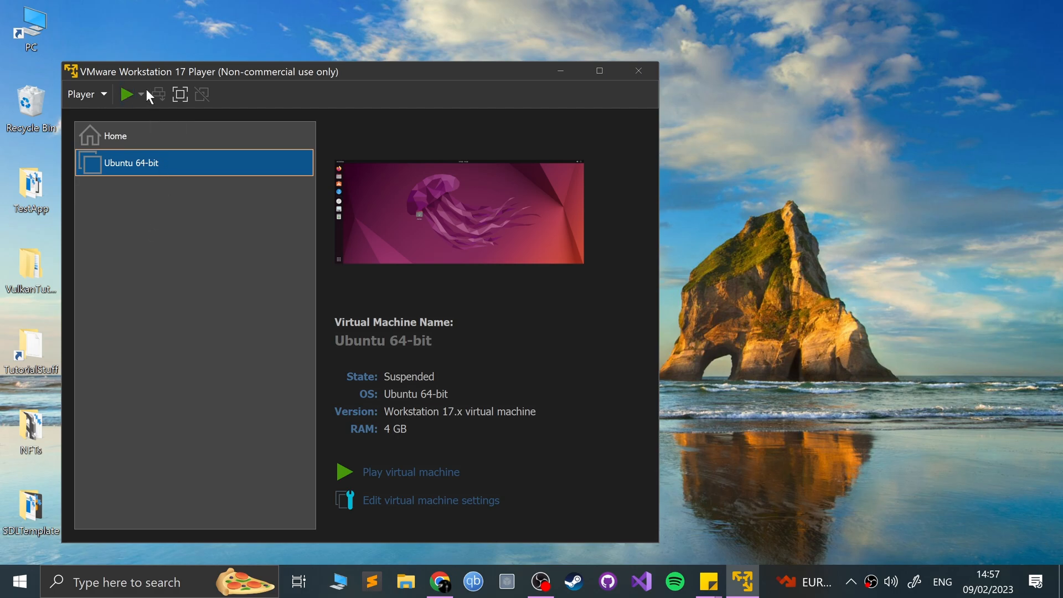
Step: Open Ubuntu 64-bit's settings, view the USB Controller page, and cancel without changes
double_click(383, 341)
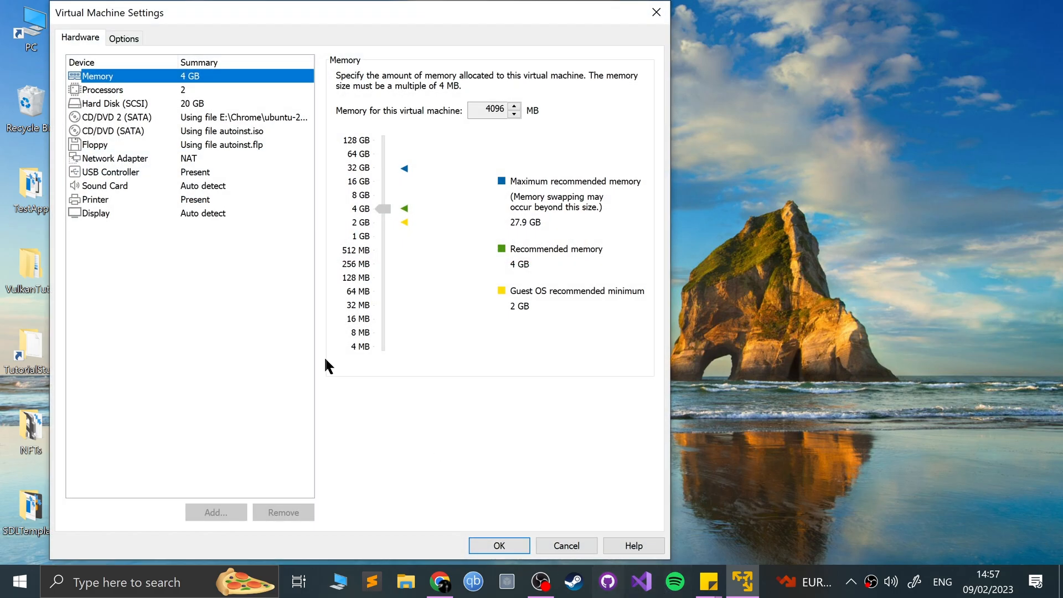
click(110, 172)
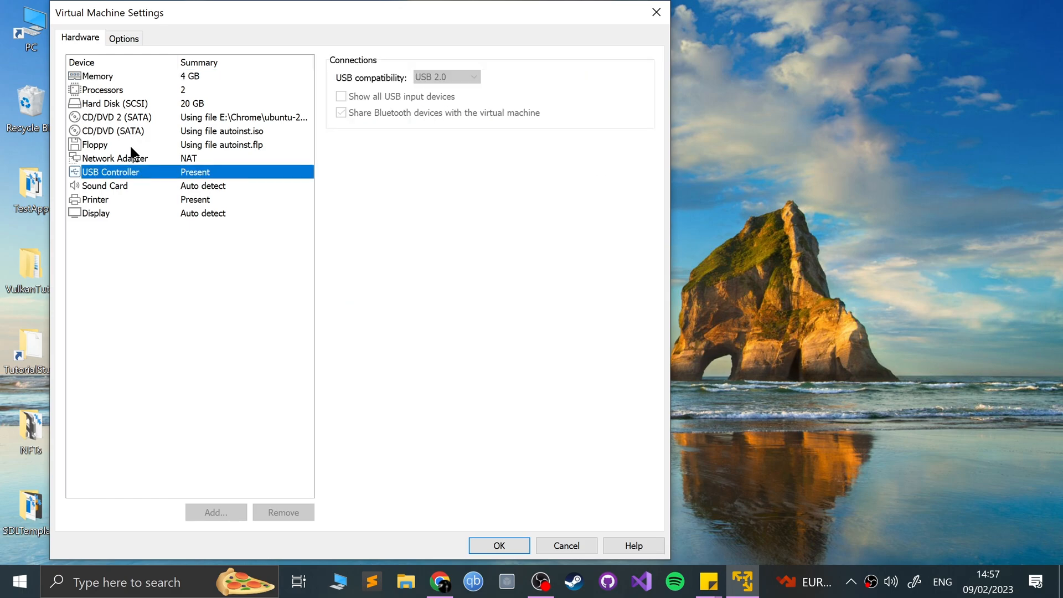
mouse_move(118, 181)
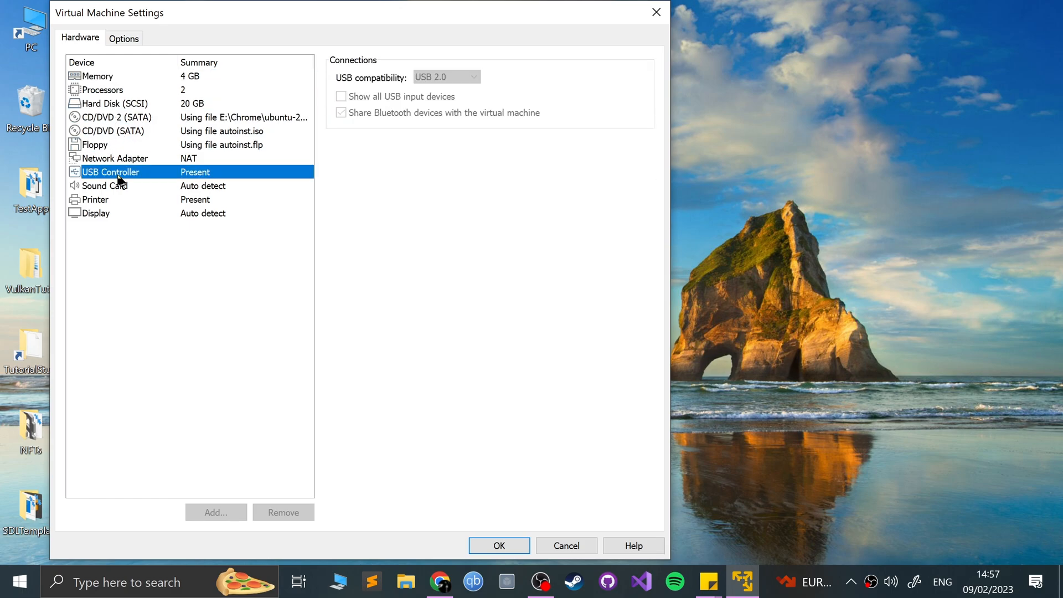
mouse_move(113, 176)
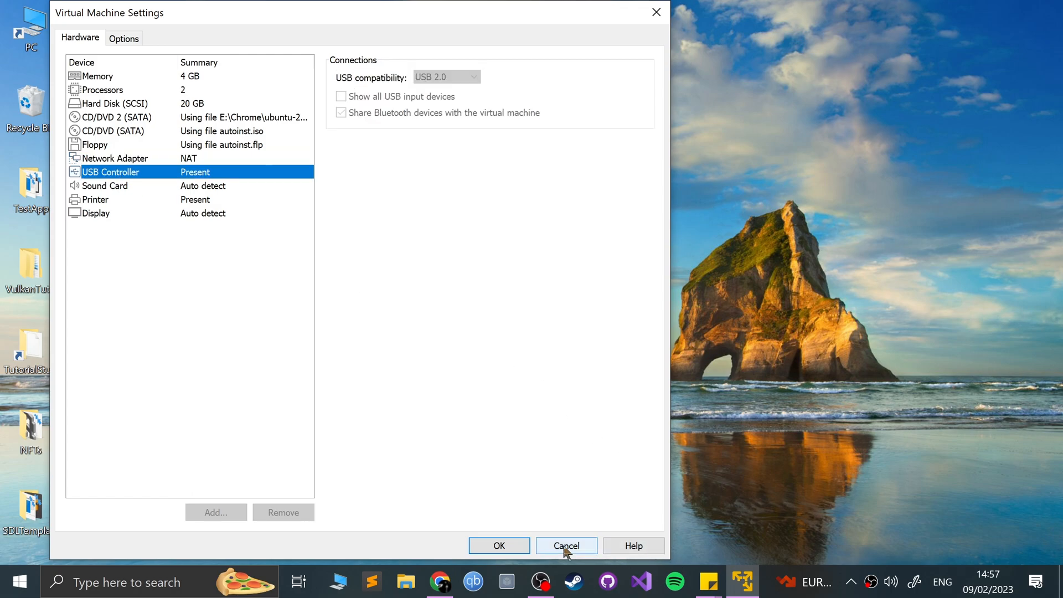
click(566, 545)
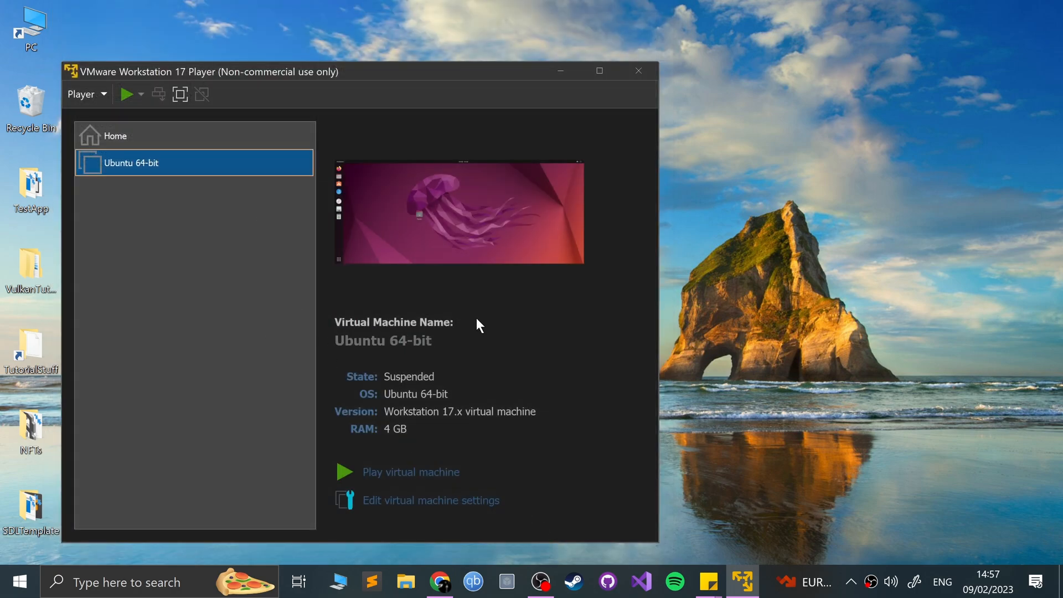
mouse_move(474, 332)
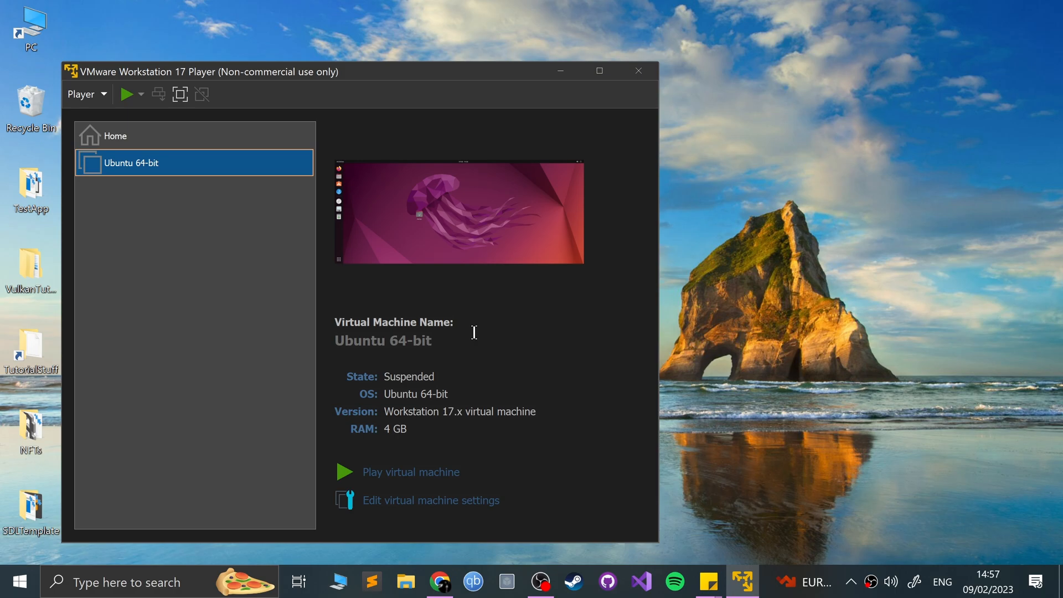